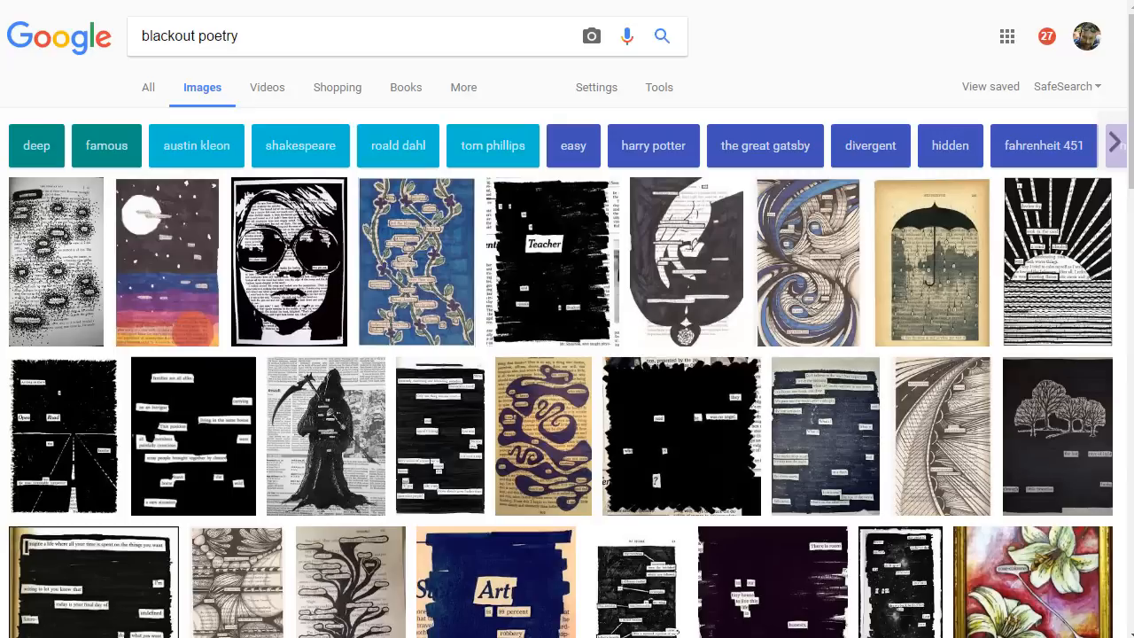
mouse_move(842, 81)
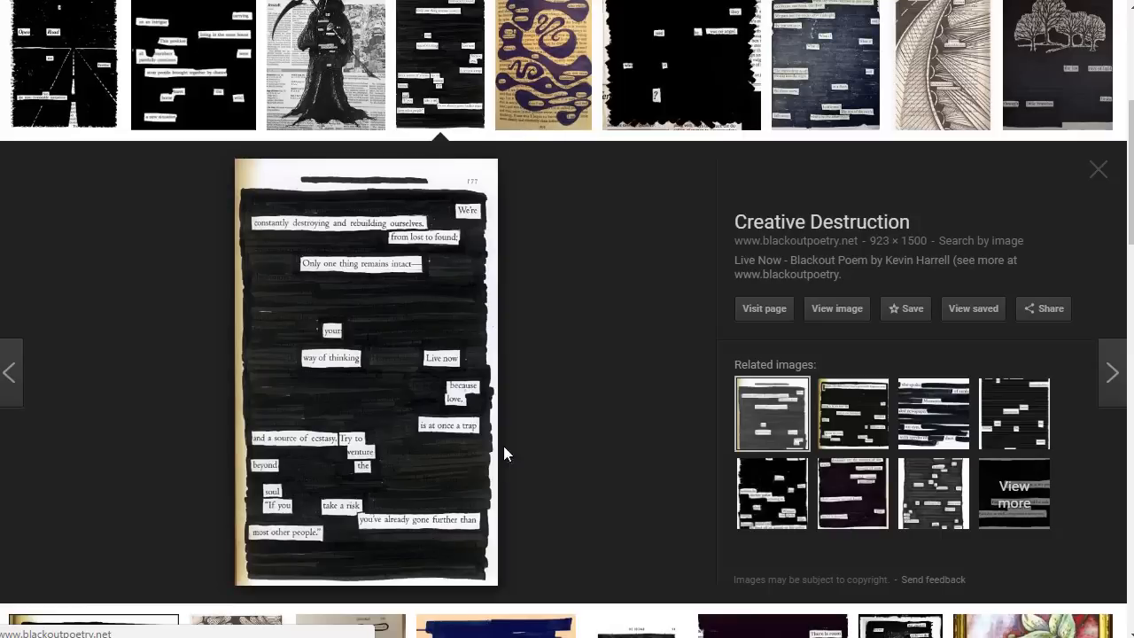
mouse_move(450, 326)
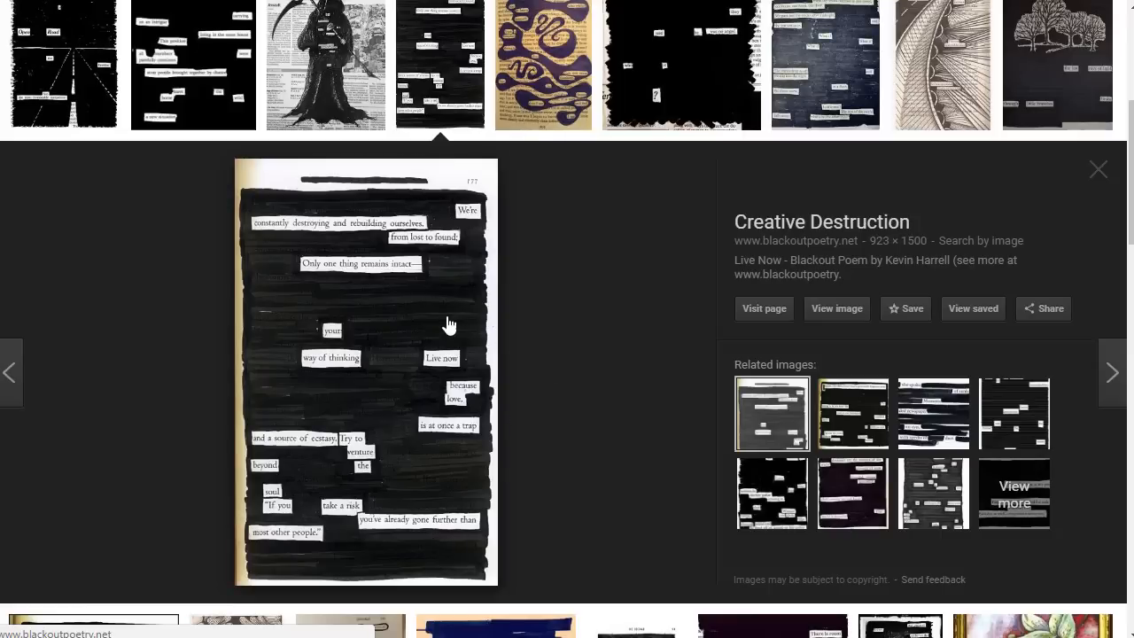
mouse_move(419, 299)
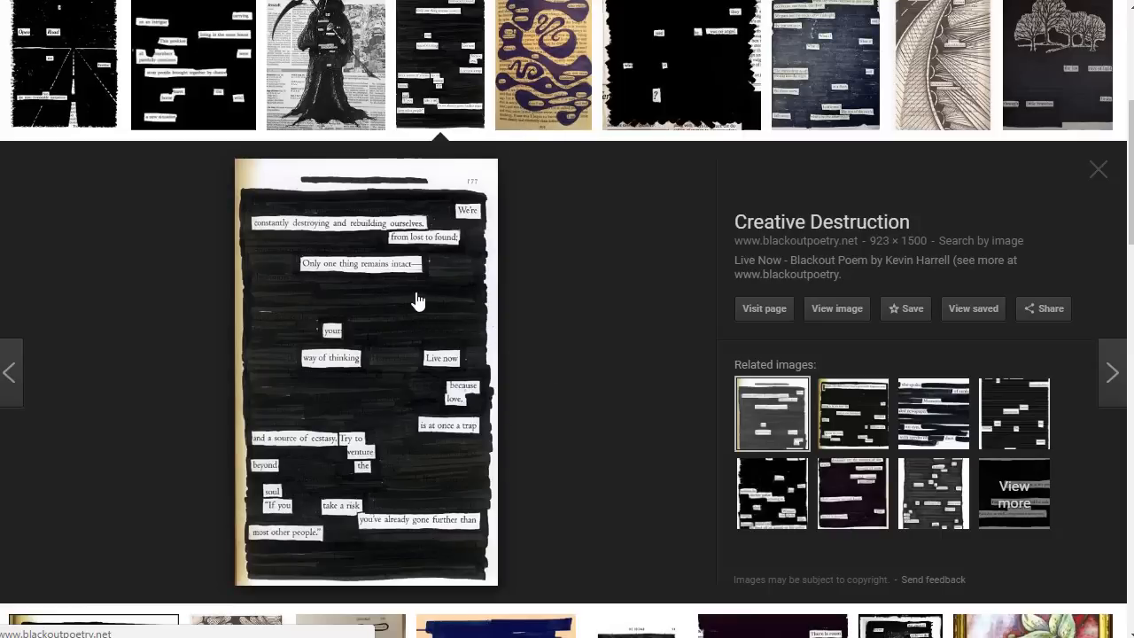
mouse_move(289, 415)
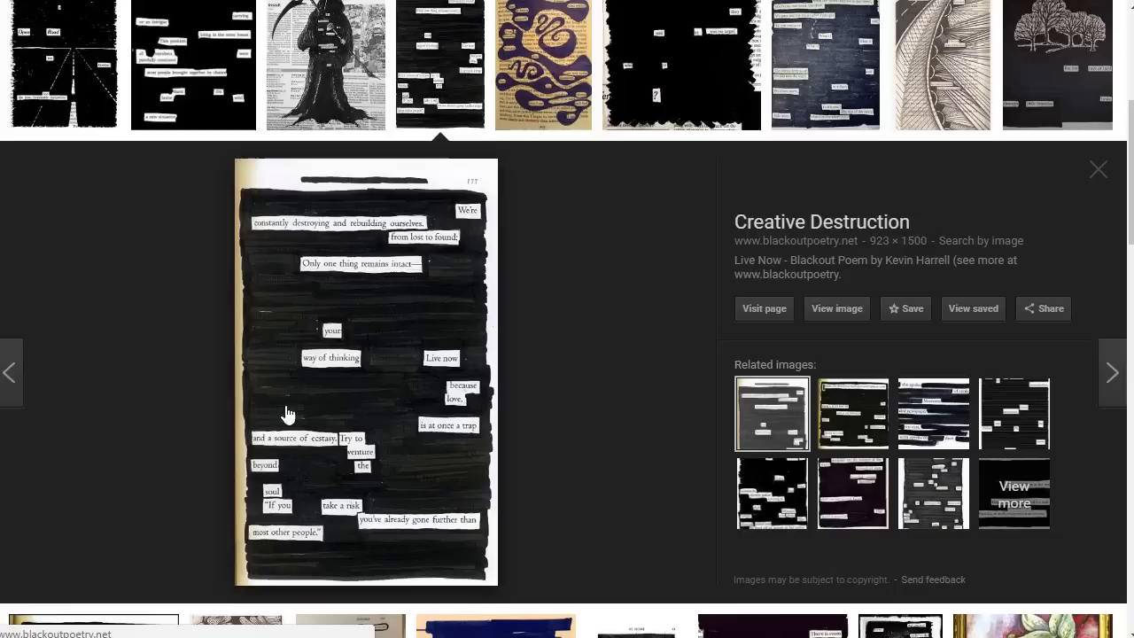
mouse_move(581, 283)
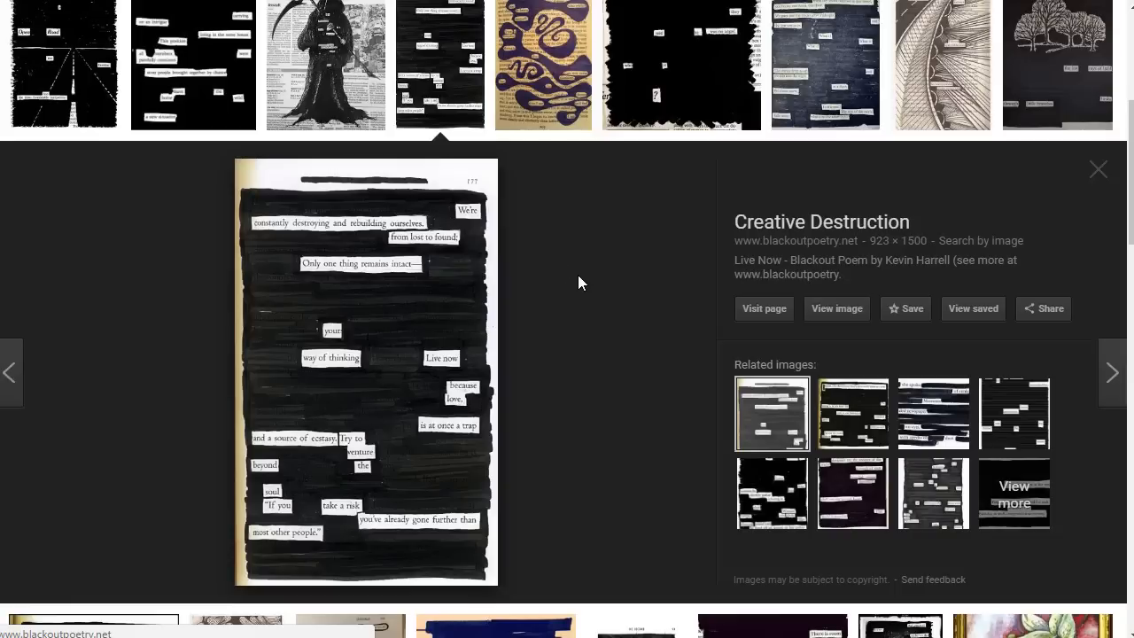
mouse_move(583, 280)
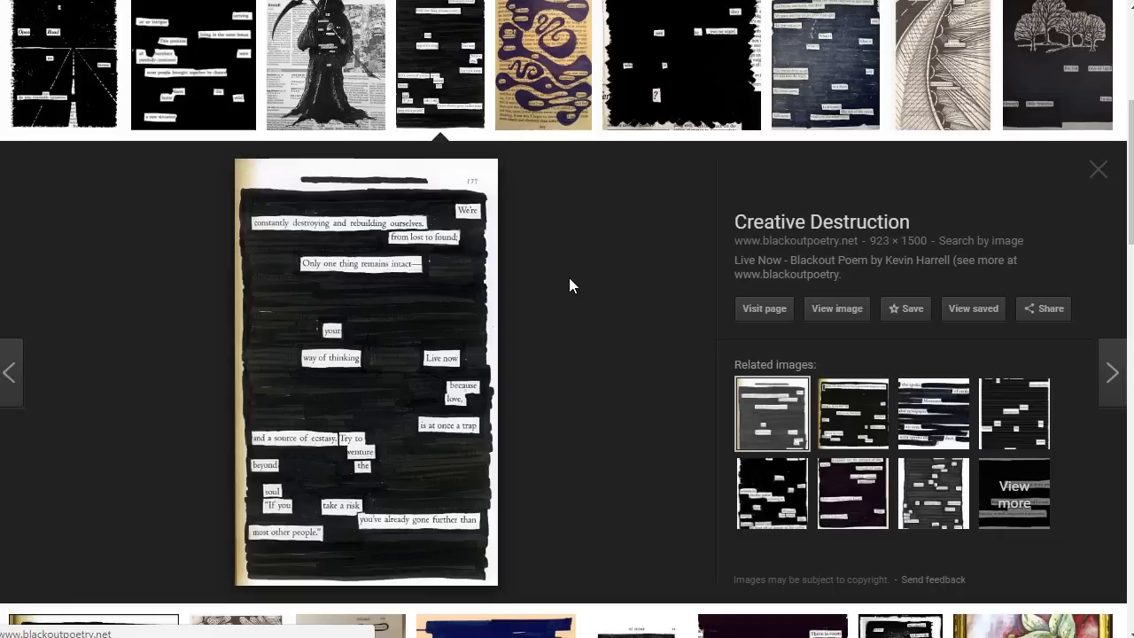
mouse_move(362, 461)
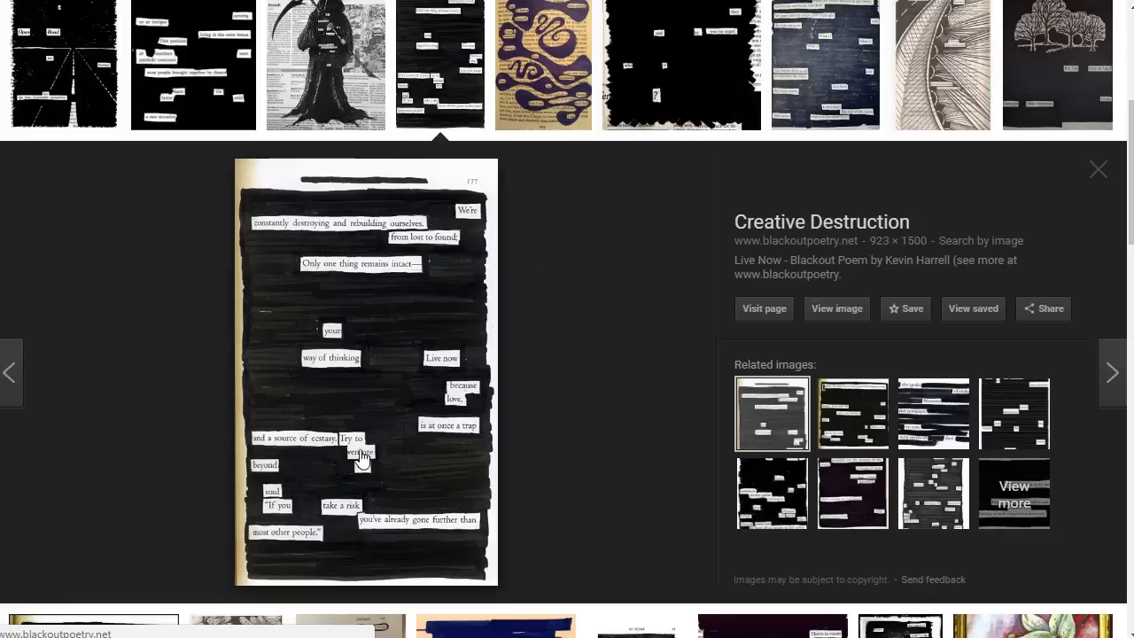
mouse_move(631, 333)
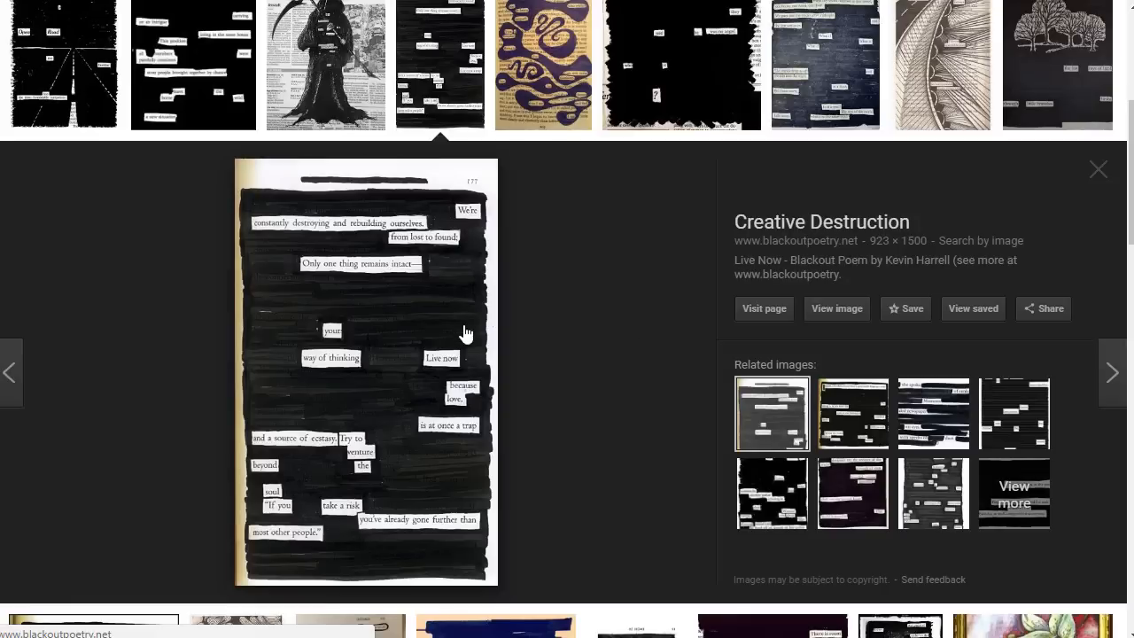
mouse_move(455, 468)
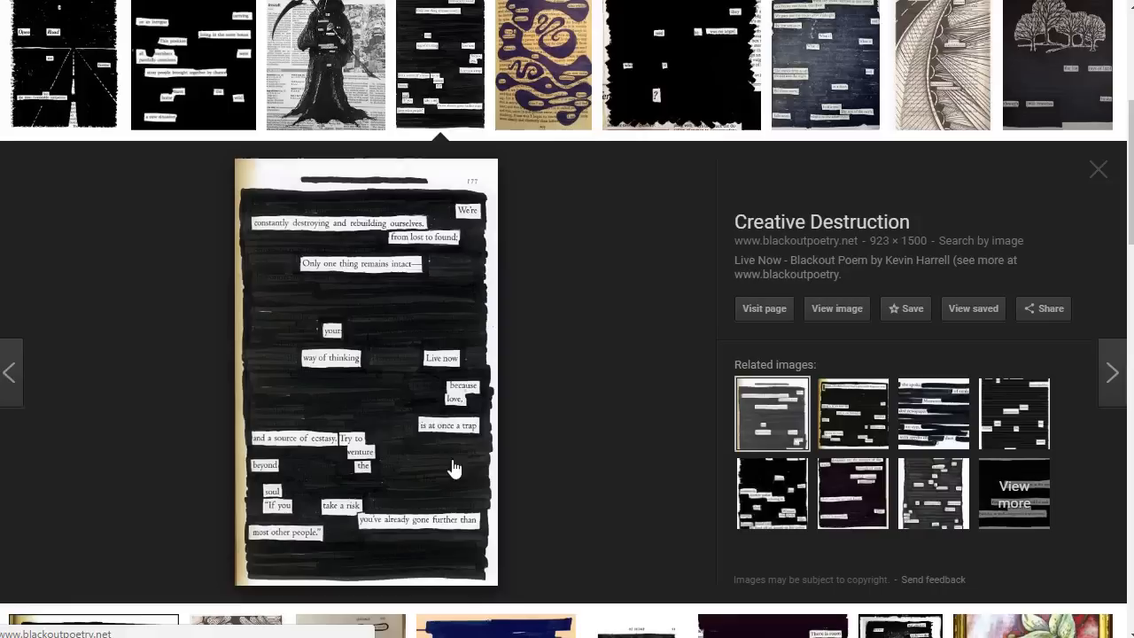
mouse_move(597, 422)
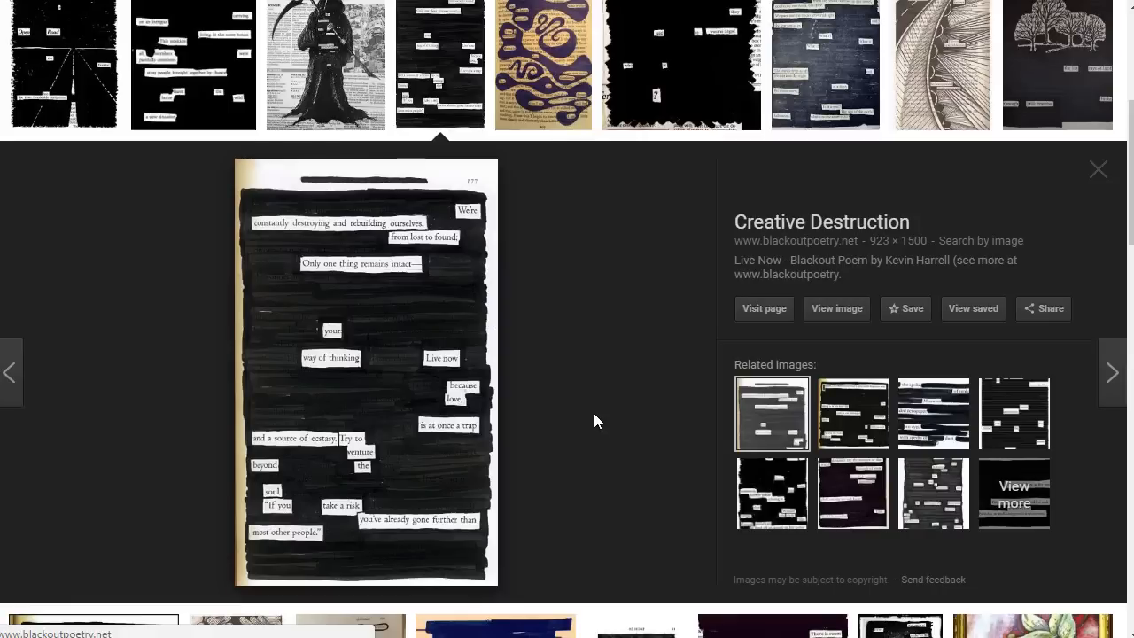
mouse_move(1113, 170)
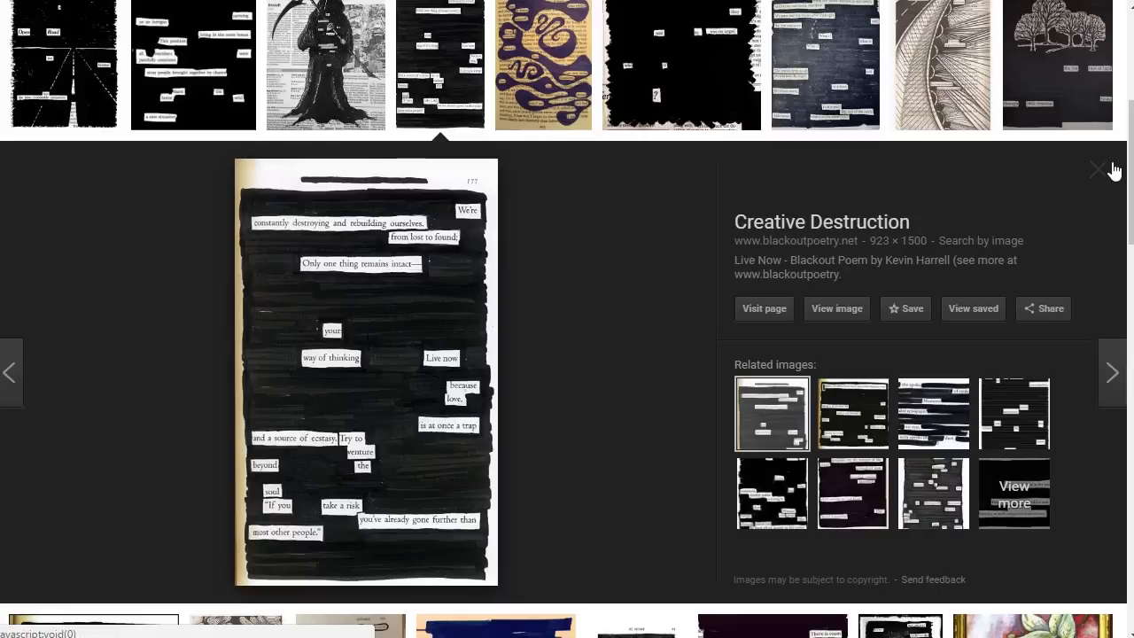
Close the enlarged Creative Destruction blackout poem preview.
click(1097, 171)
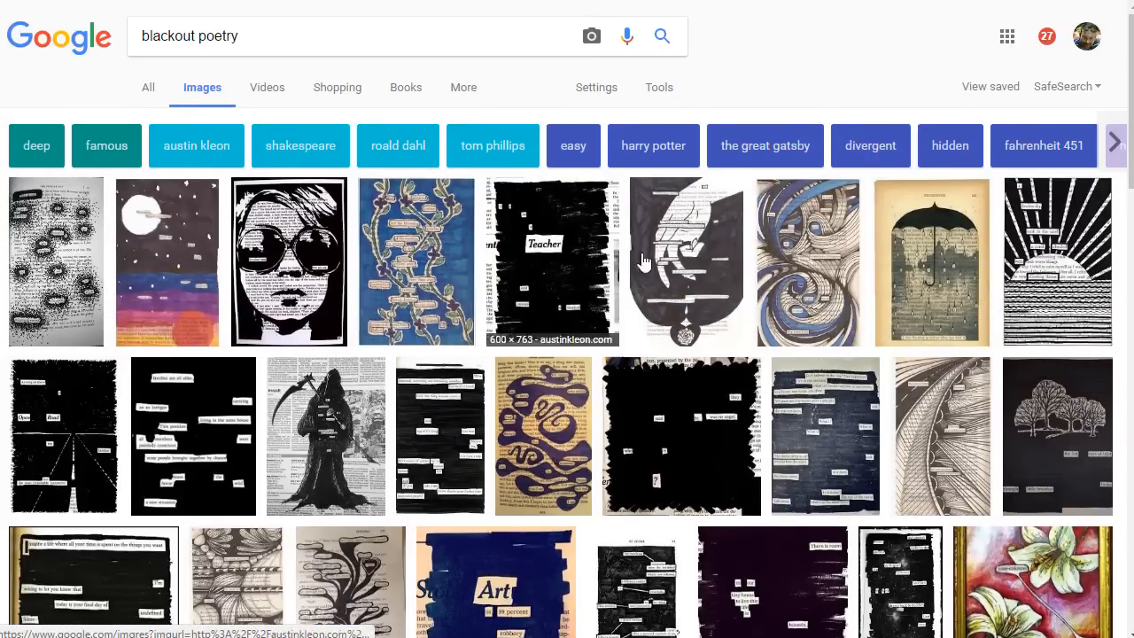
mouse_move(665, 480)
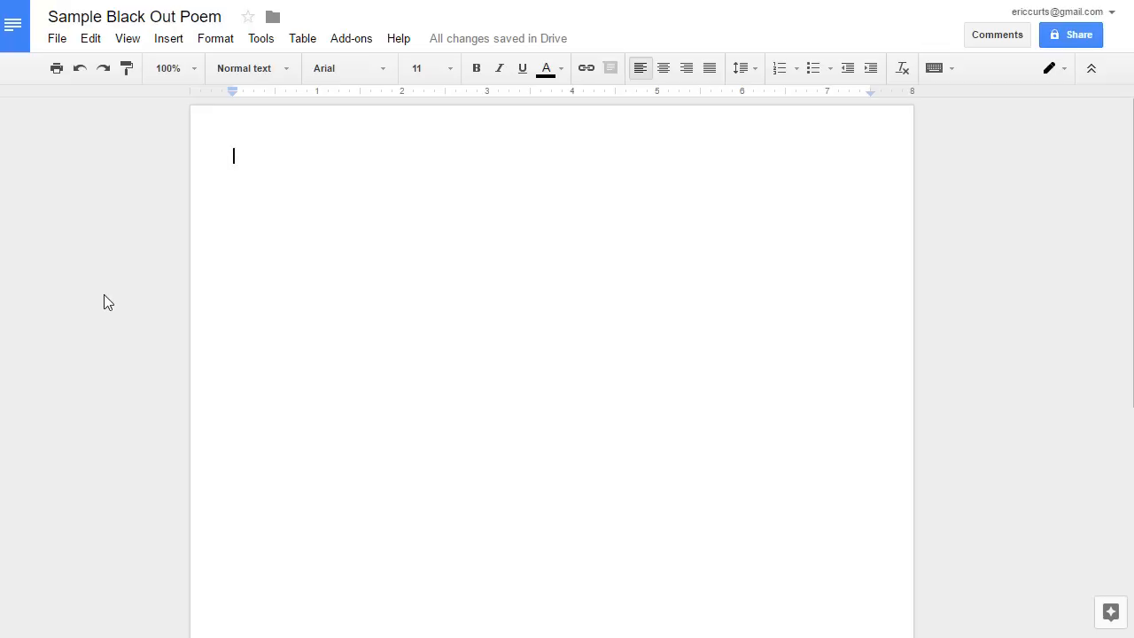
mouse_move(595, 337)
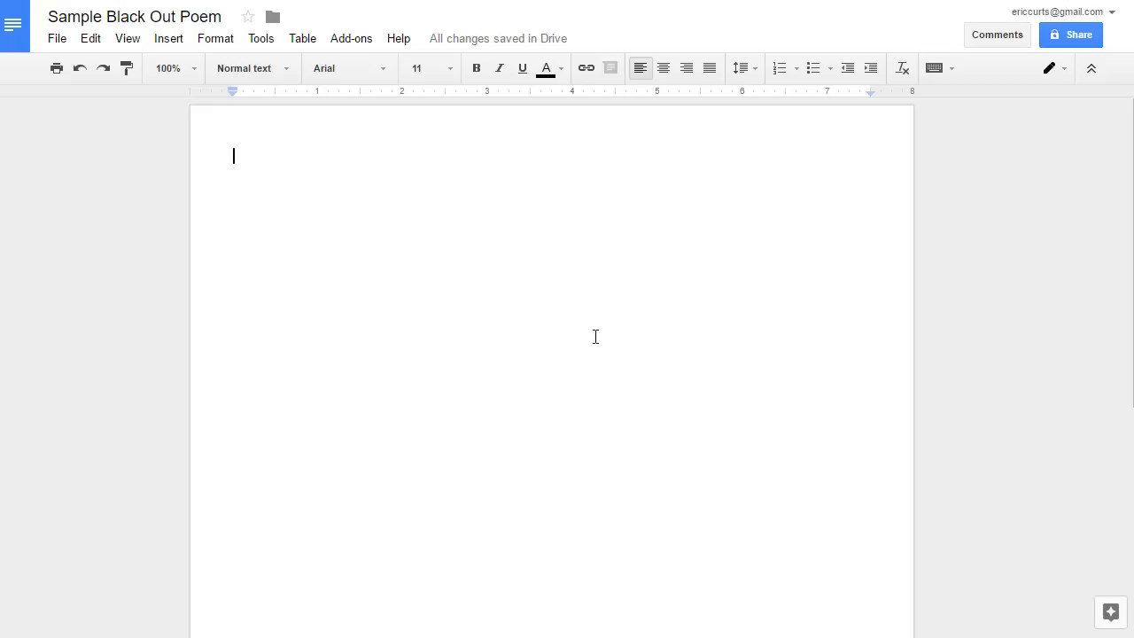
mouse_move(607, 323)
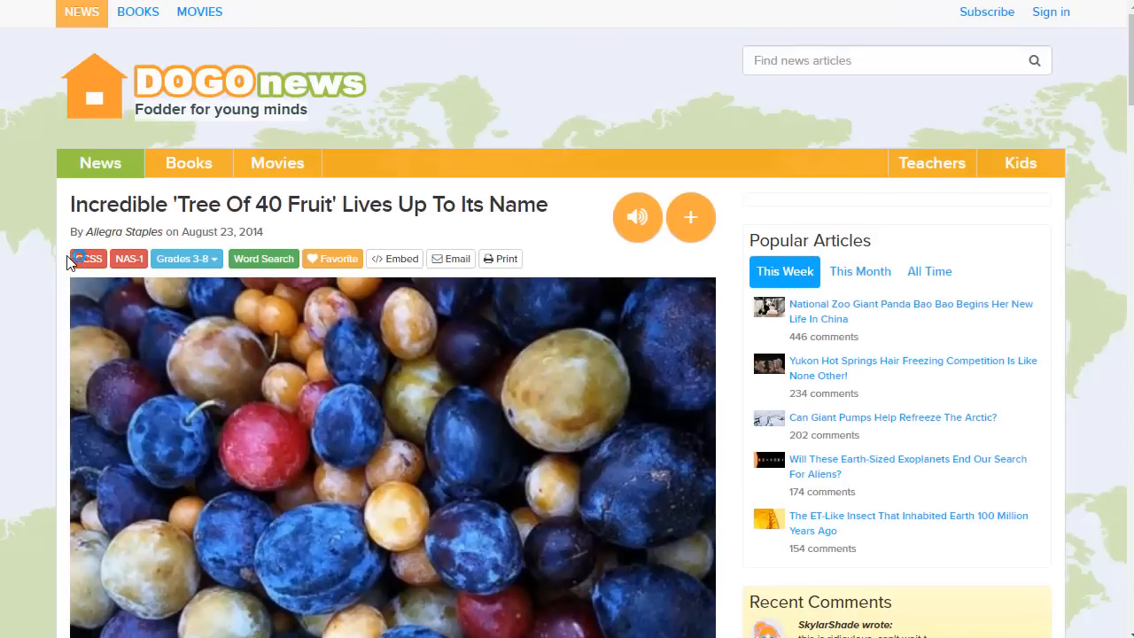
Scroll through the Tree Of 40 Fruit article while selecting its body paragraphs.
scroll(down, 3)
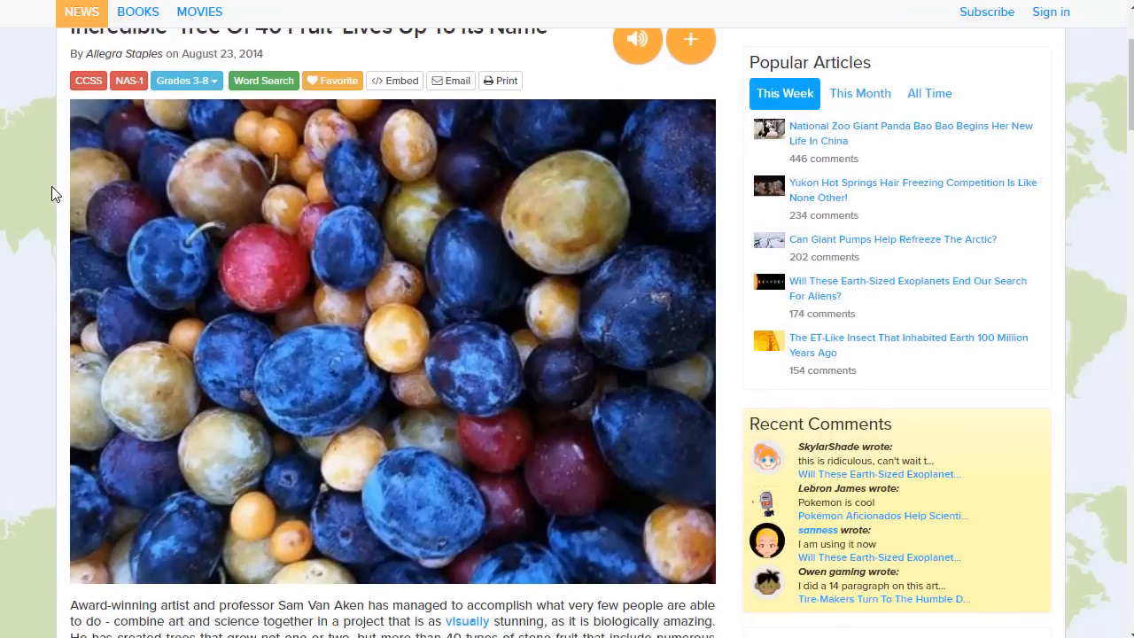
scroll(down, 3)
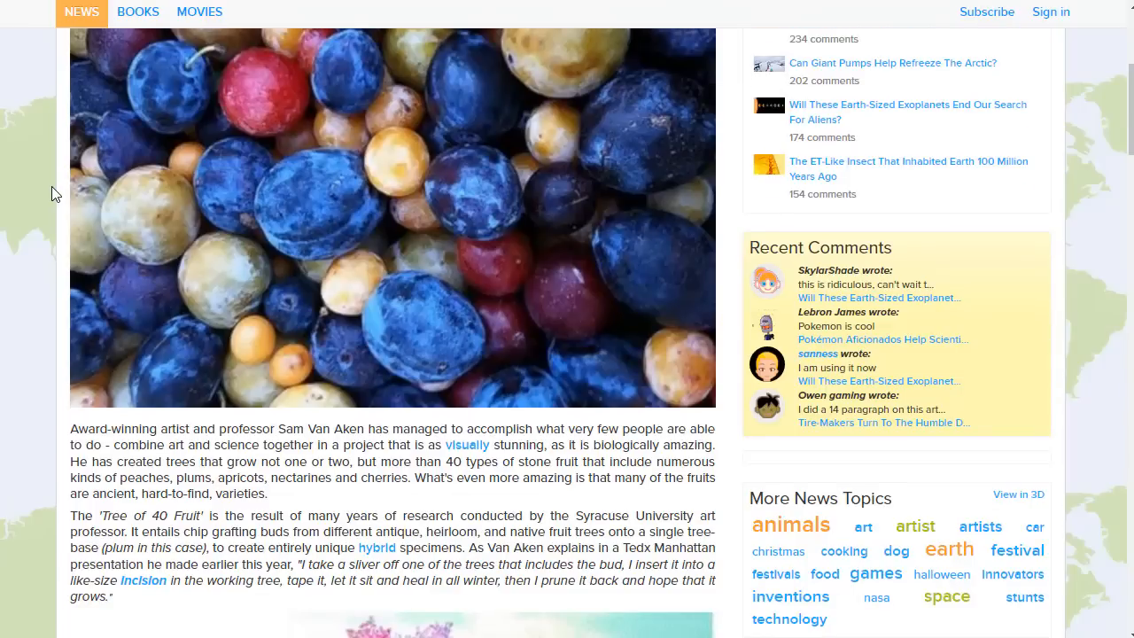
scroll(up, 3)
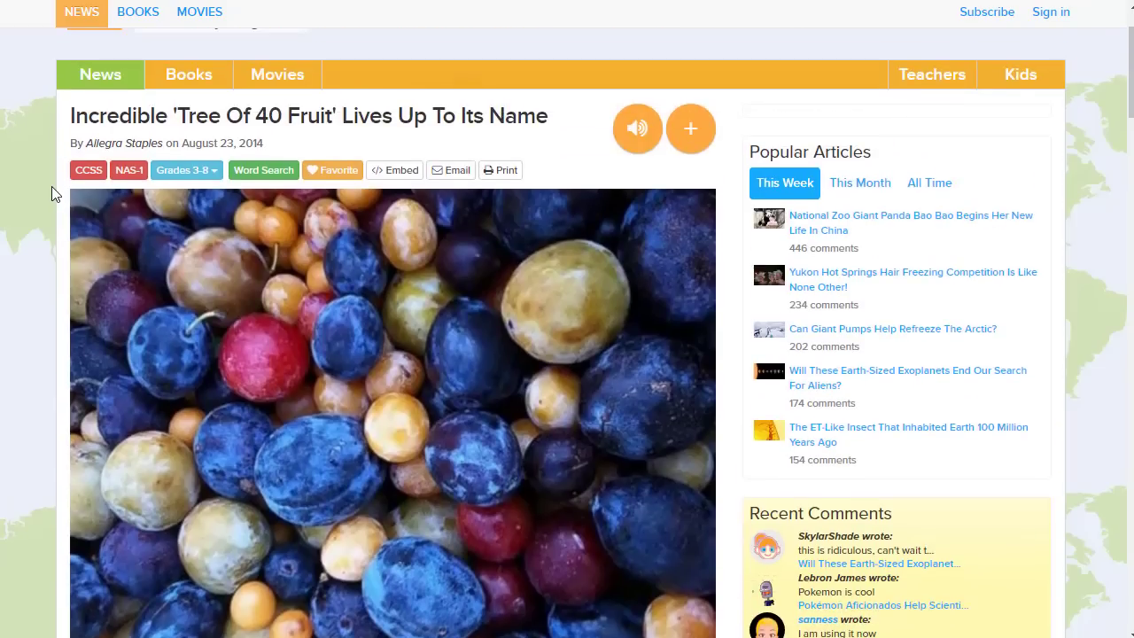
mouse_move(135, 163)
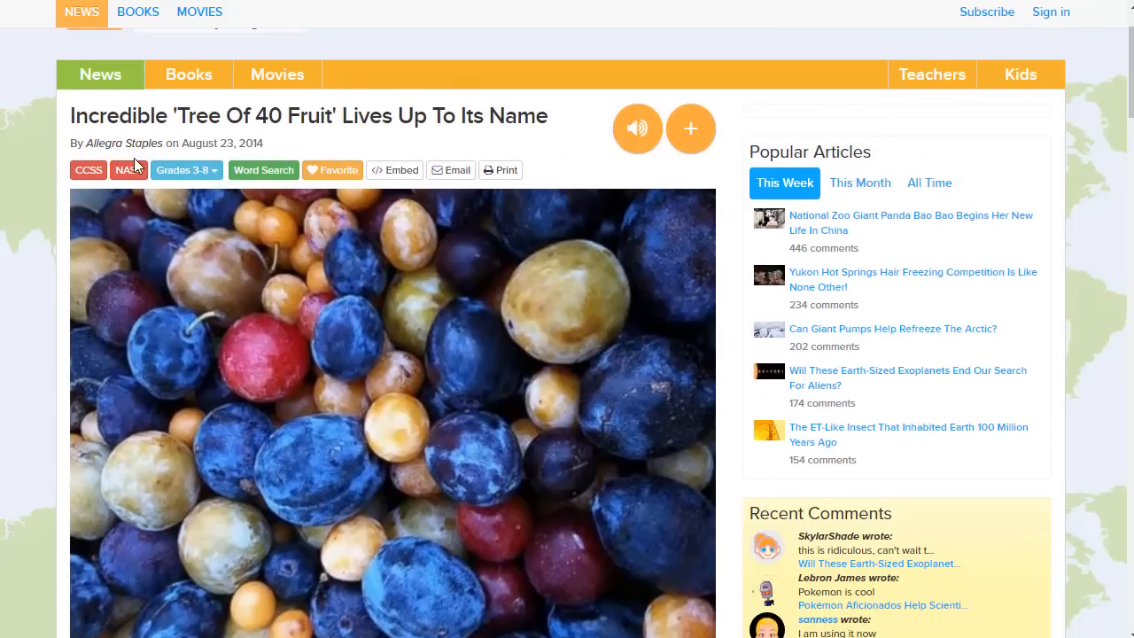
scroll(down, 3)
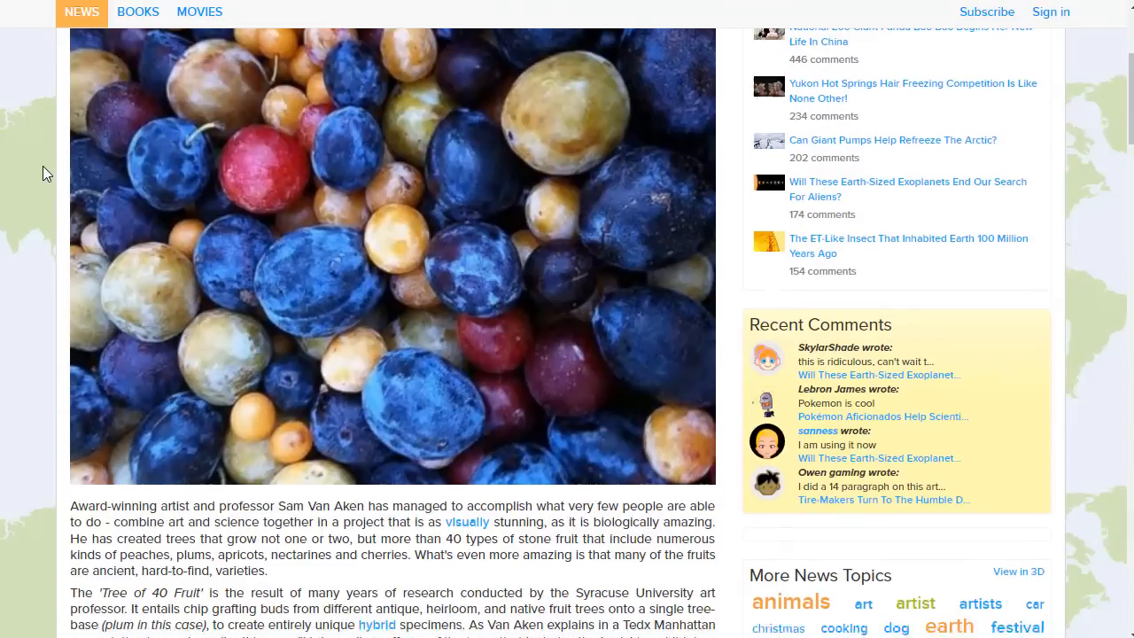
scroll(down, 3)
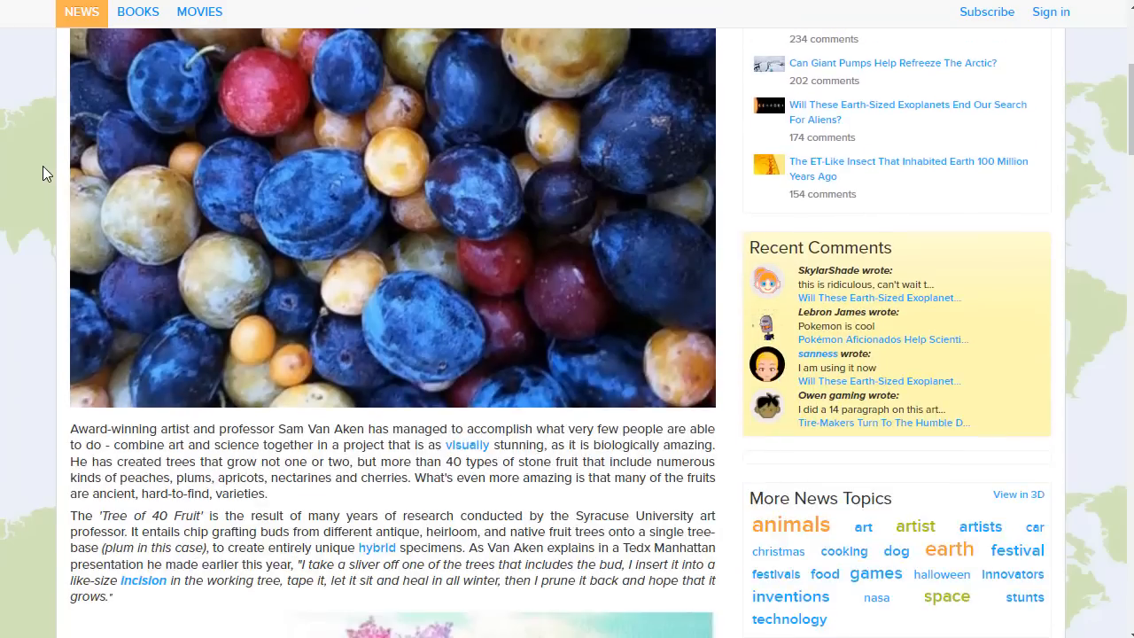
scroll(down, 3)
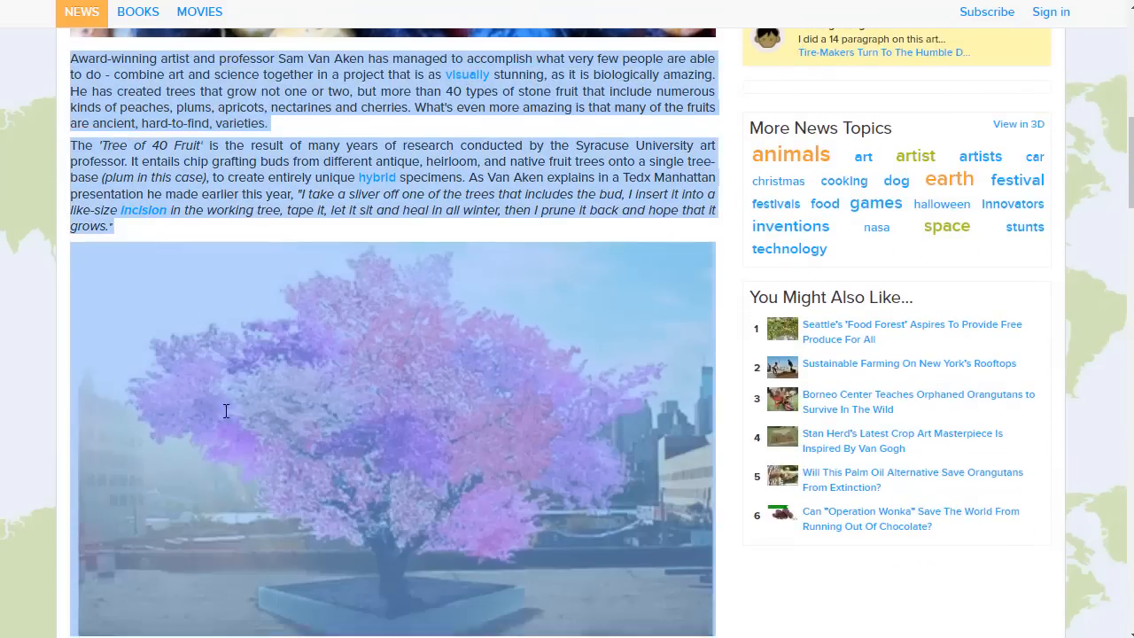
scroll(down, 3)
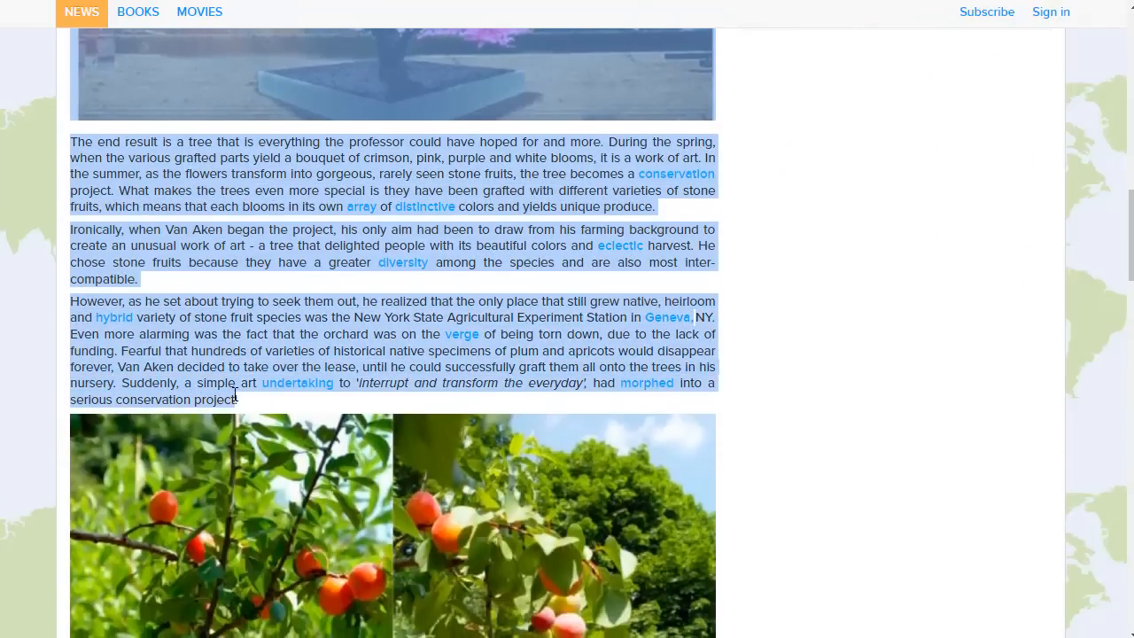
scroll(down, 3)
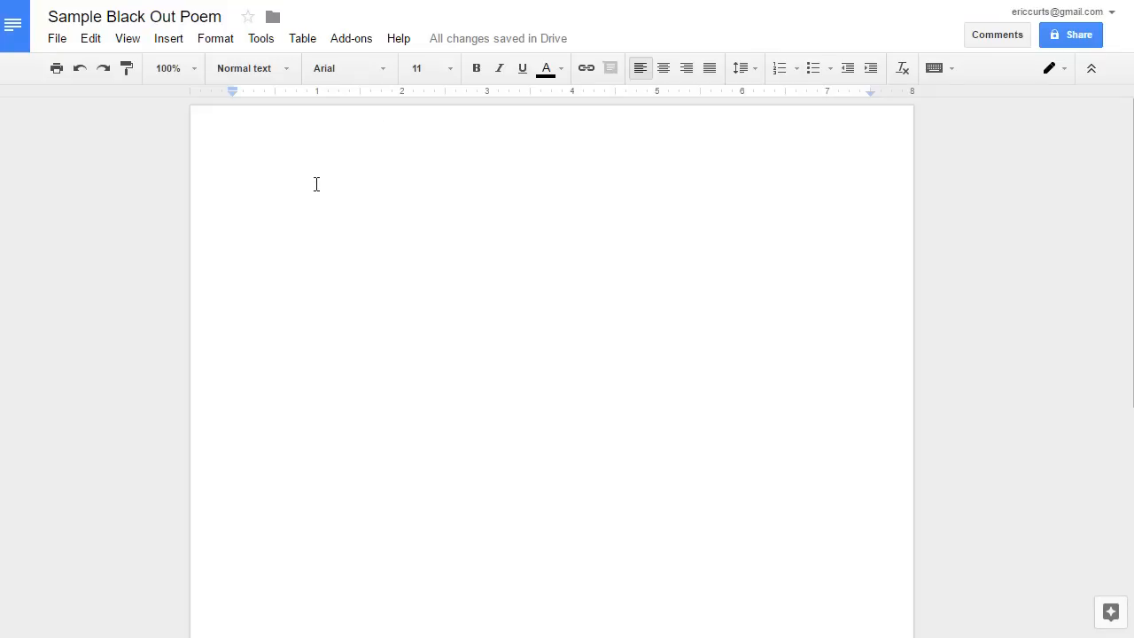
mouse_move(319, 181)
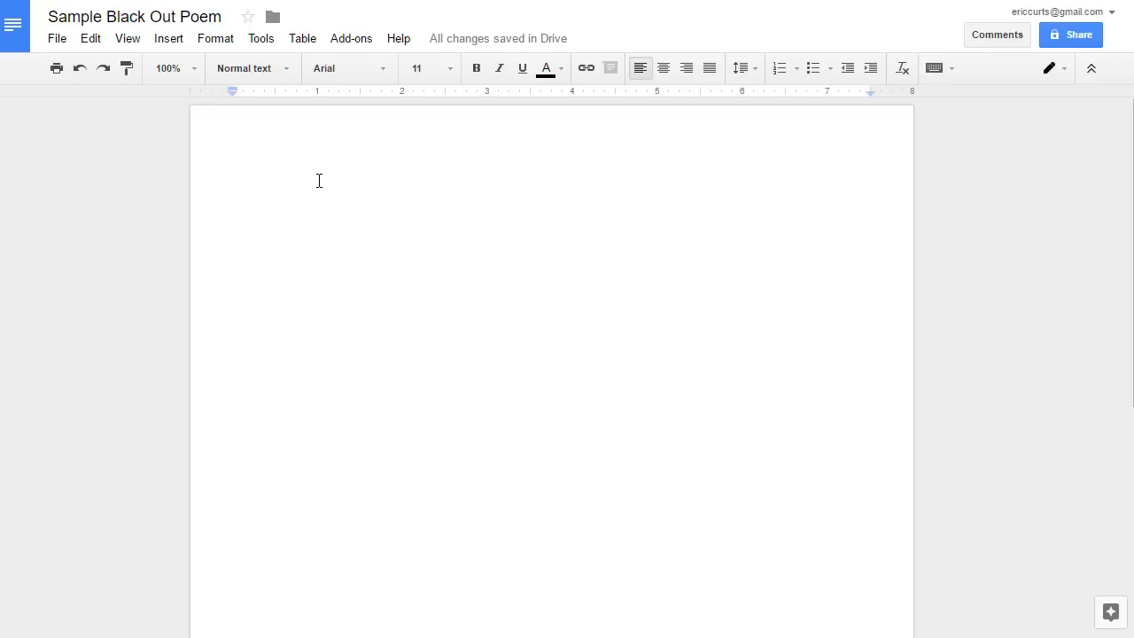
mouse_move(294, 190)
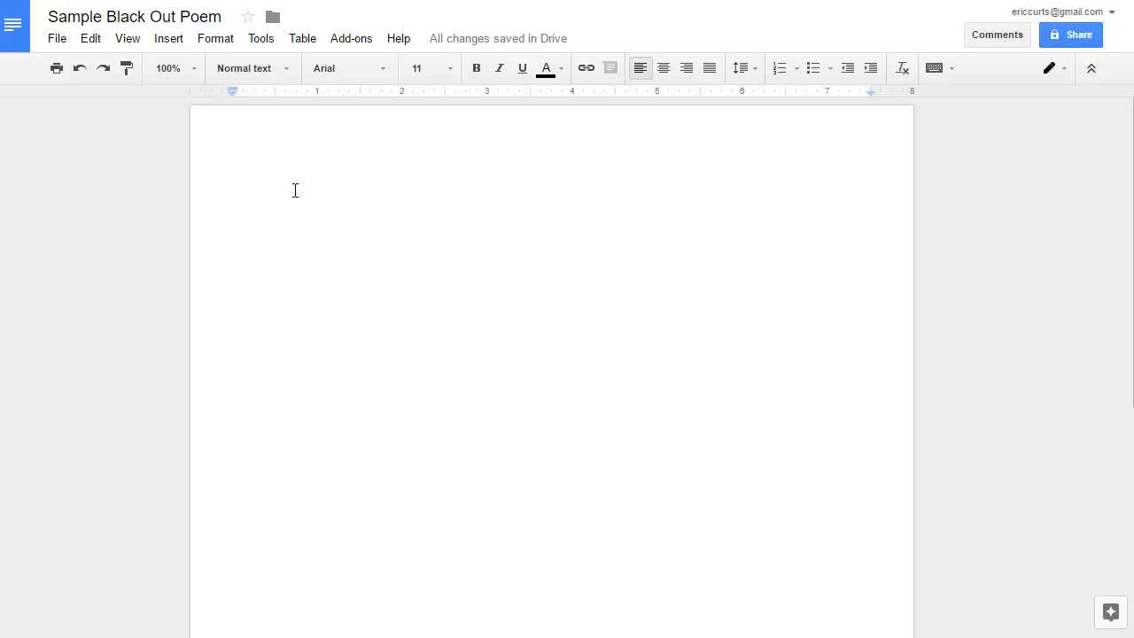
mouse_move(584, 246)
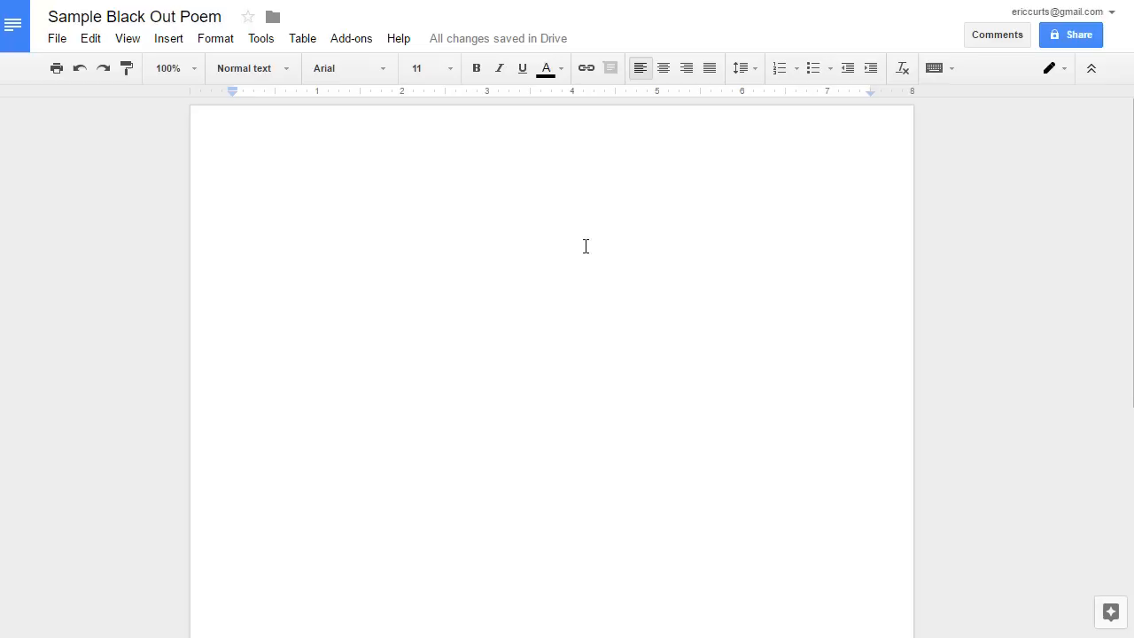
mouse_move(647, 344)
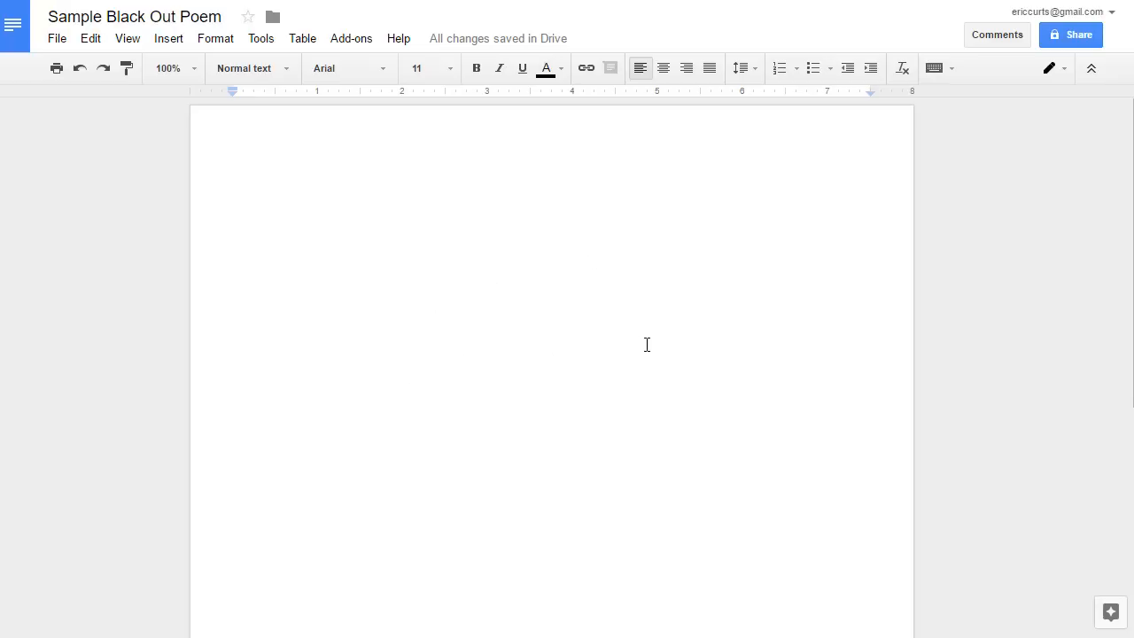
mouse_move(453, 500)
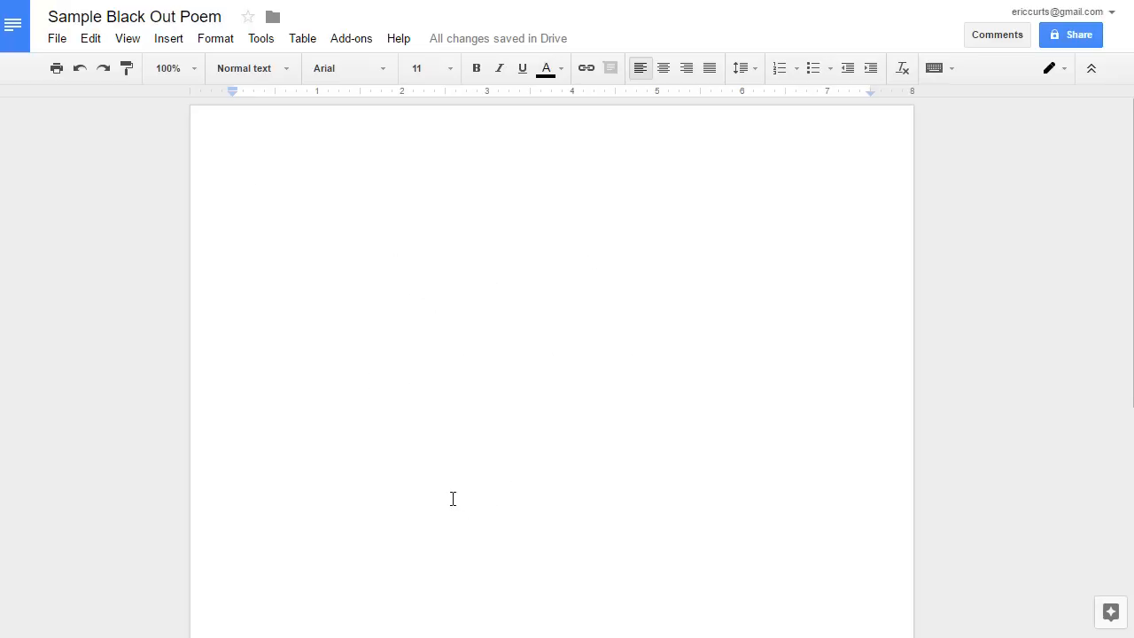
mouse_move(358, 372)
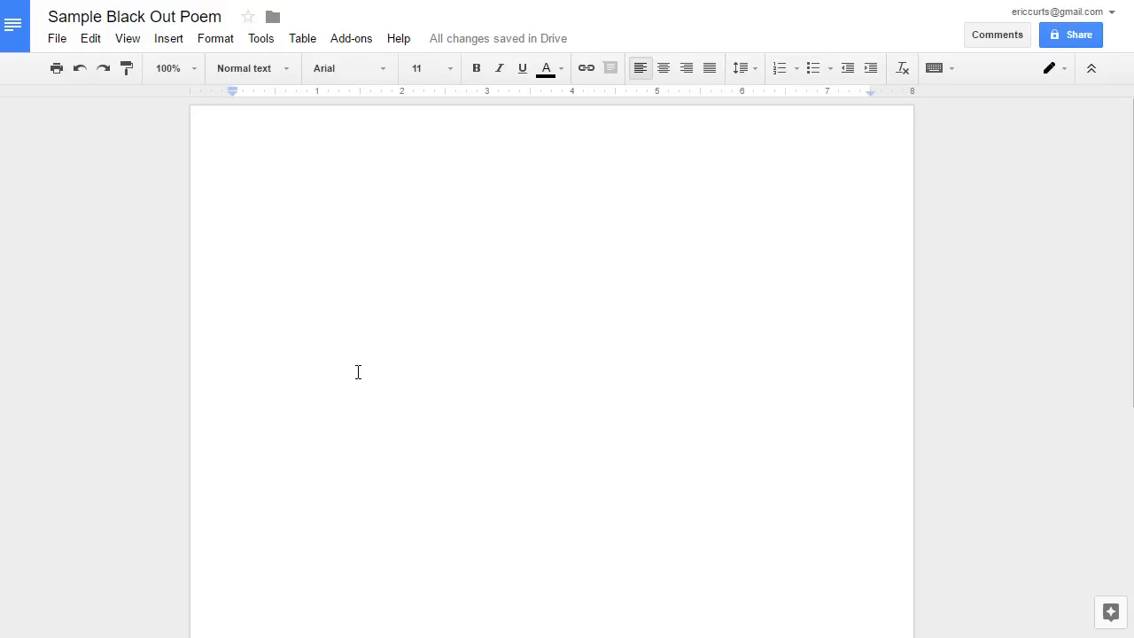
mouse_move(507, 298)
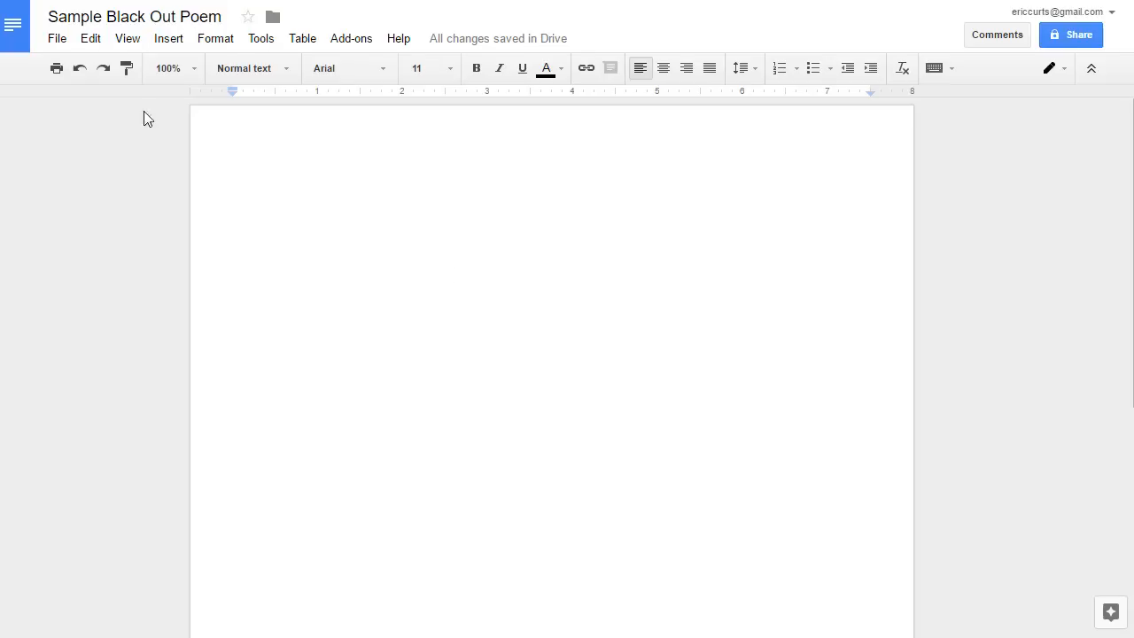
Paste the Tree of 40 Fruit article into the document as plain text via Edit > Paste without formatting.
click(88, 39)
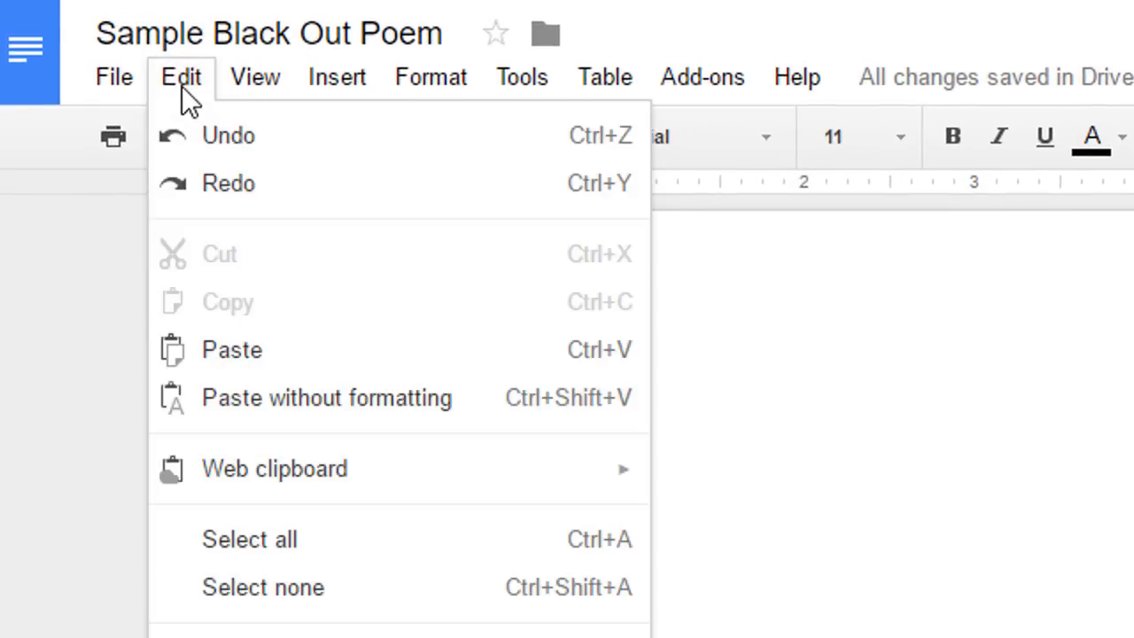
mouse_move(386, 414)
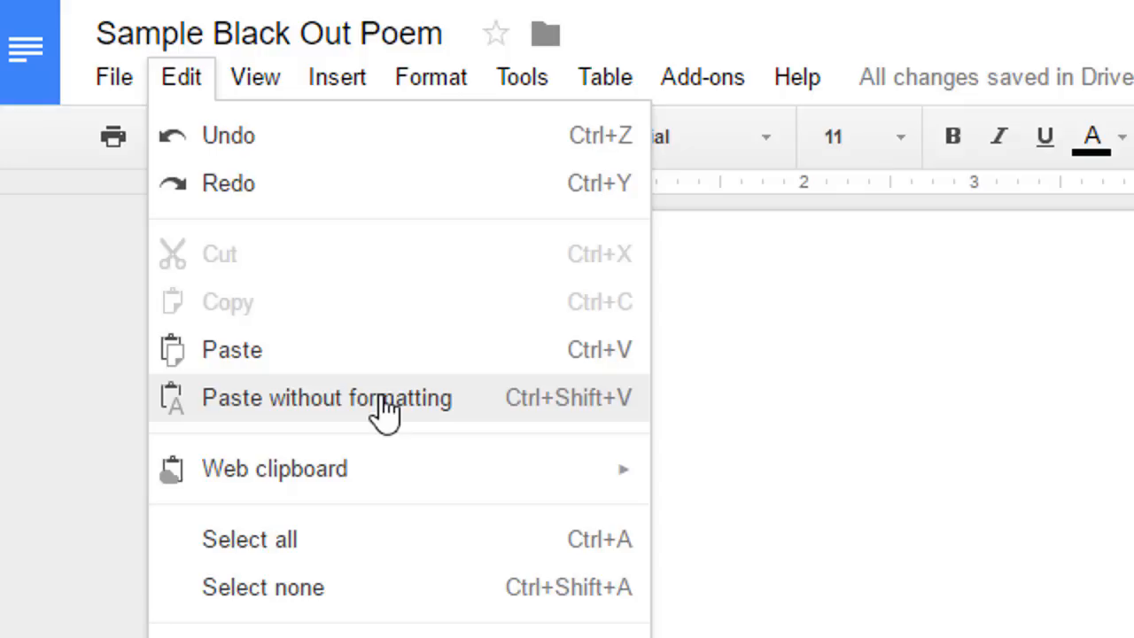
mouse_move(576, 433)
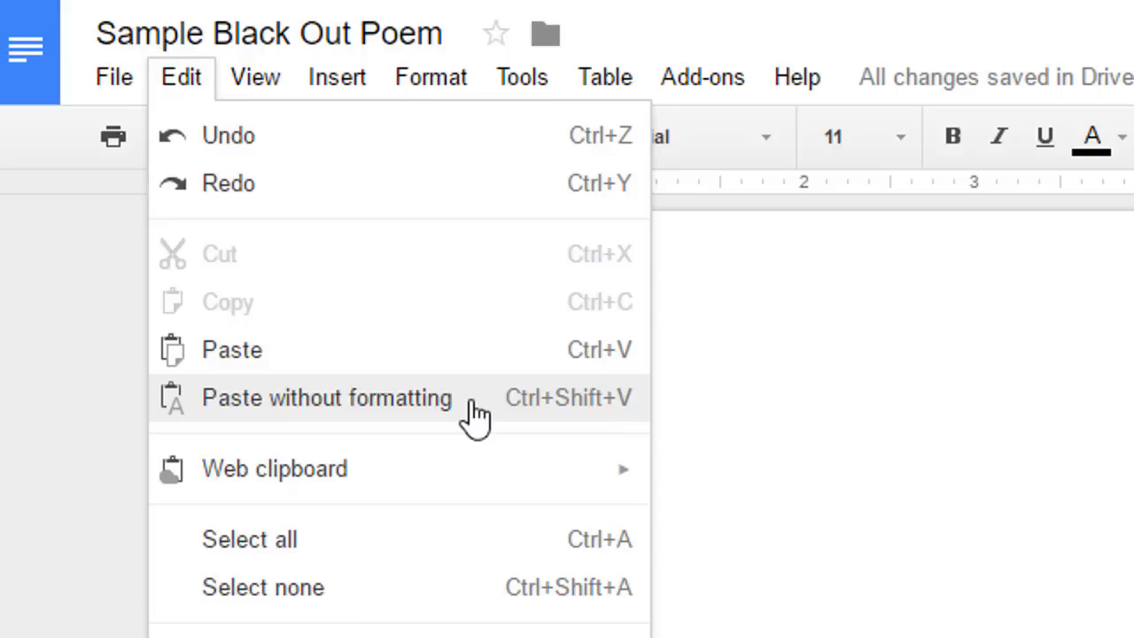
click(326, 397)
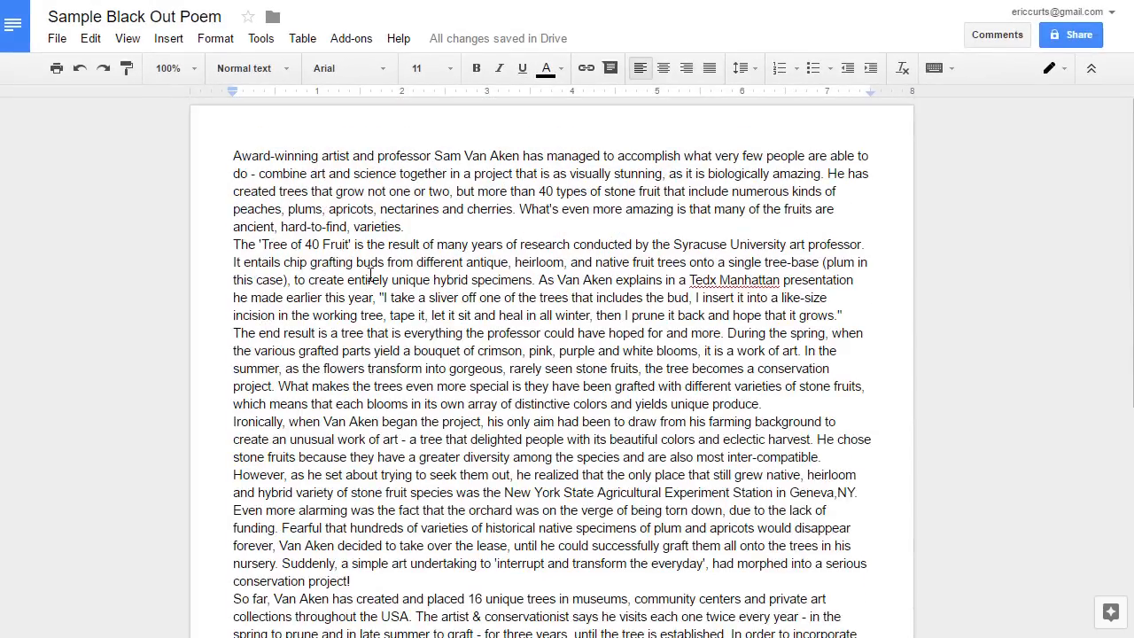
Join the paragraphs into one block and delete the final 'So far…' paragraph.
click(408, 227)
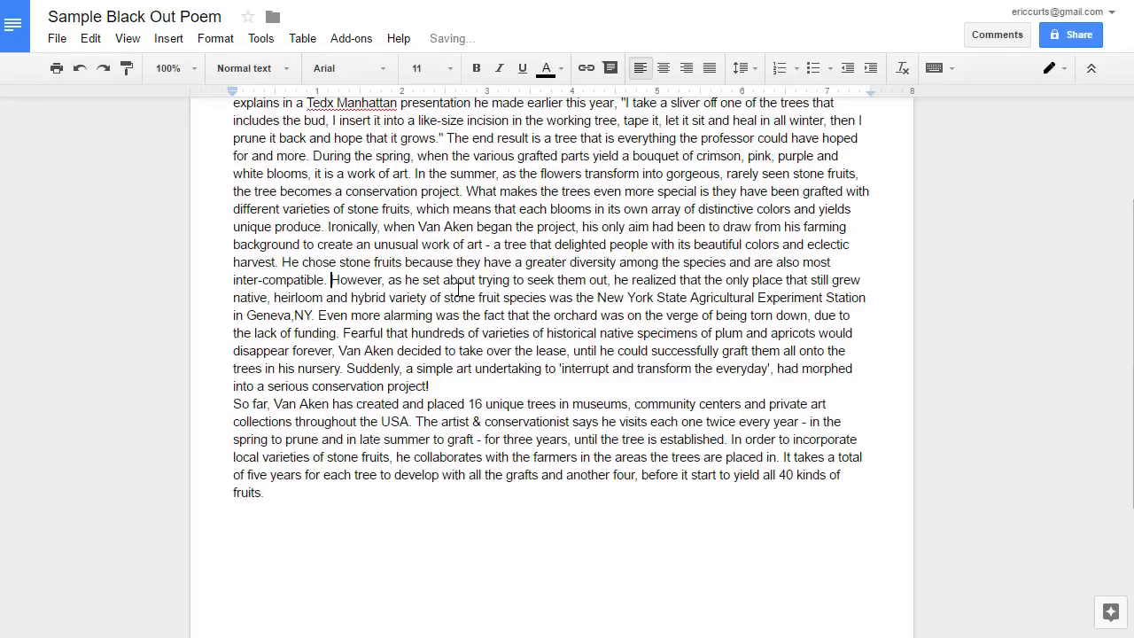
click(433, 386)
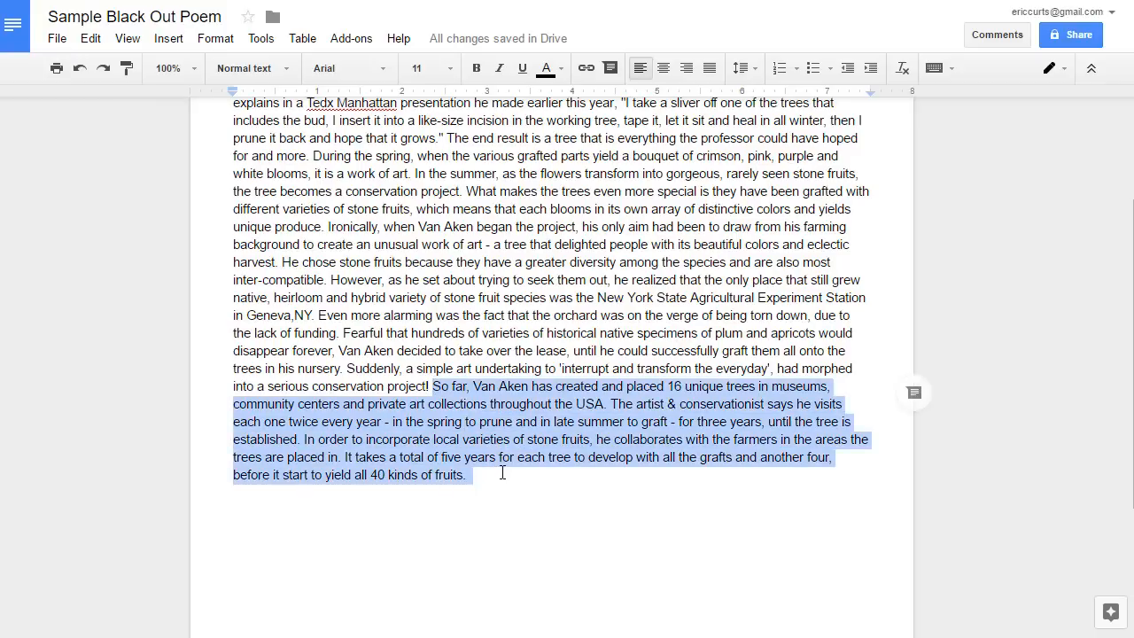
key(Delete)
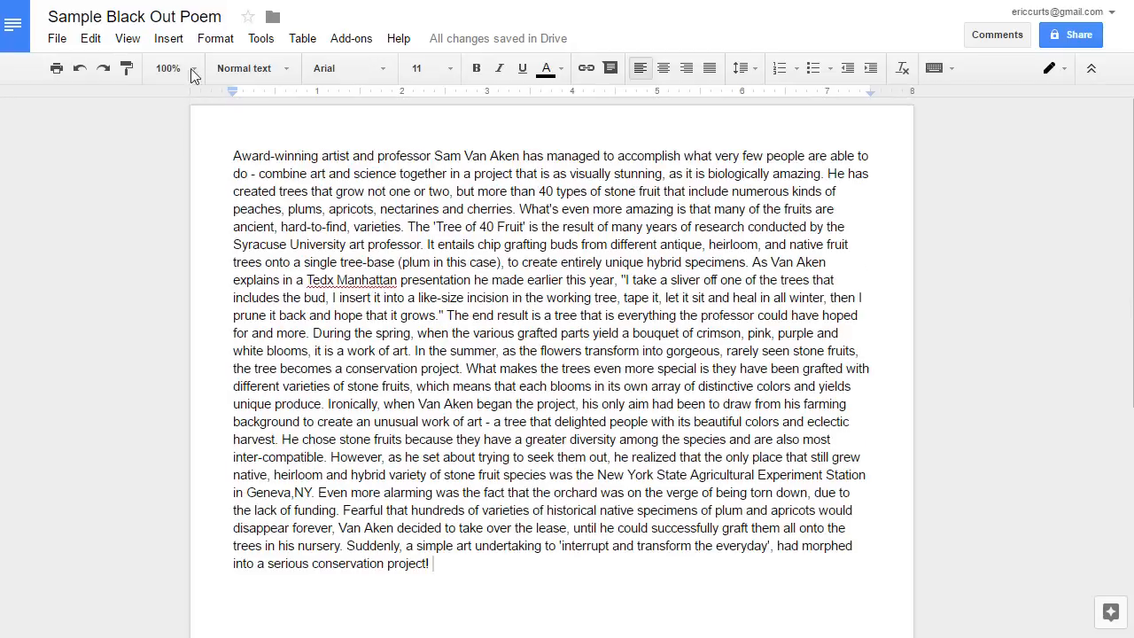
Set all page margins to 0.5 inch and enlarge the whole article to size 15 text.
click(57, 39)
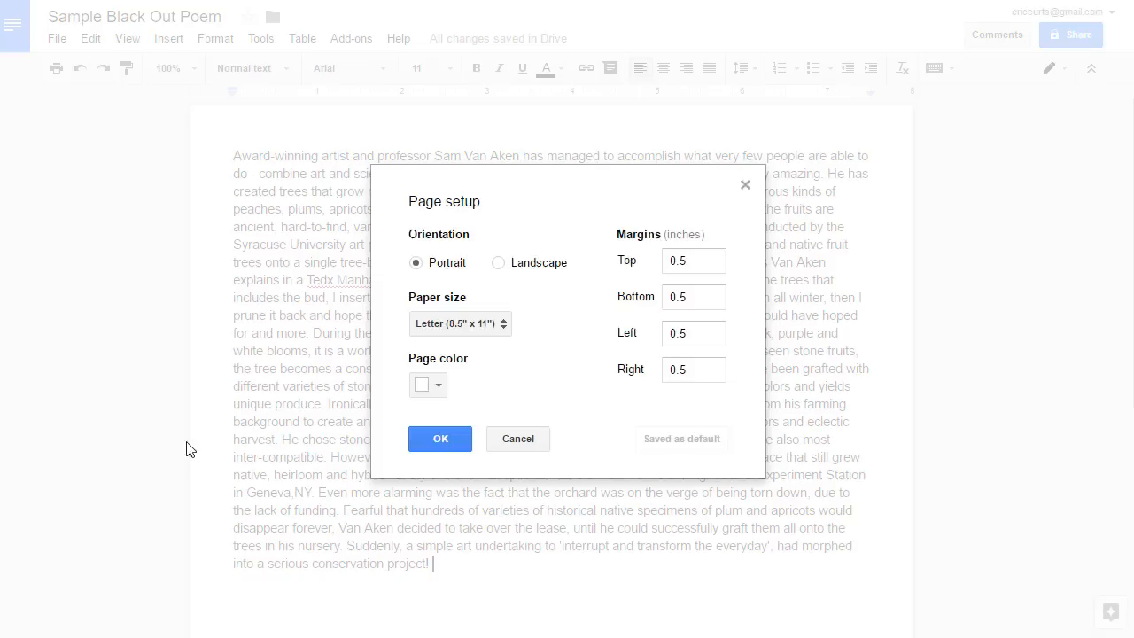
mouse_move(504, 280)
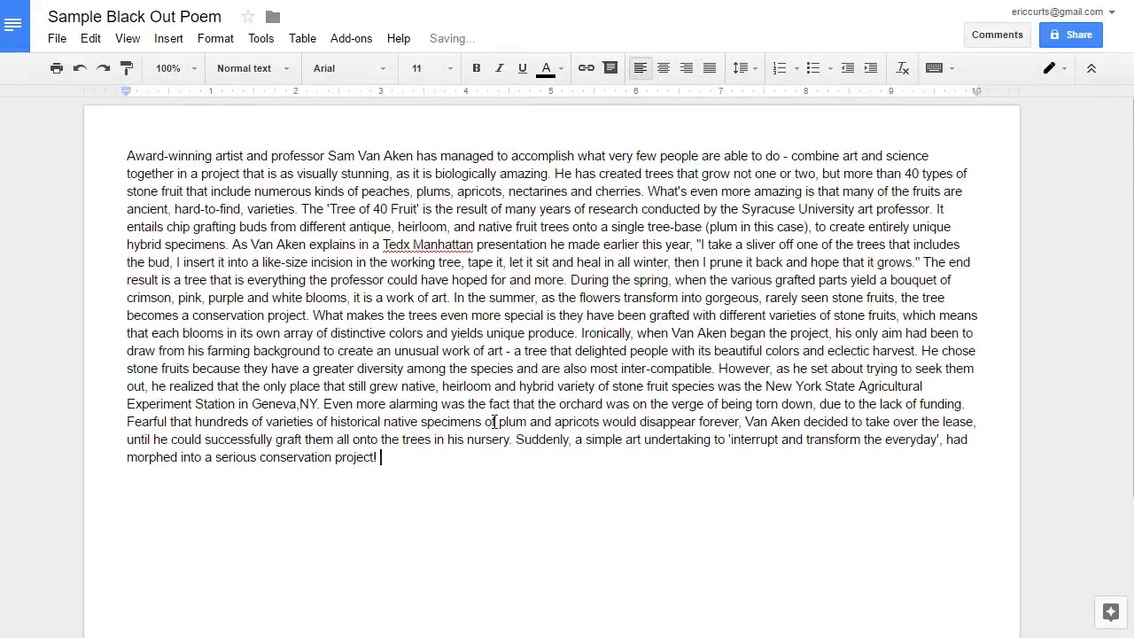
scroll(down, 3)
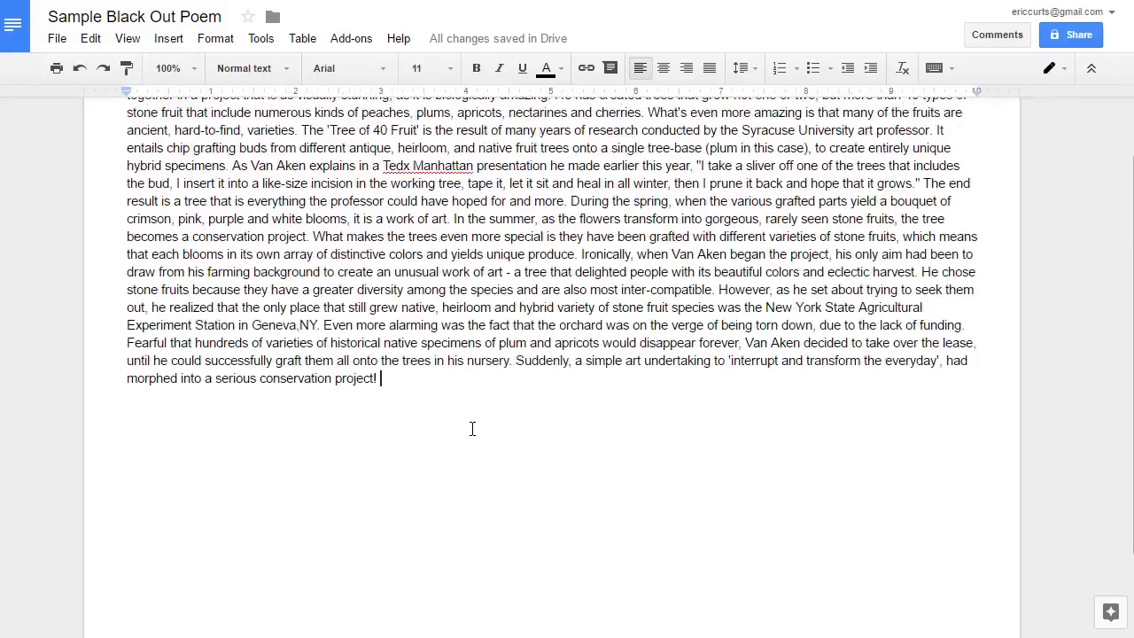
scroll(down, 3)
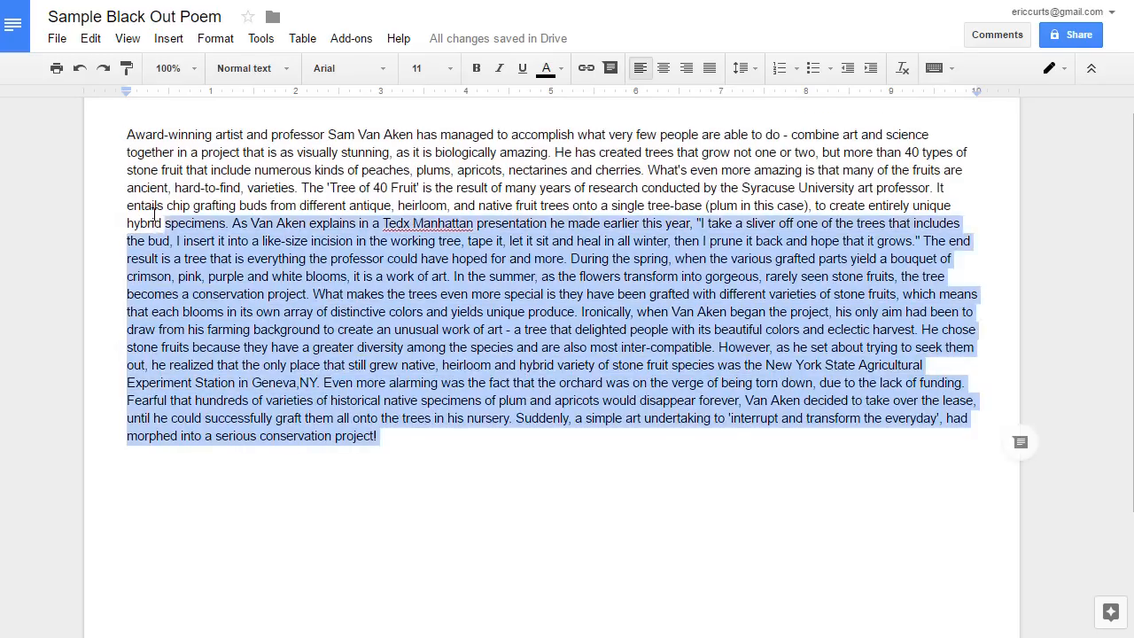
click(447, 67)
text(15)
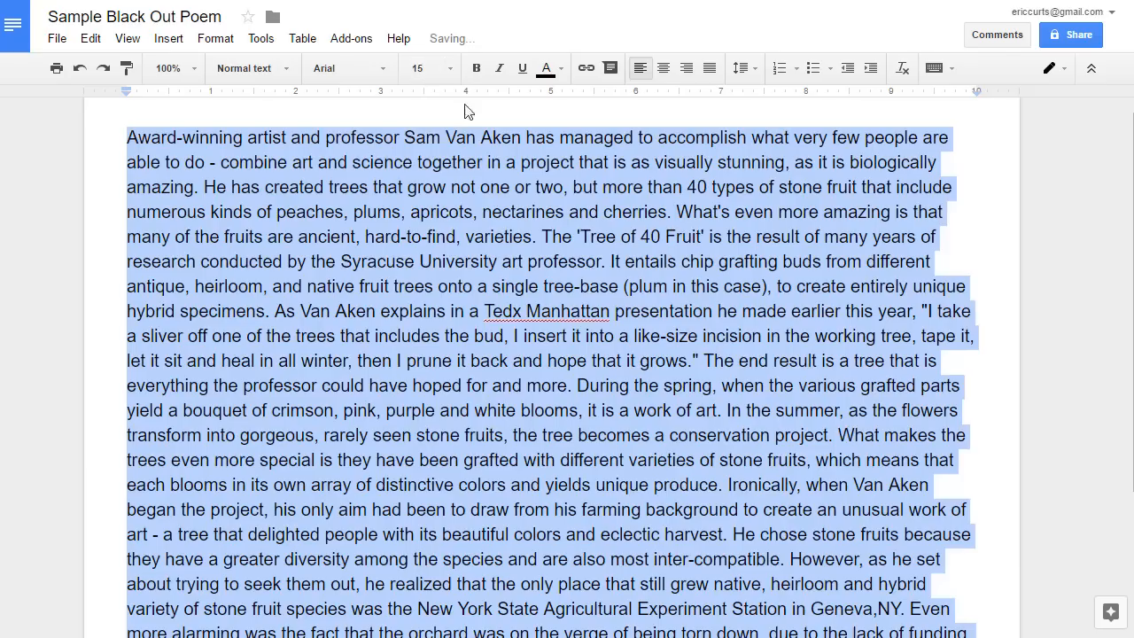
scroll(down, 3)
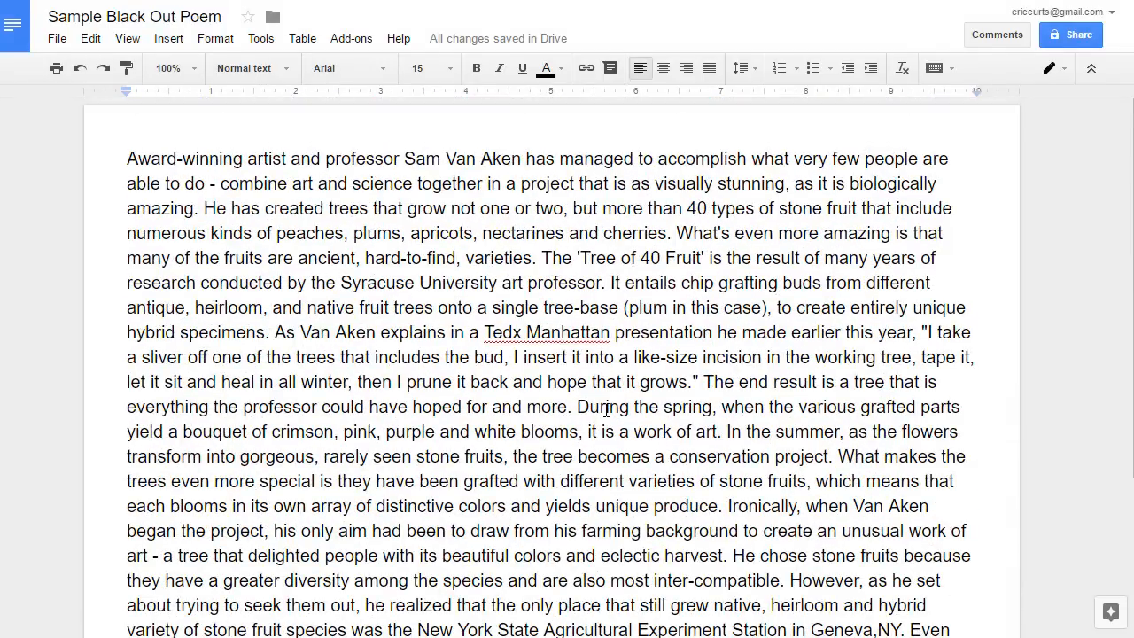
scroll(down, 3)
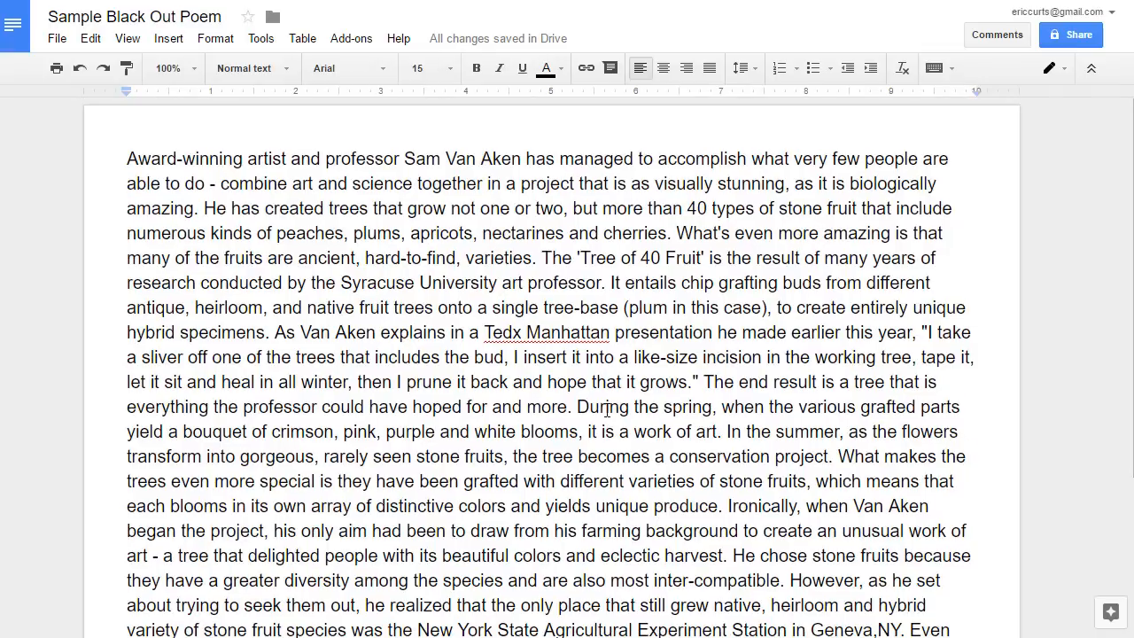
mouse_move(620, 401)
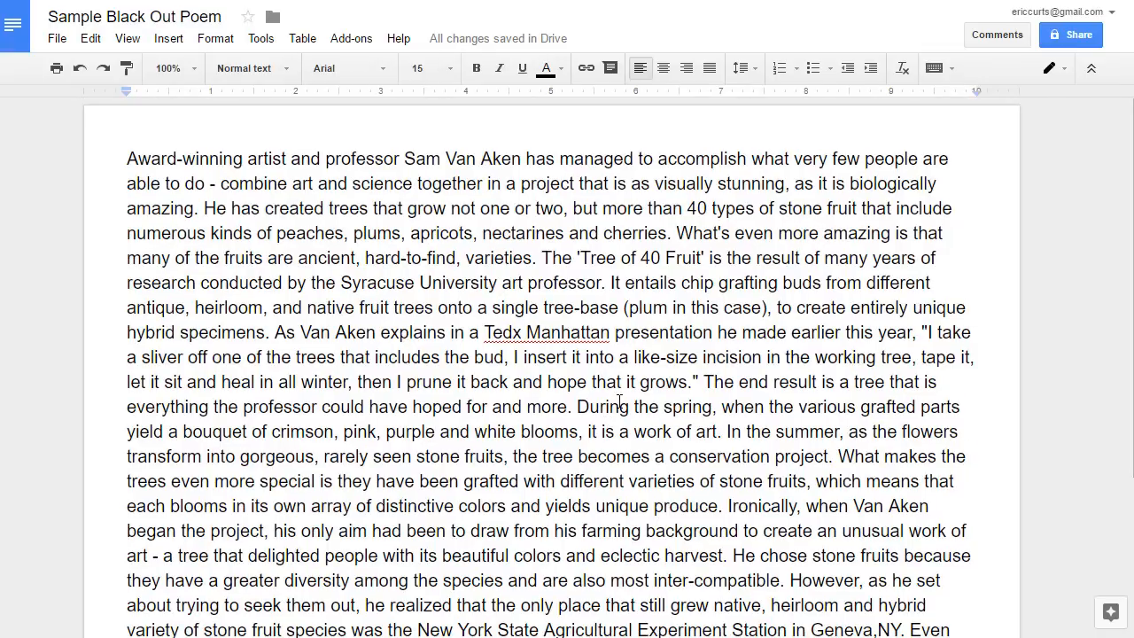
scroll(down, 3)
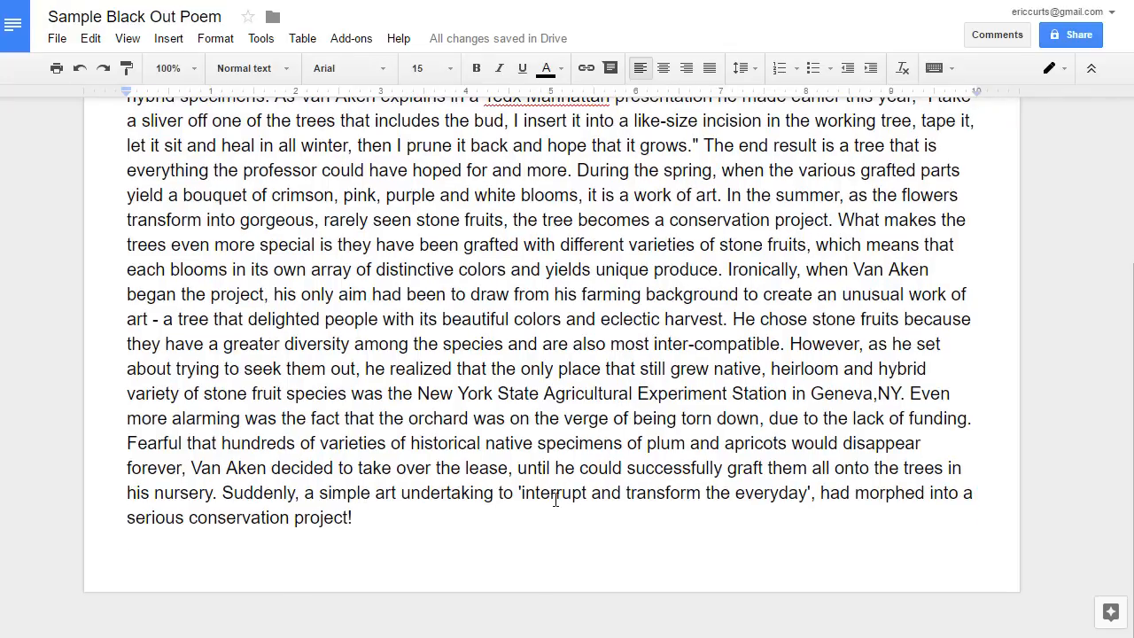
scroll(up, 3)
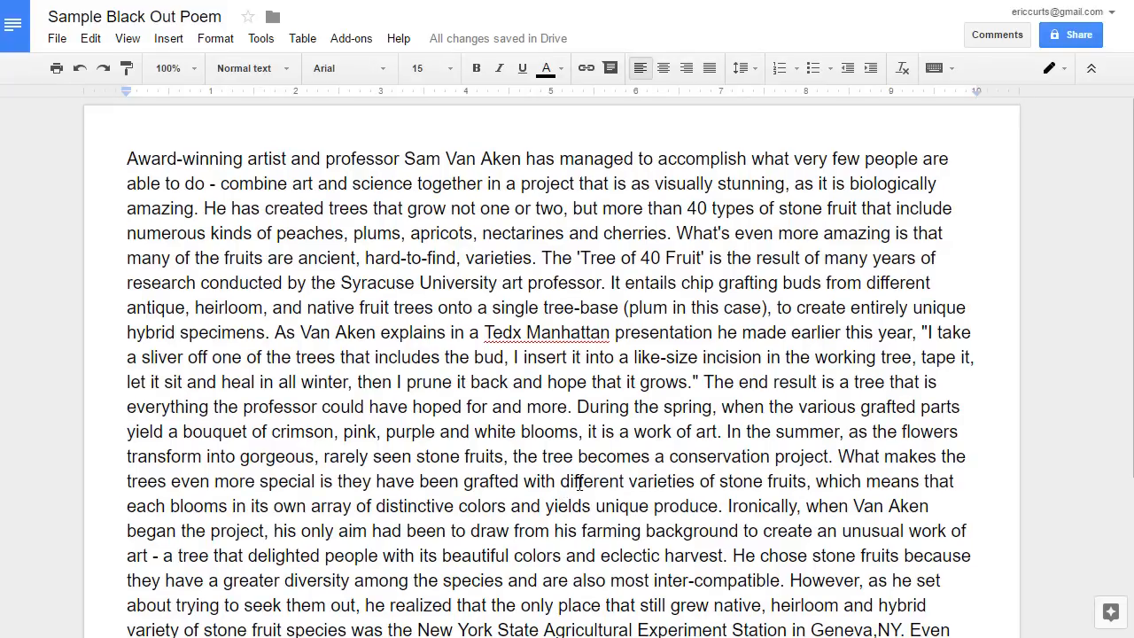
scroll(down, 3)
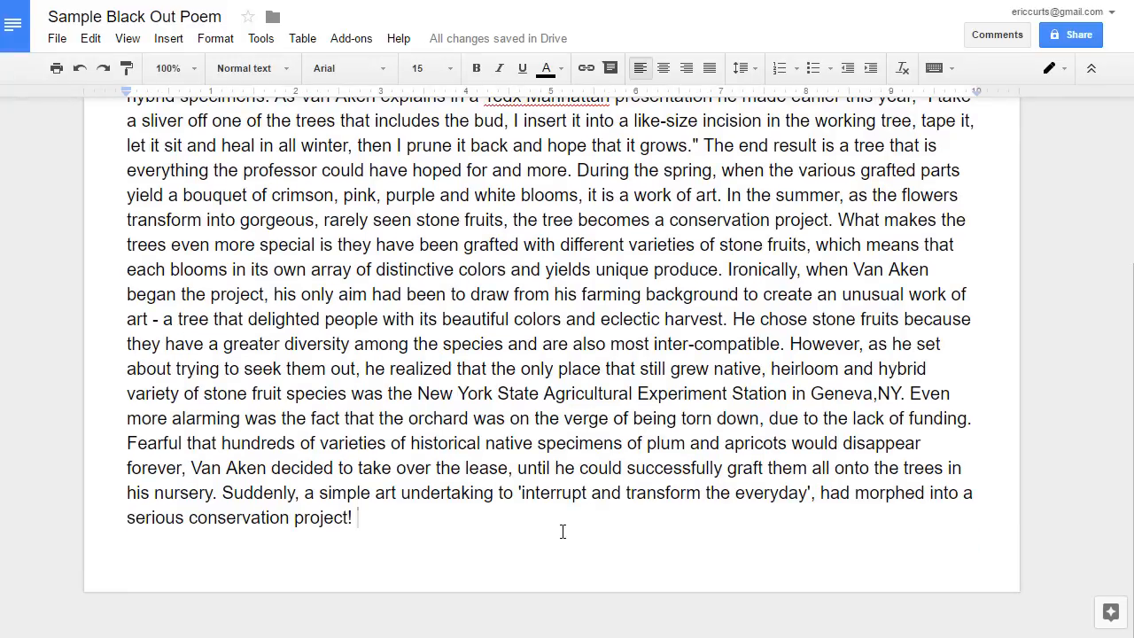
scroll(up, 3)
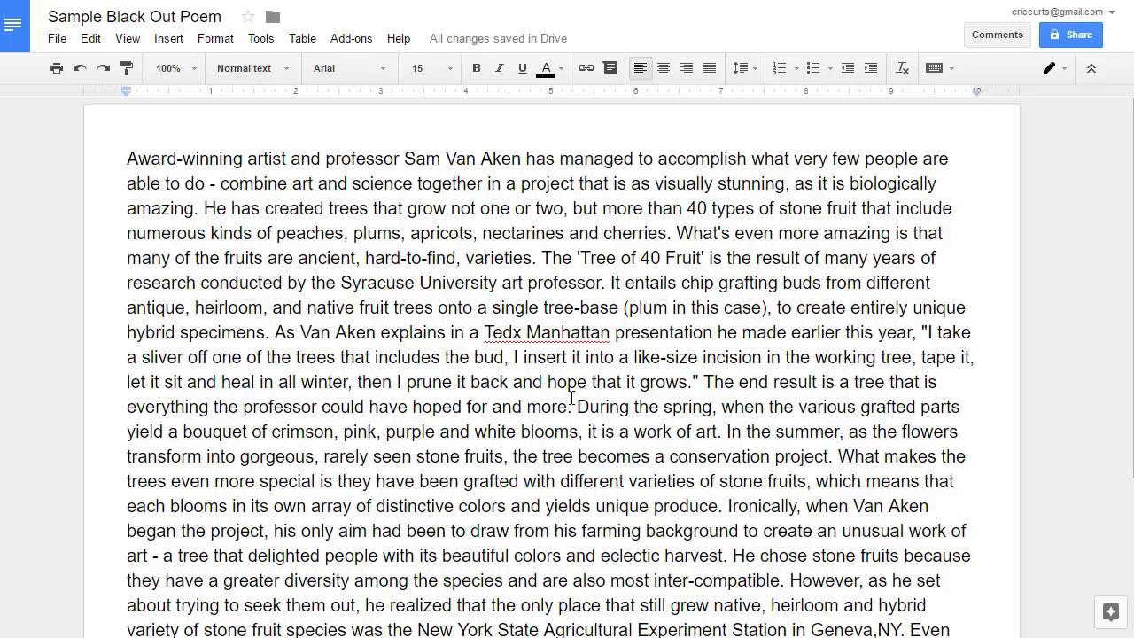
scroll(down, 3)
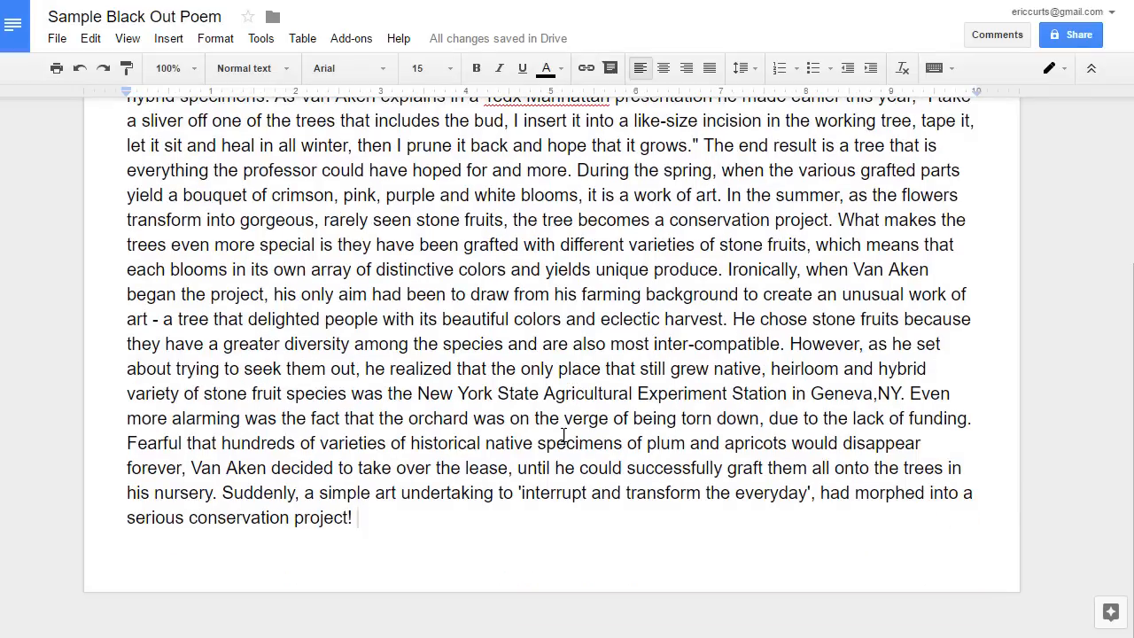
scroll(up, 3)
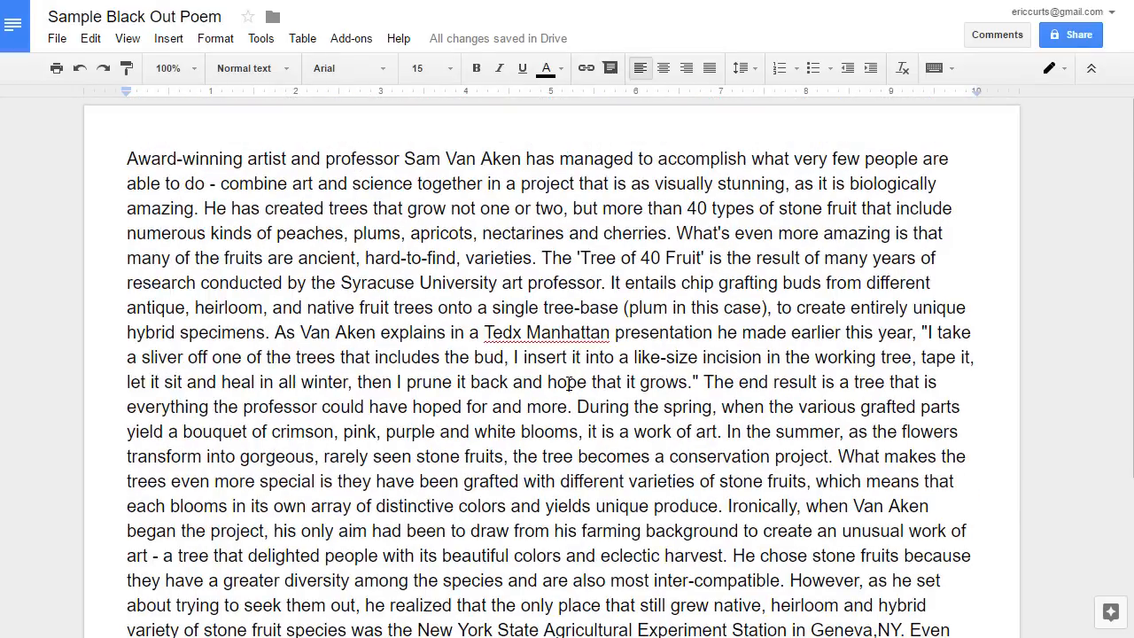
mouse_move(578, 383)
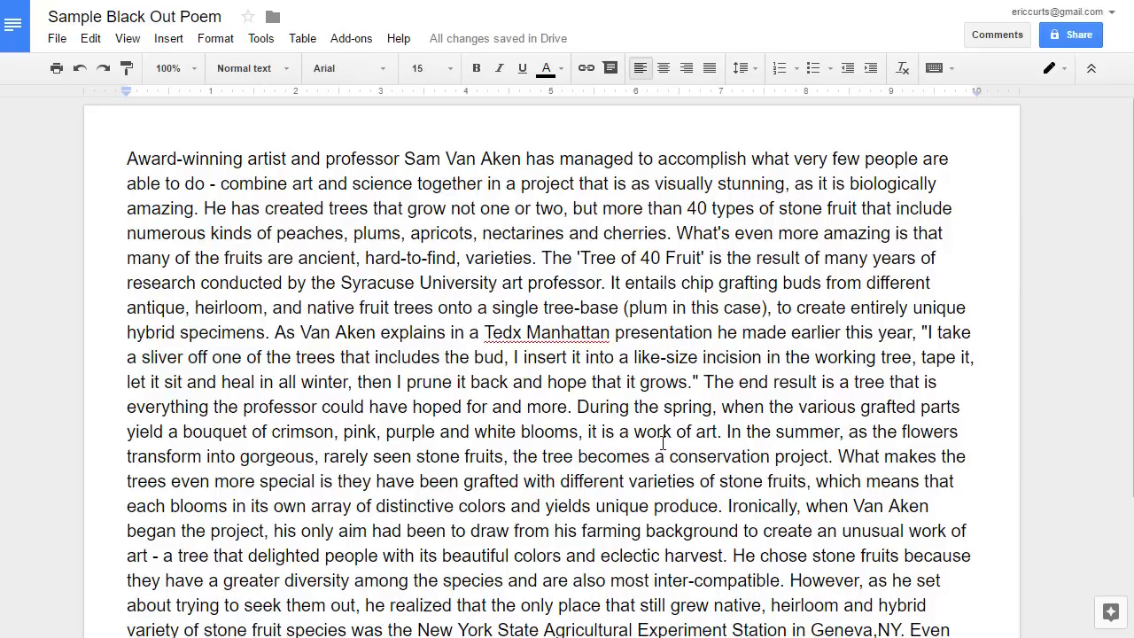
mouse_move(468, 358)
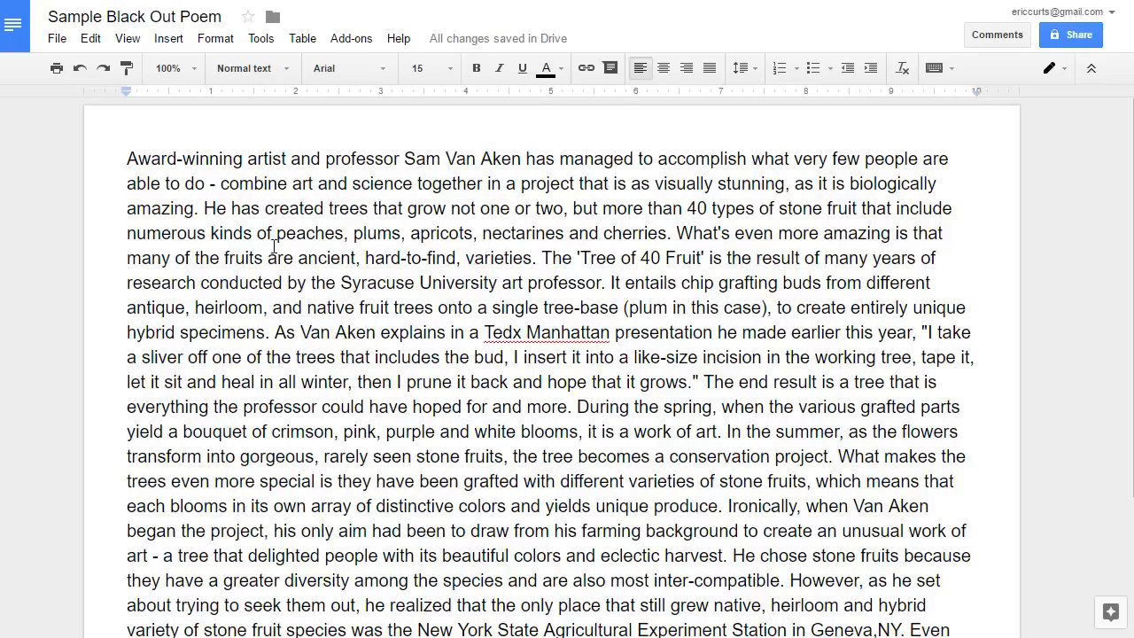
mouse_move(216, 461)
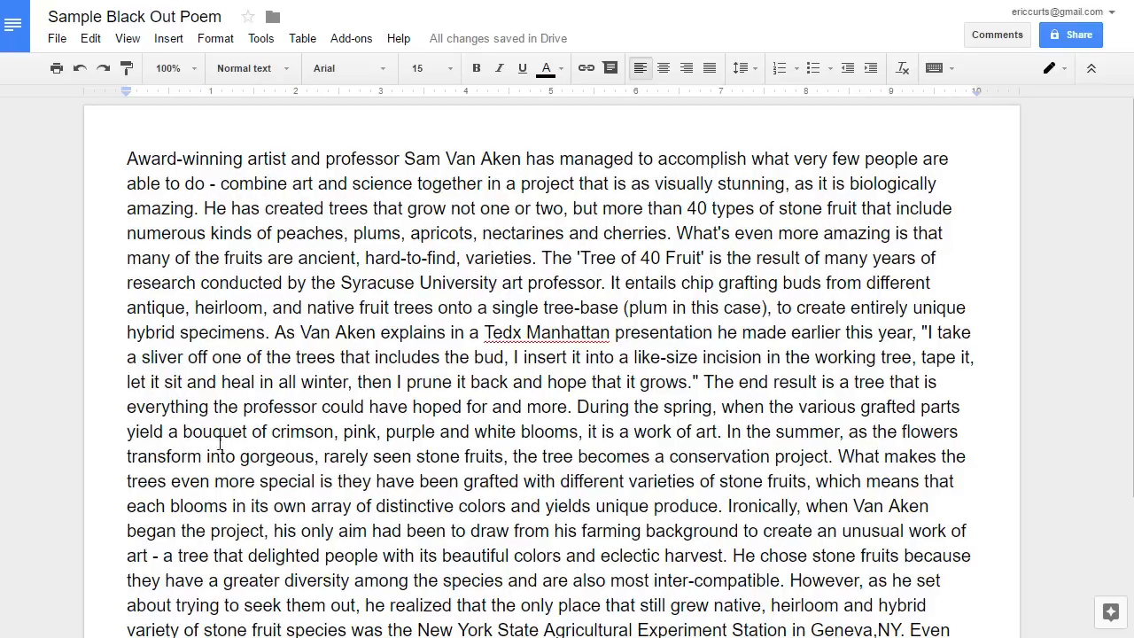
mouse_move(108, 417)
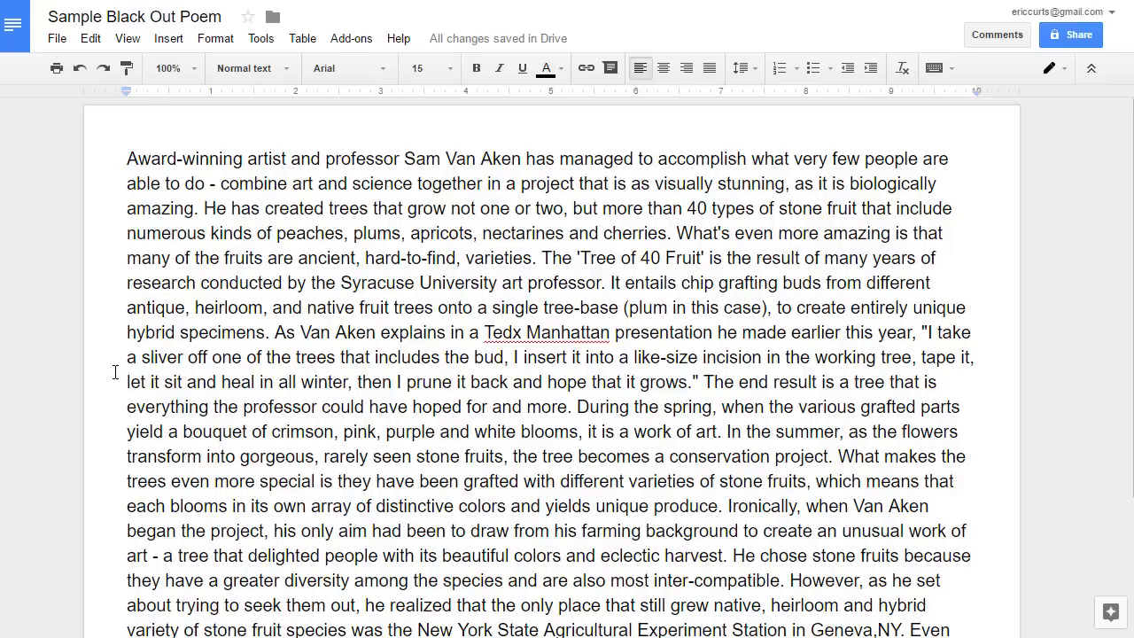
mouse_move(89, 147)
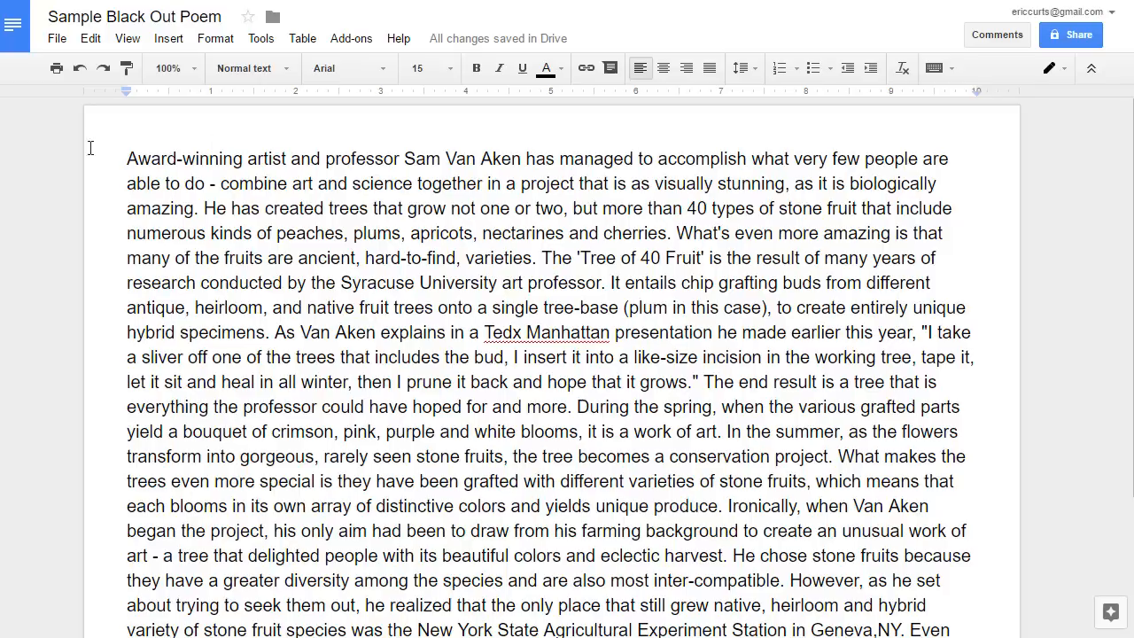
mouse_move(90, 266)
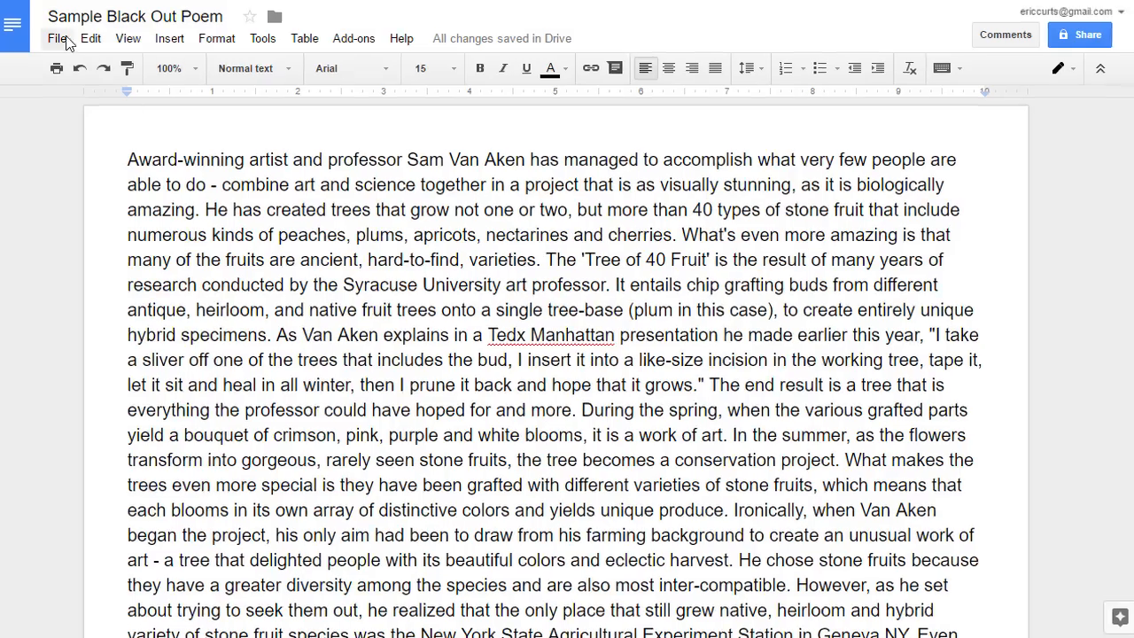
Bring up the Page setup page colour choices to give the page a grey background.
click(57, 39)
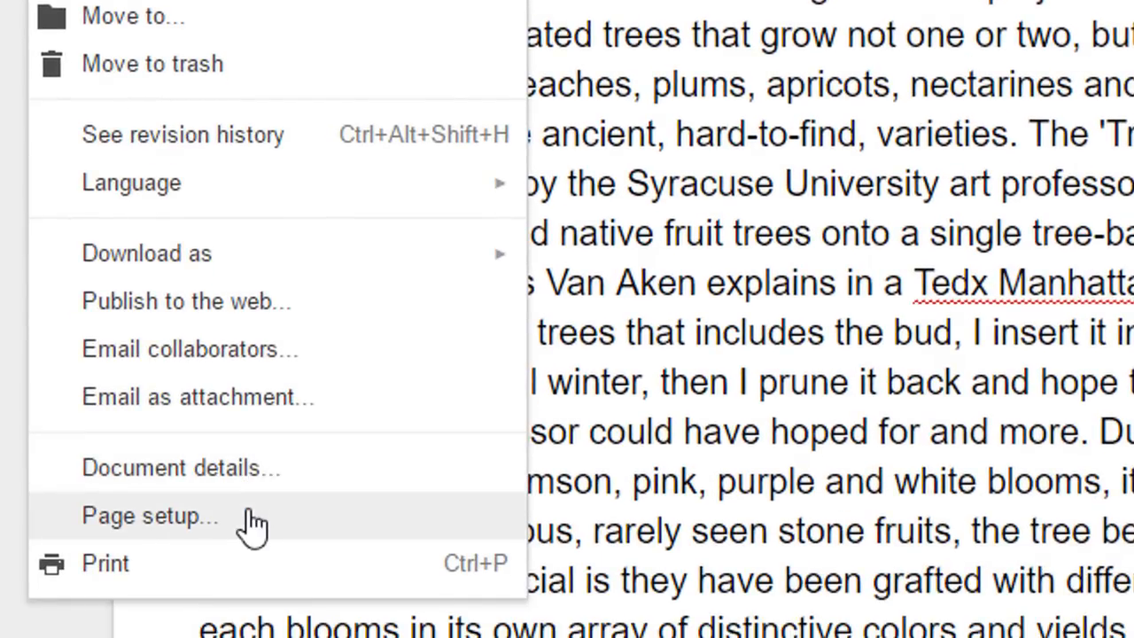
click(149, 517)
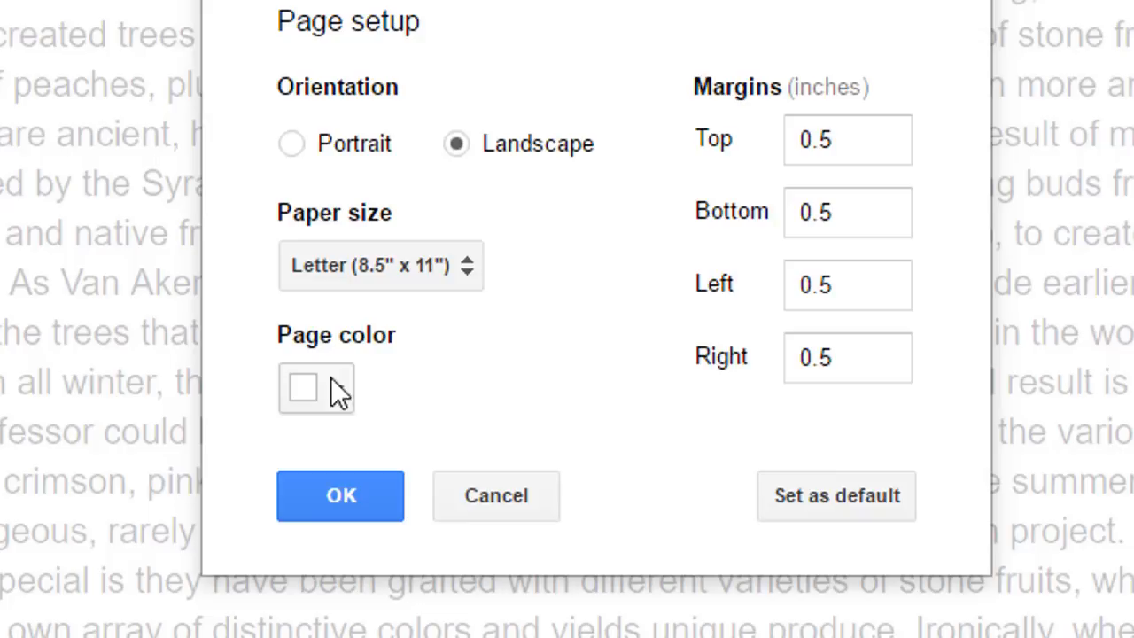
click(316, 390)
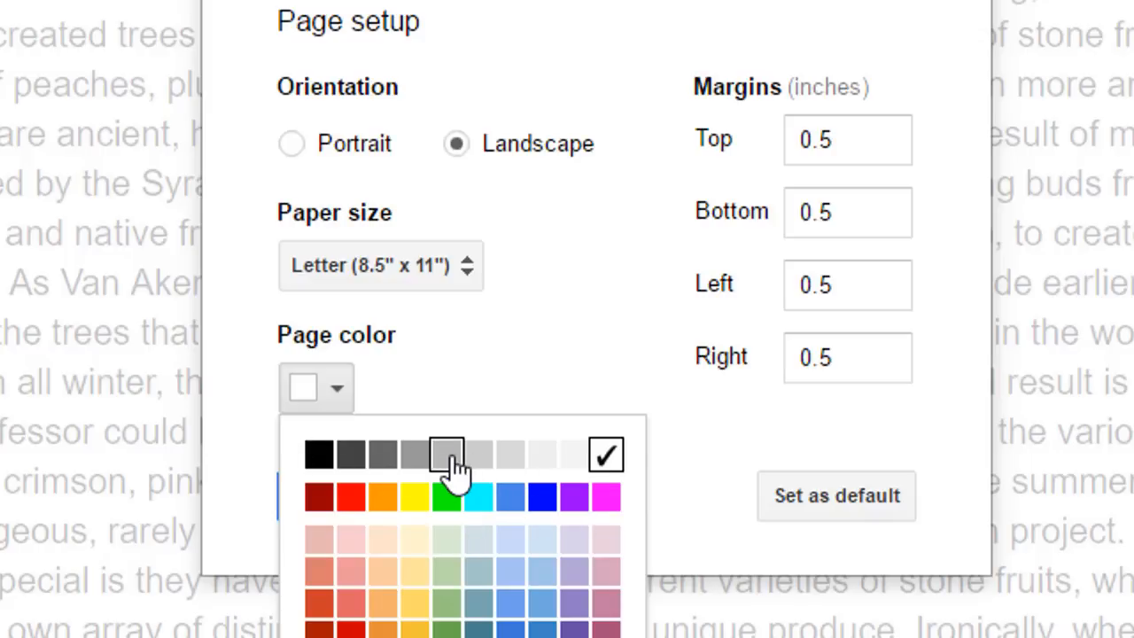
mouse_move(446, 454)
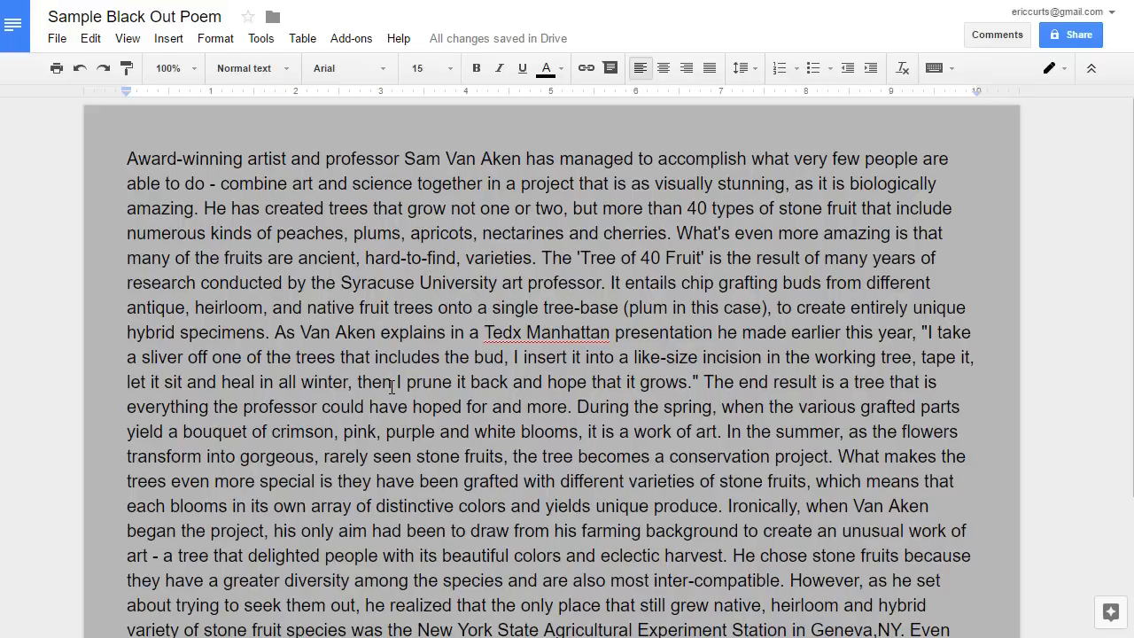
Select the word 'trees' and give it a white highlight colour.
scroll(down, 3)
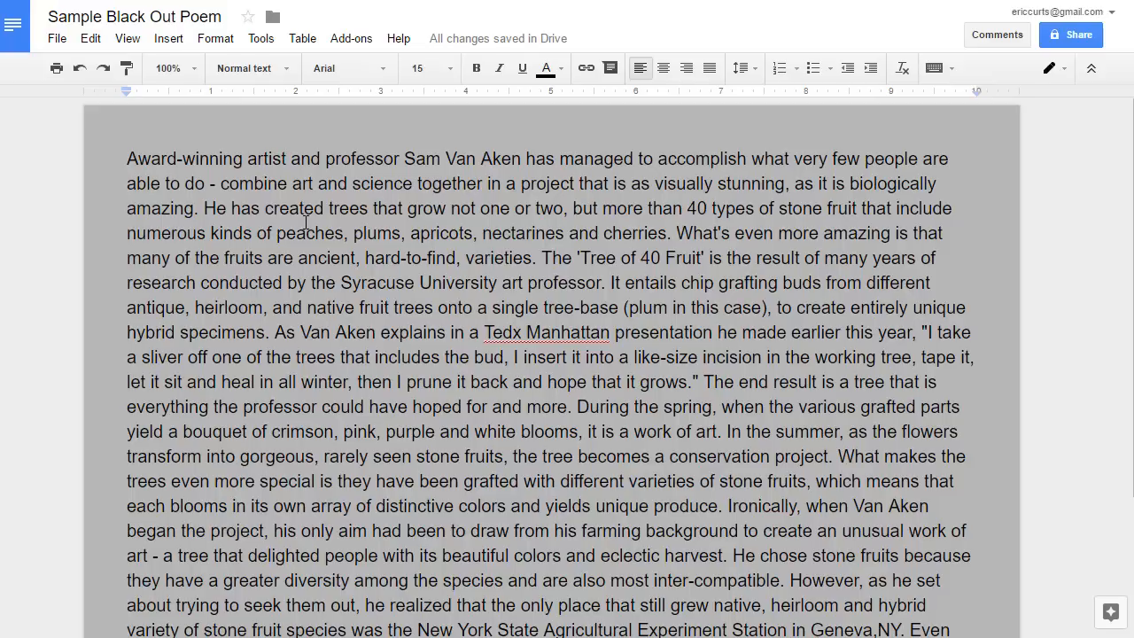
double_click(345, 209)
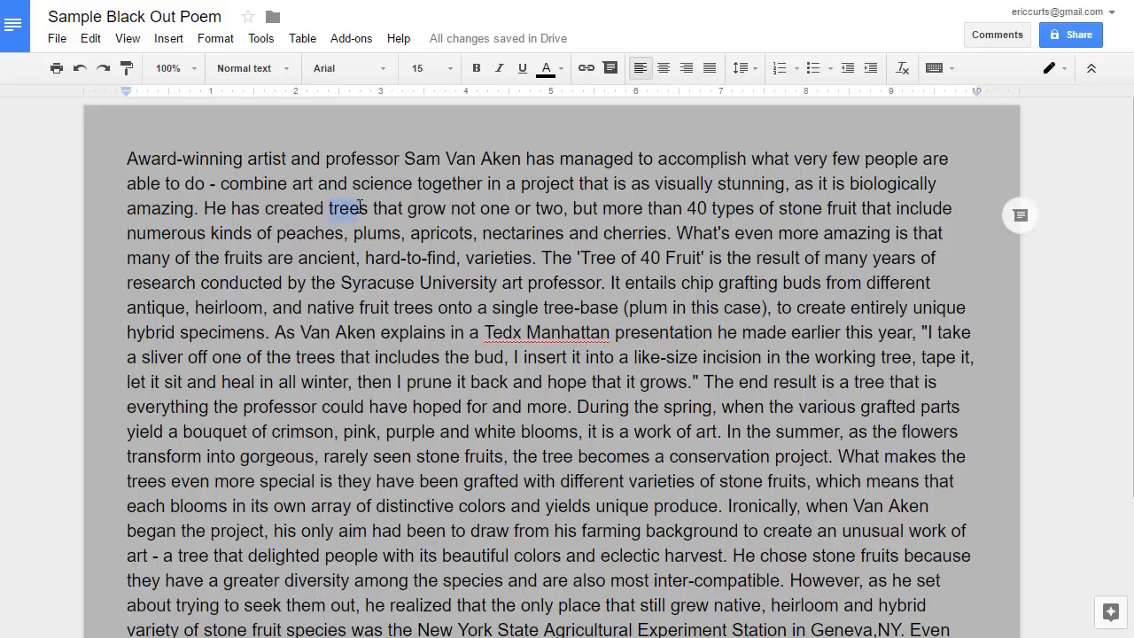
double_click(351, 209)
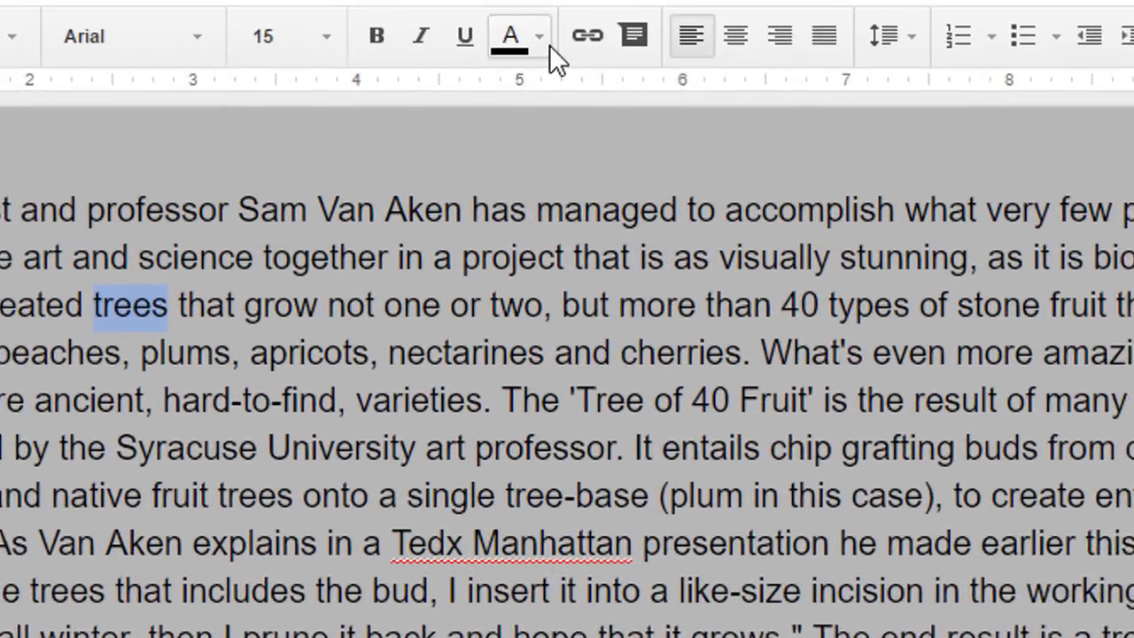
mouse_move(510, 33)
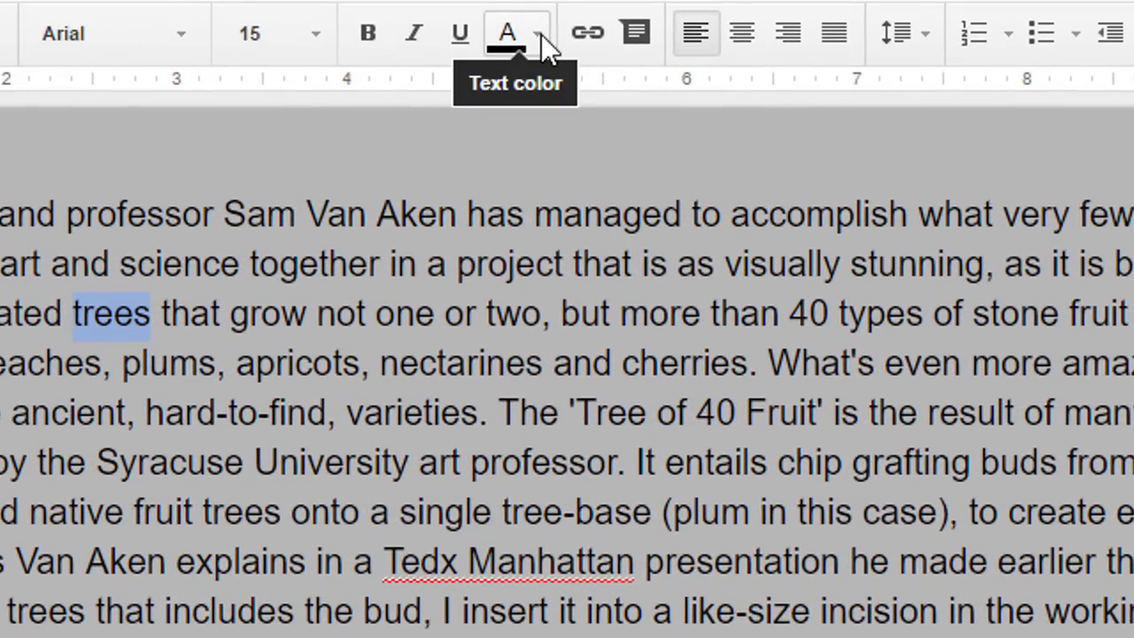
click(510, 32)
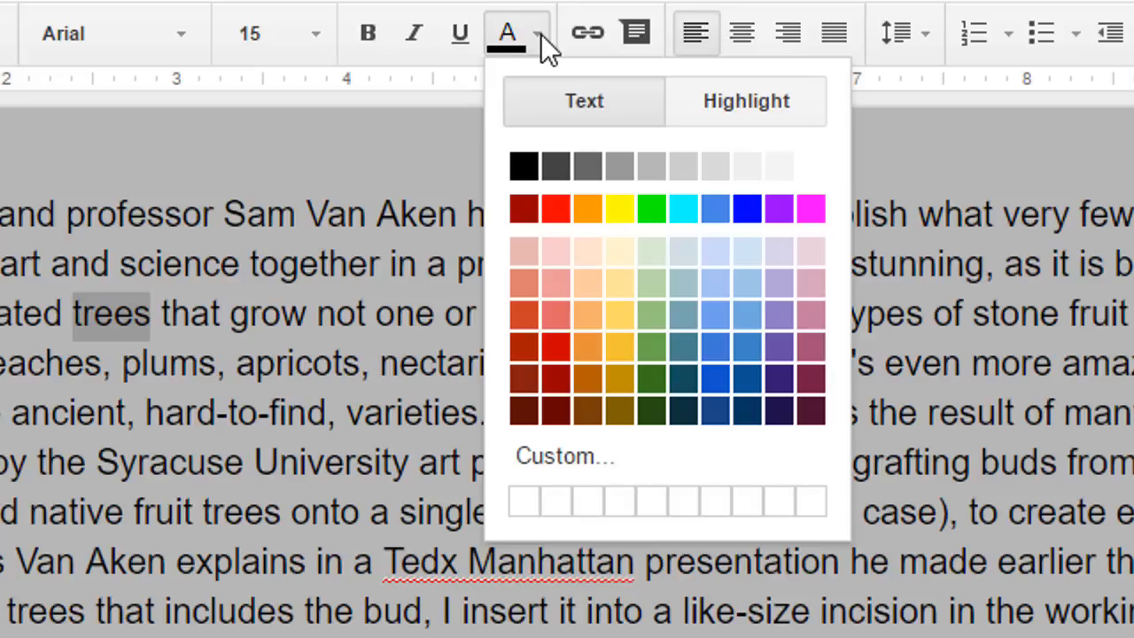
mouse_move(556, 107)
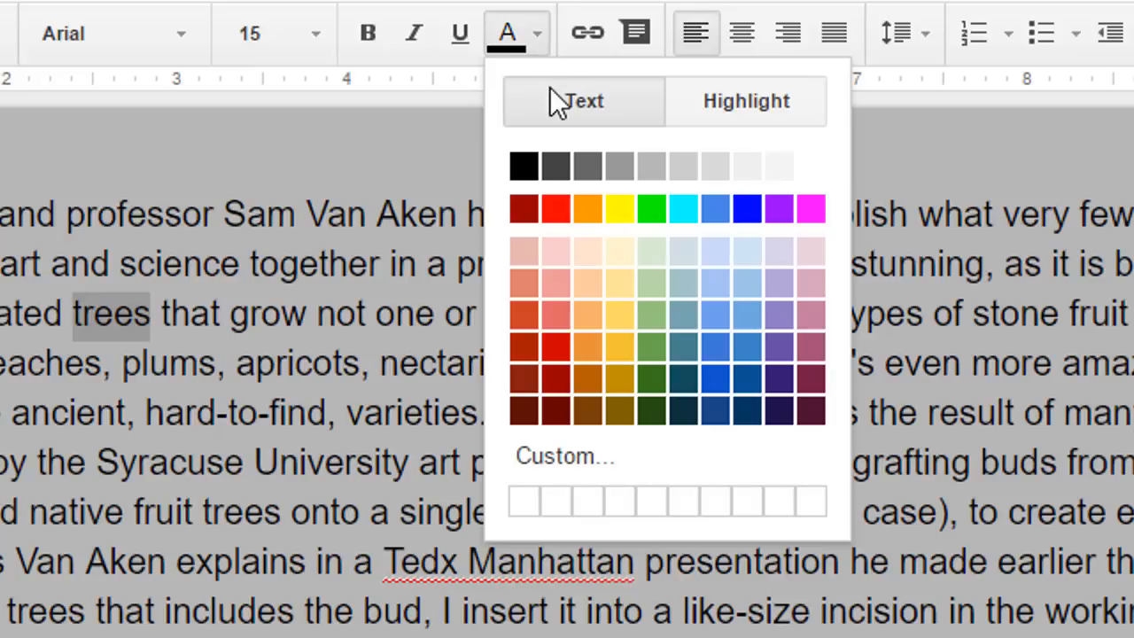
click(745, 100)
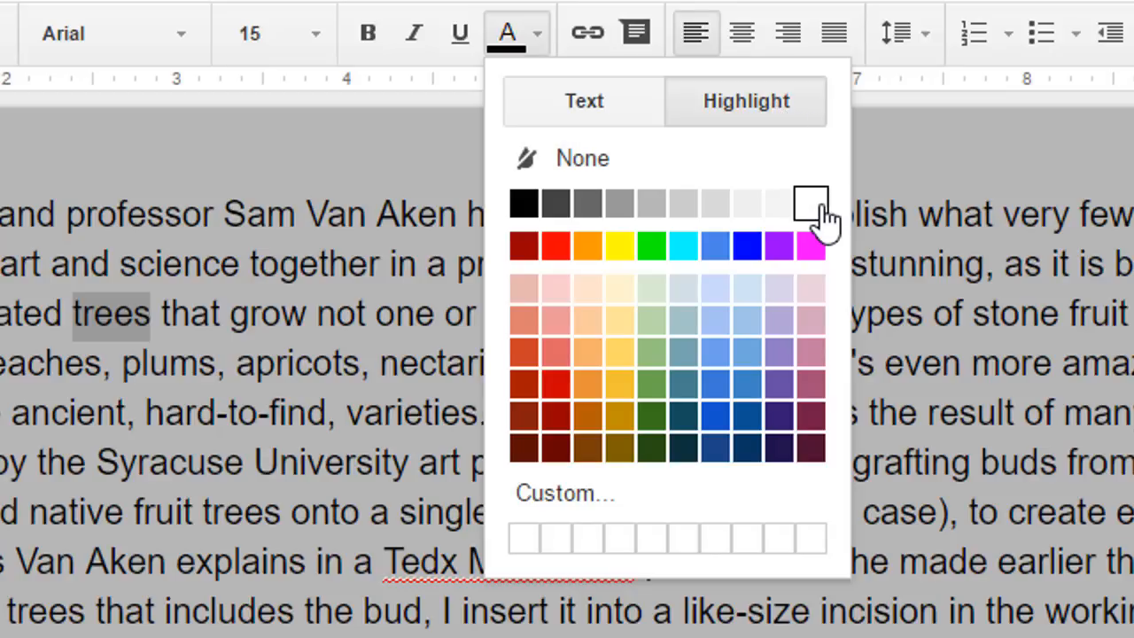
mouse_move(812, 202)
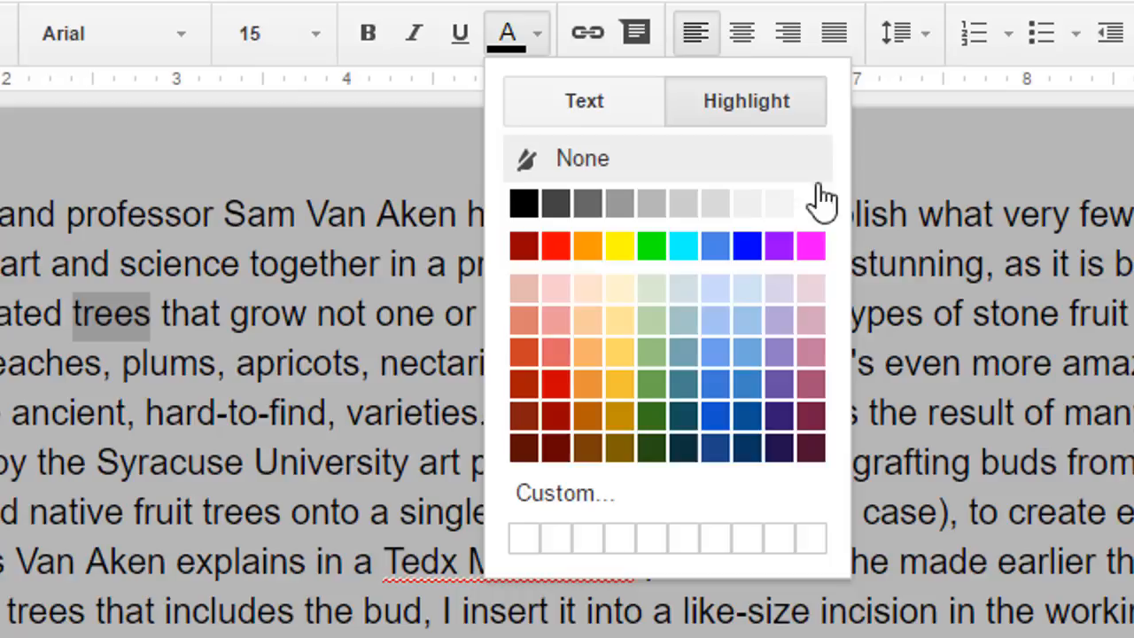
mouse_move(808, 202)
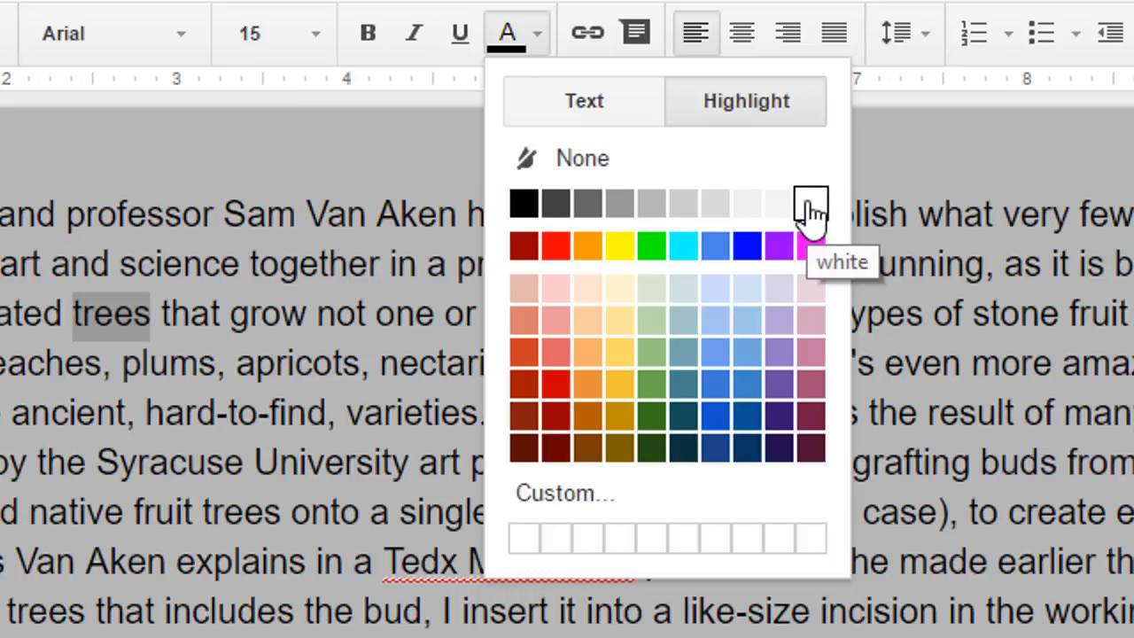
click(801, 206)
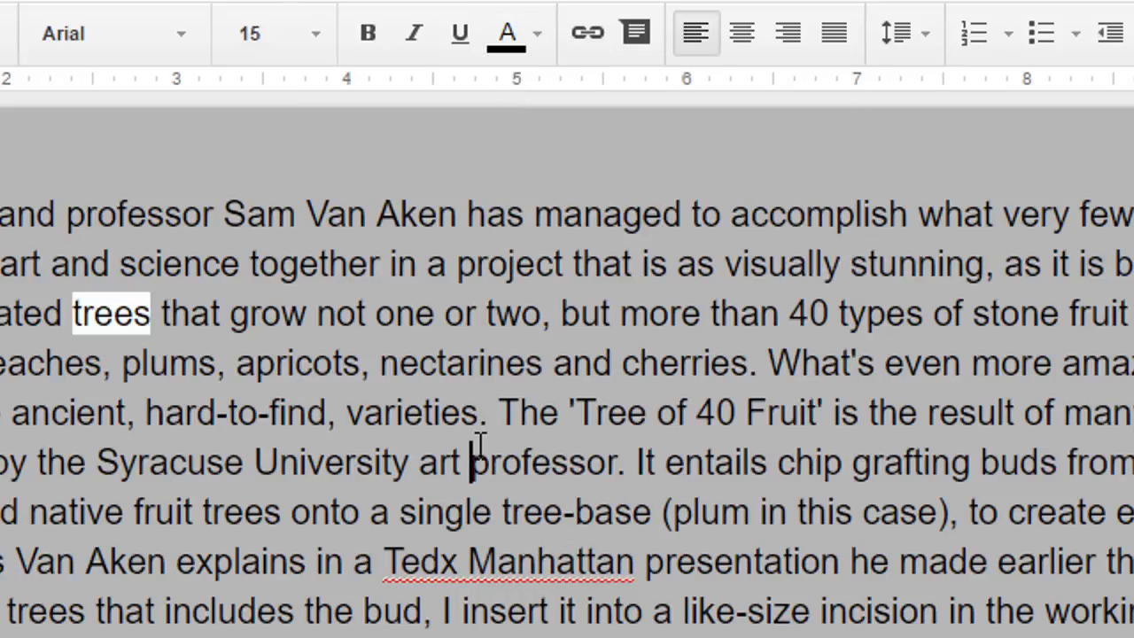
mouse_move(200, 514)
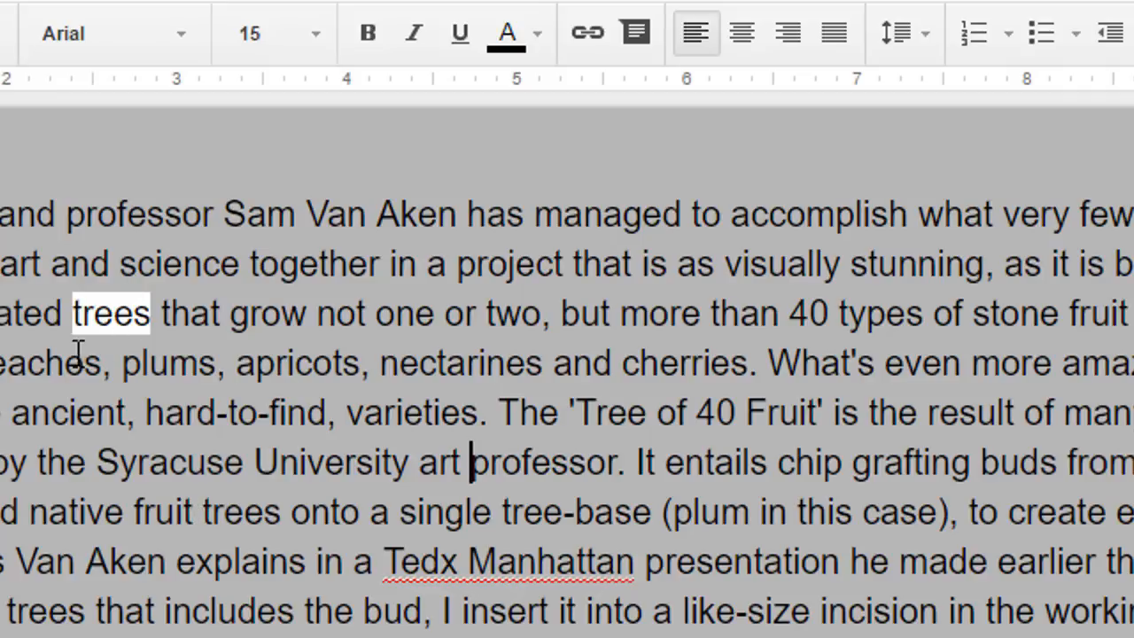
mouse_move(174, 479)
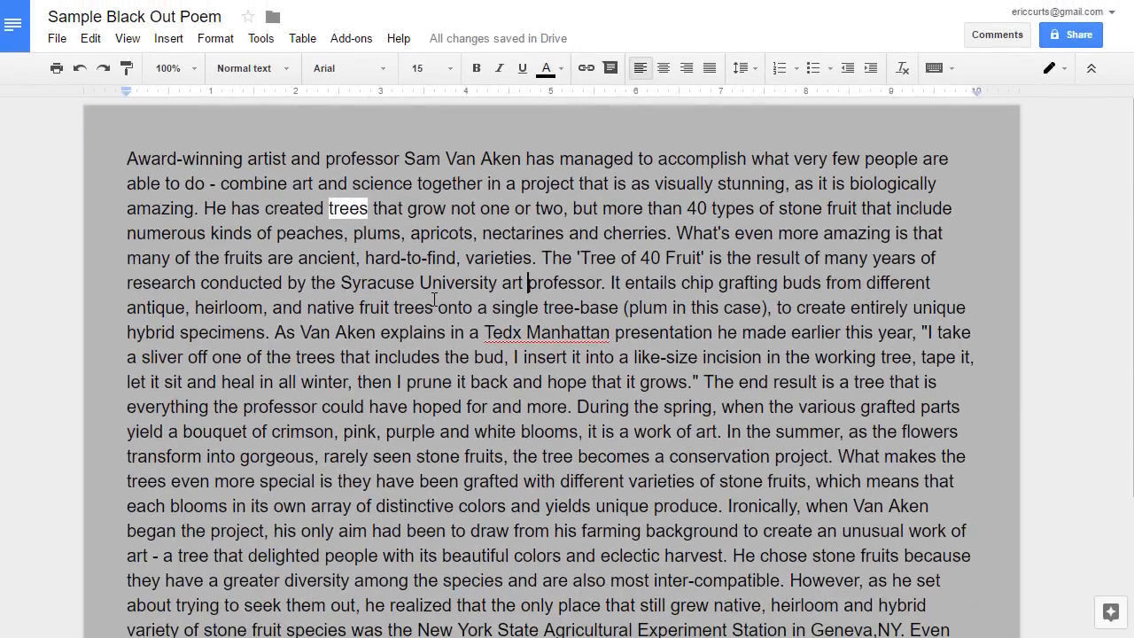
mouse_move(577, 511)
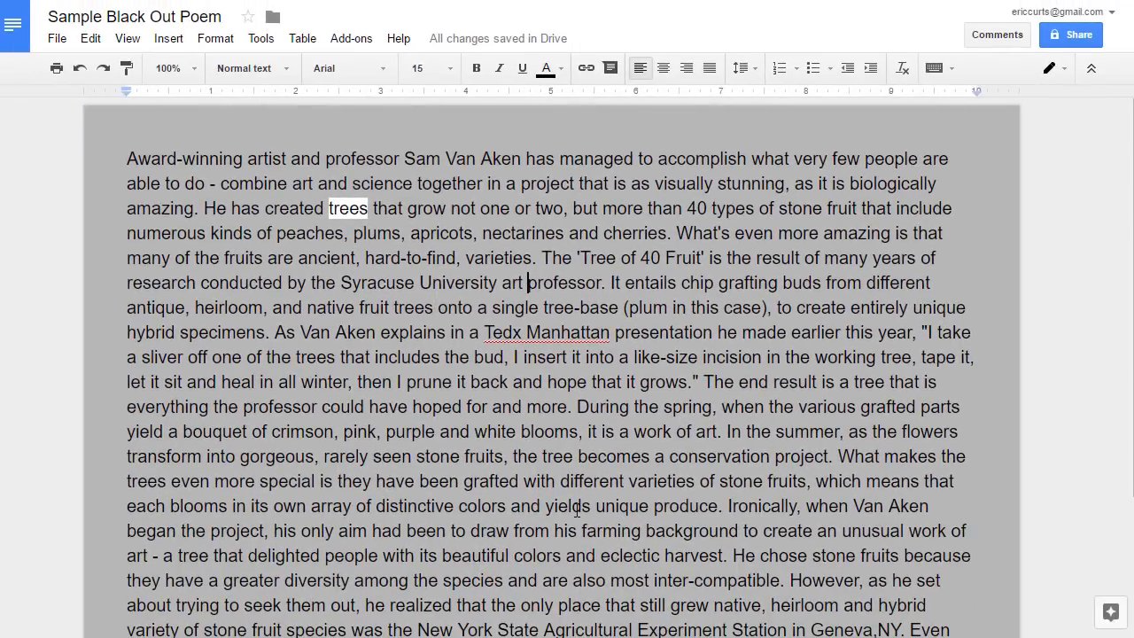
scroll(down, 3)
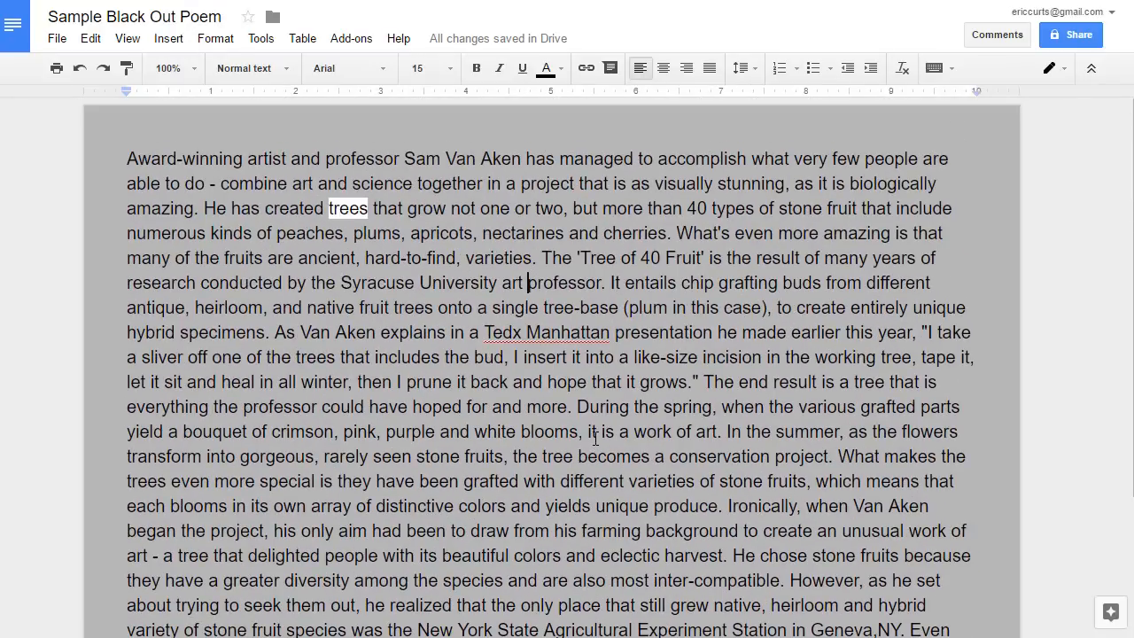
mouse_move(308, 264)
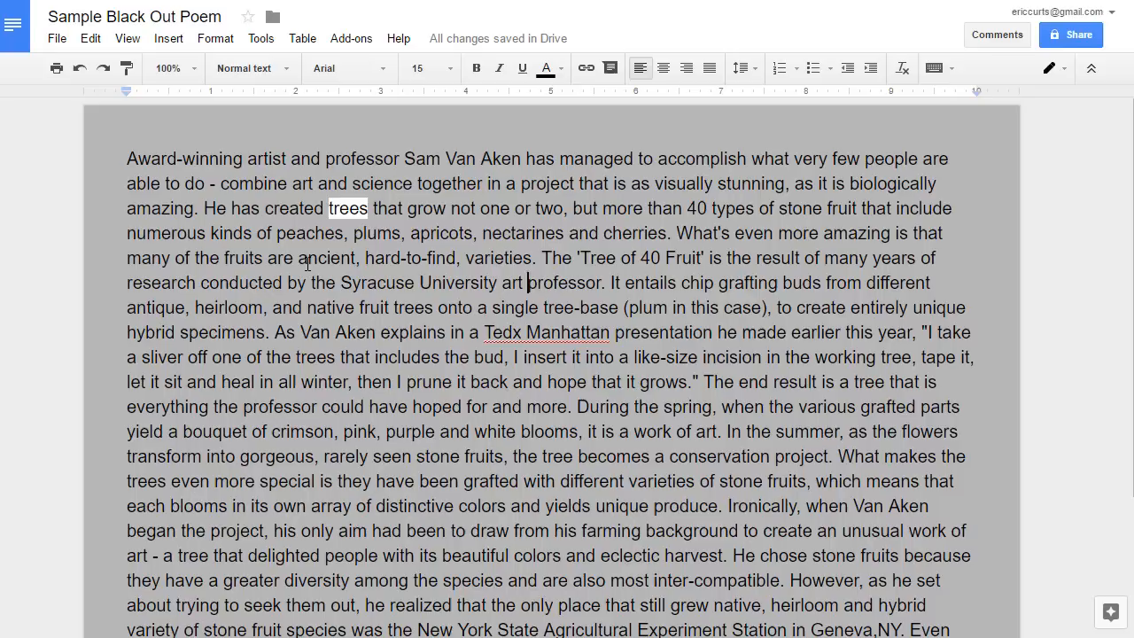
Highlight 'ancient' in white and pick up the white highlight from 'trees' with Paint format.
double_click(326, 258)
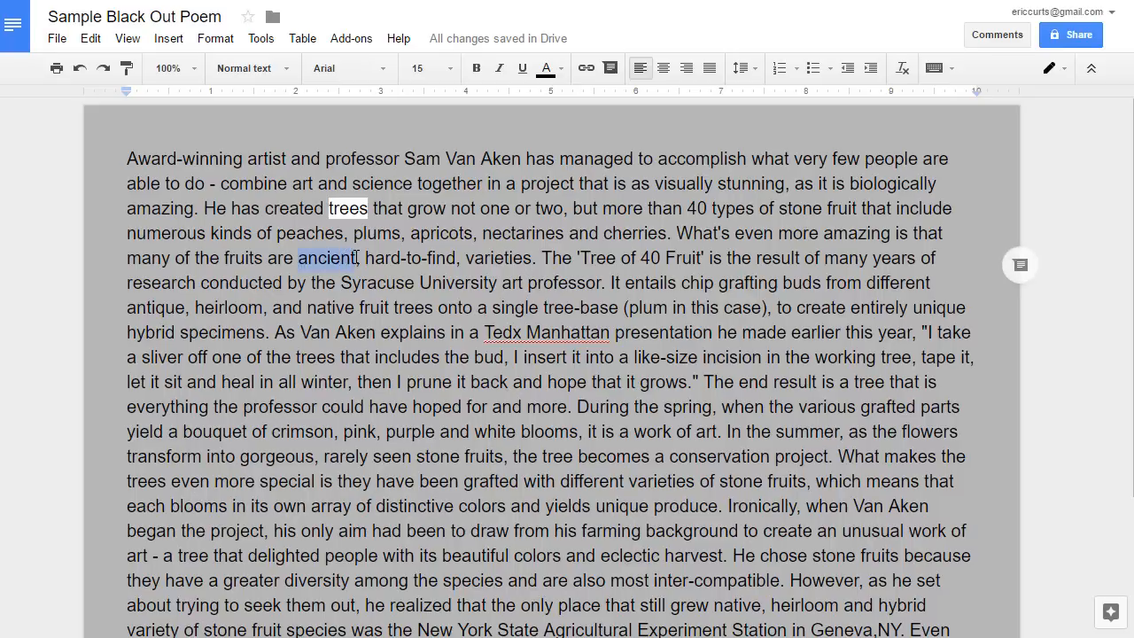
click(546, 67)
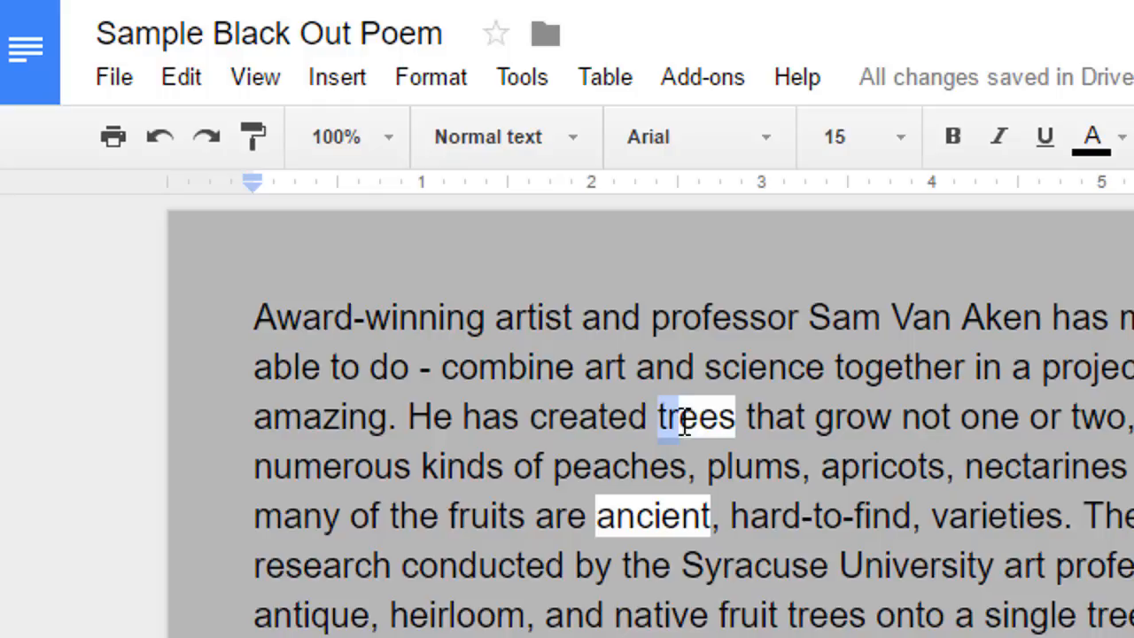
double_click(695, 417)
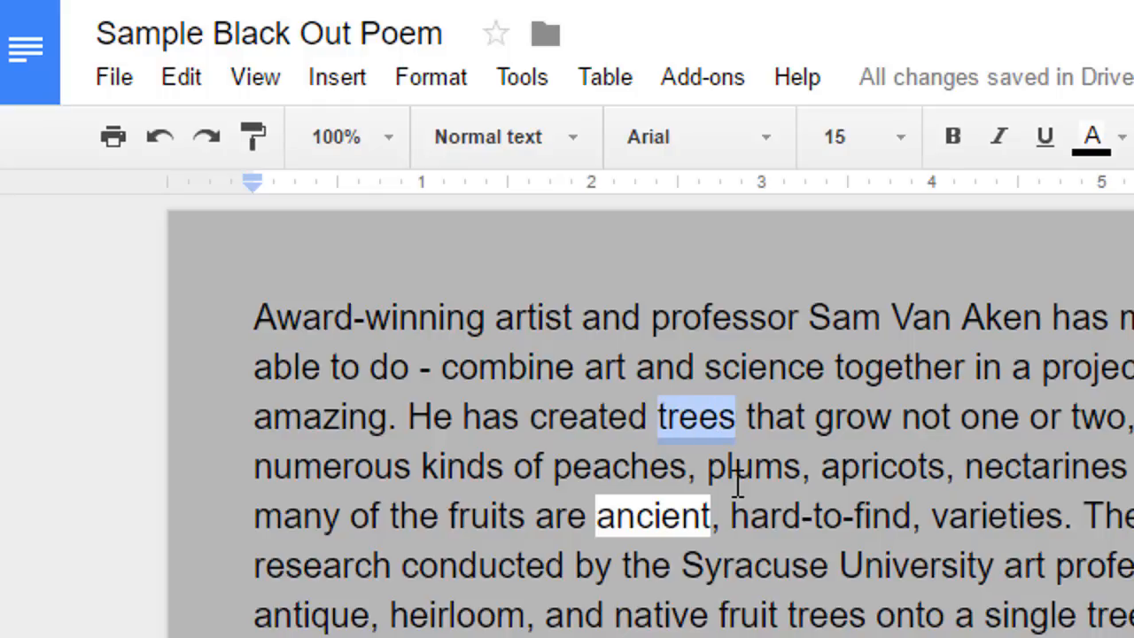
mouse_move(707, 446)
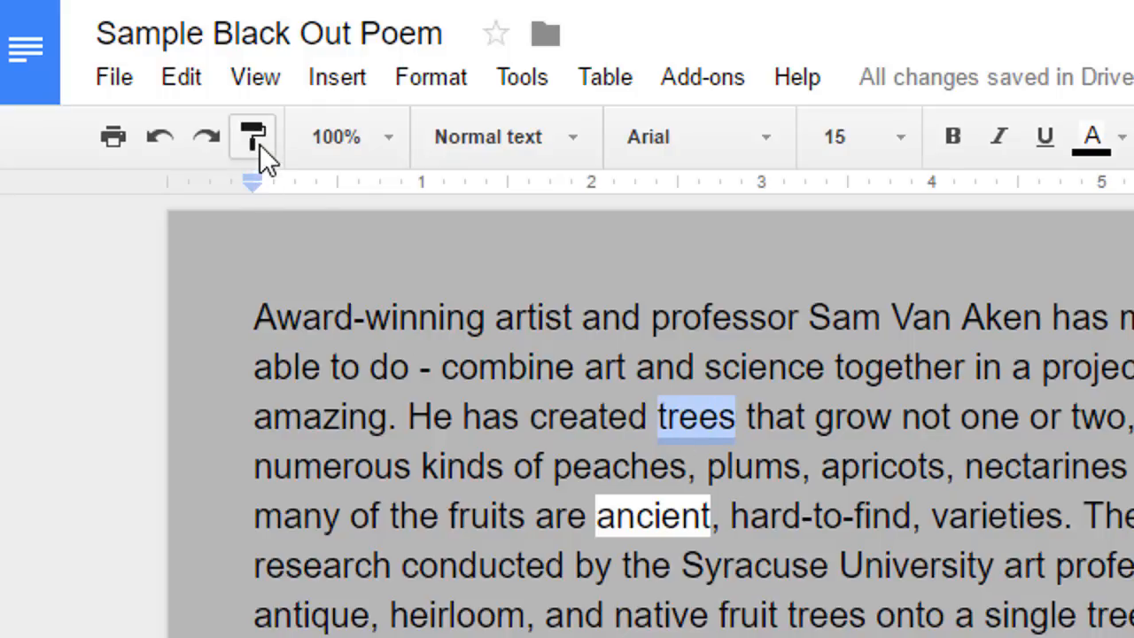
mouse_move(255, 137)
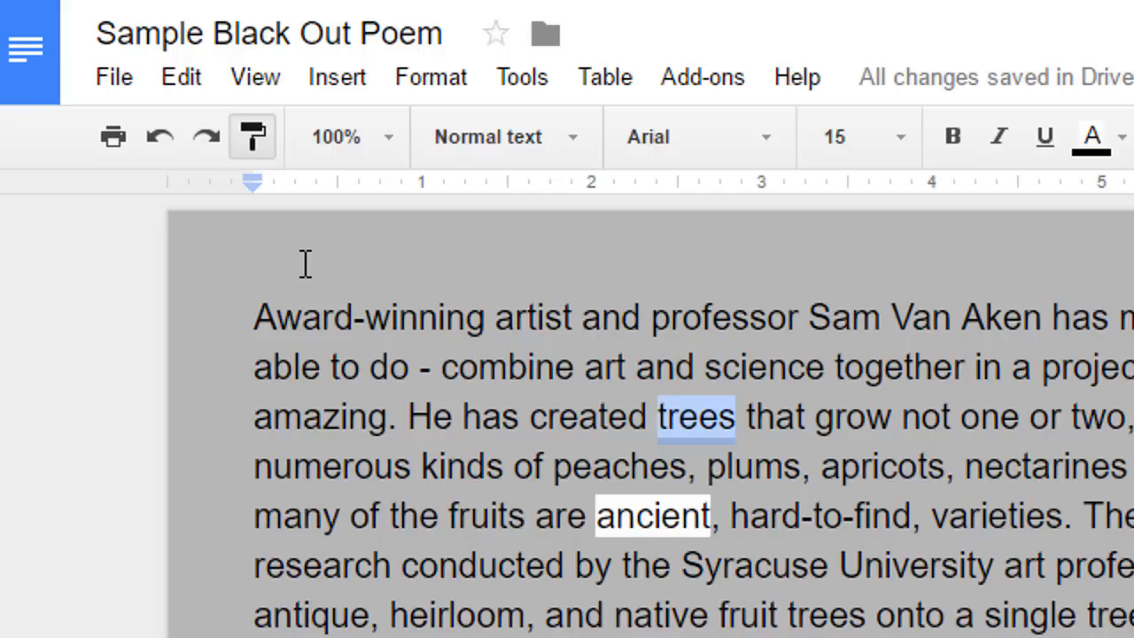
mouse_move(709, 444)
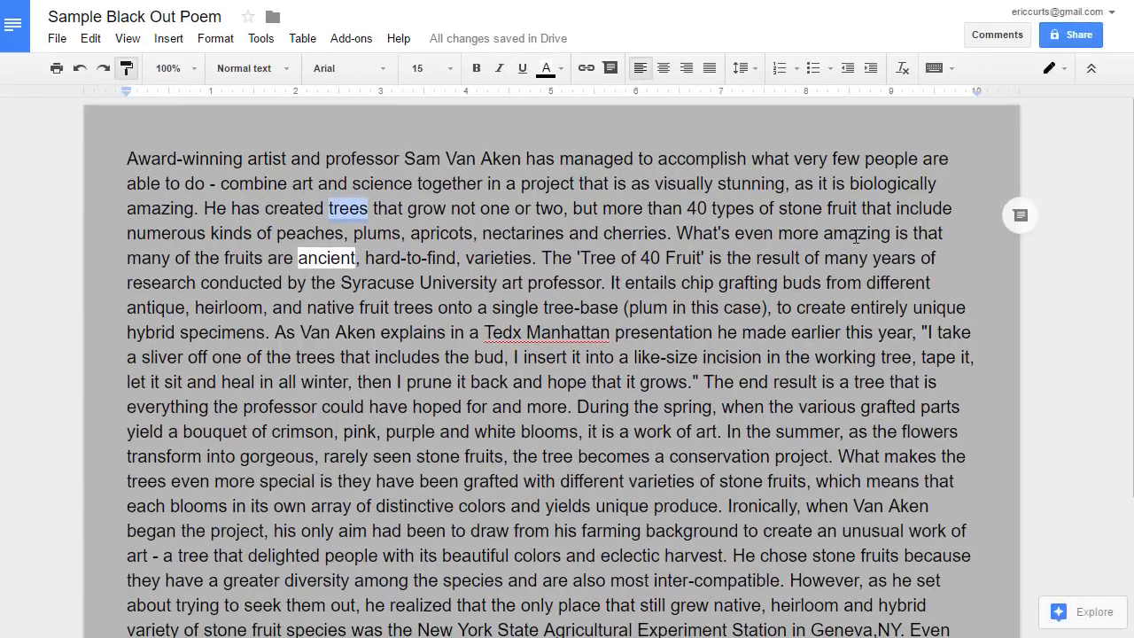
Copy the white highlight onto amazing, antique, in, winter, hope, flowers and another chosen word.
double_click(856, 234)
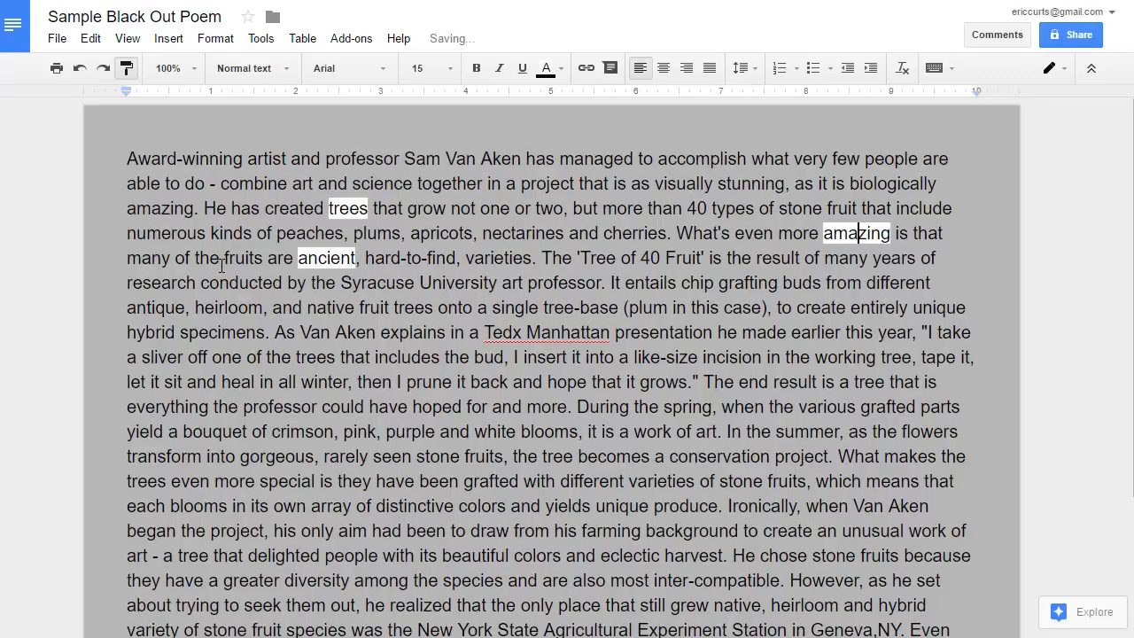
double_click(156, 308)
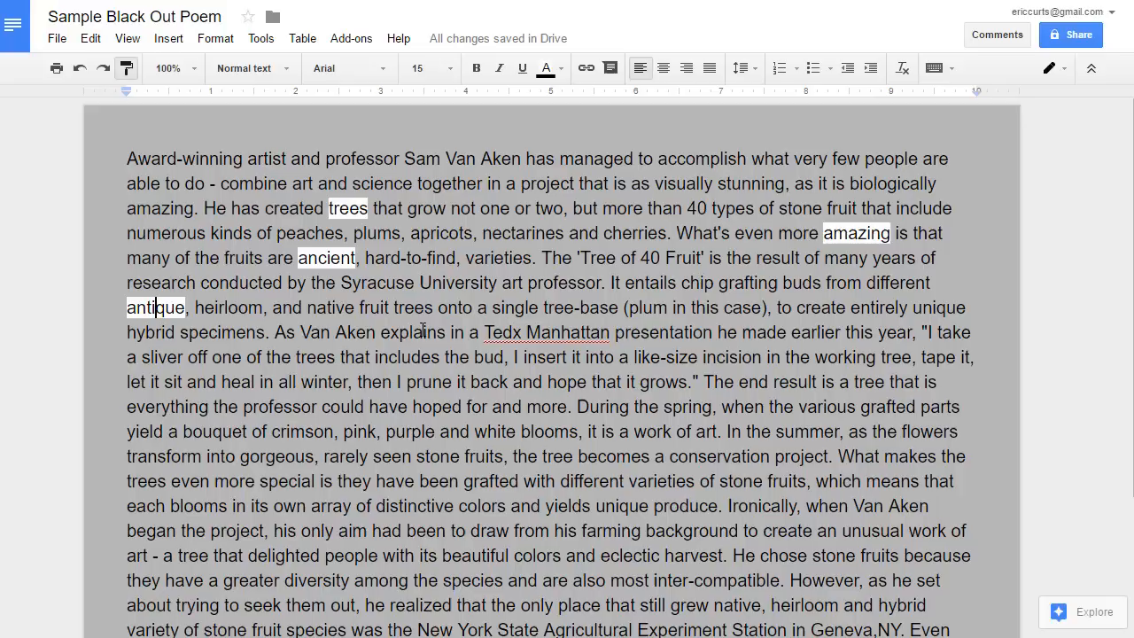
mouse_move(105, 182)
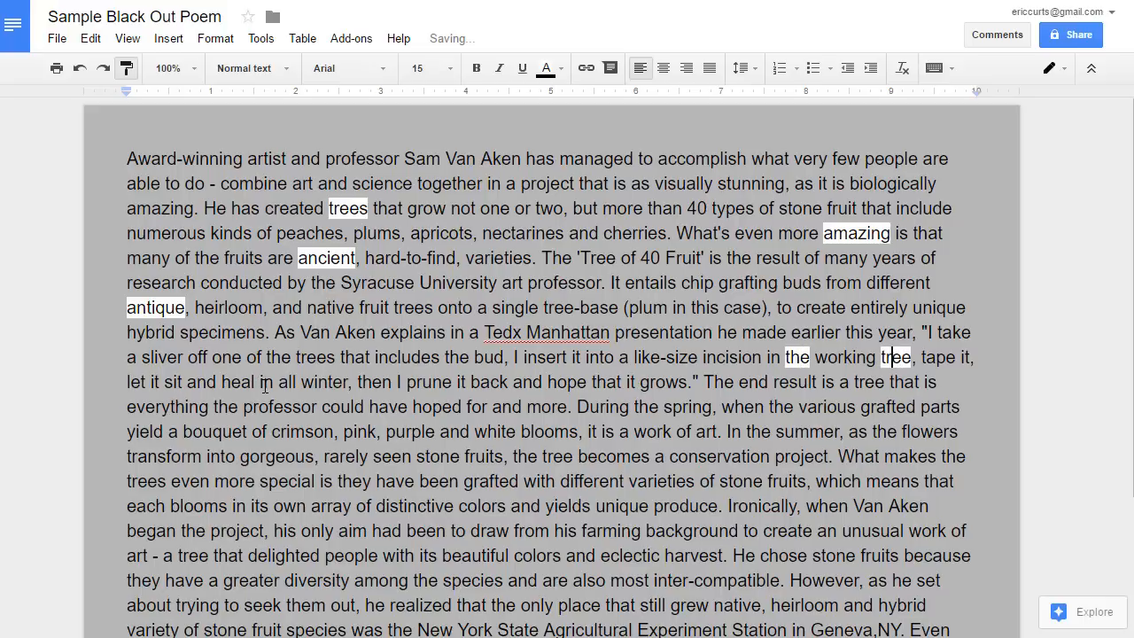
double_click(266, 383)
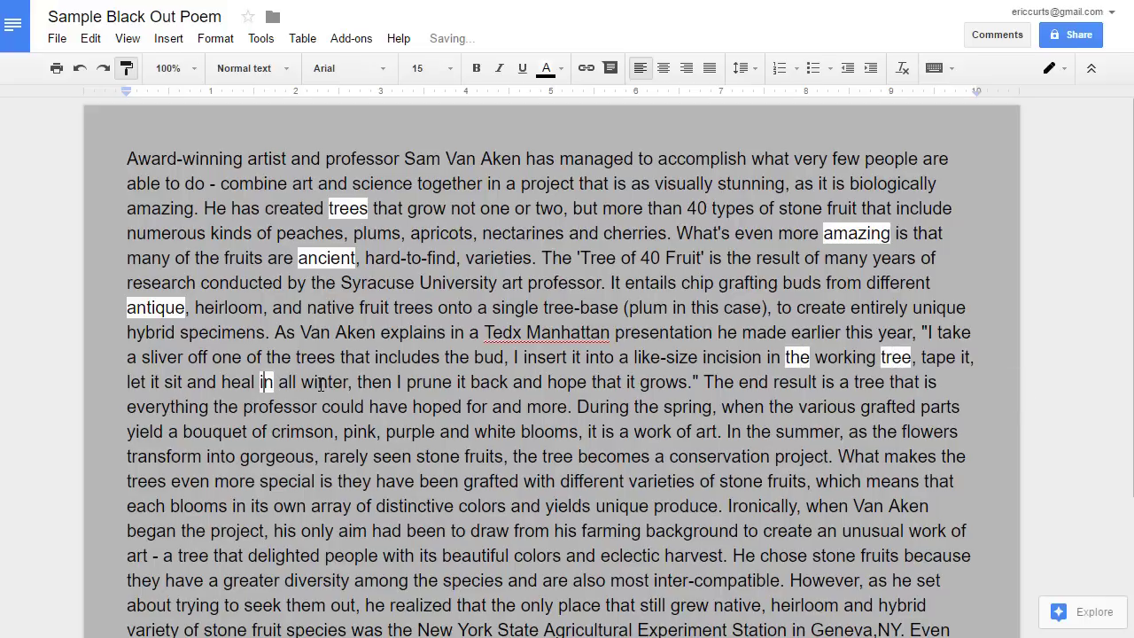
double_click(324, 383)
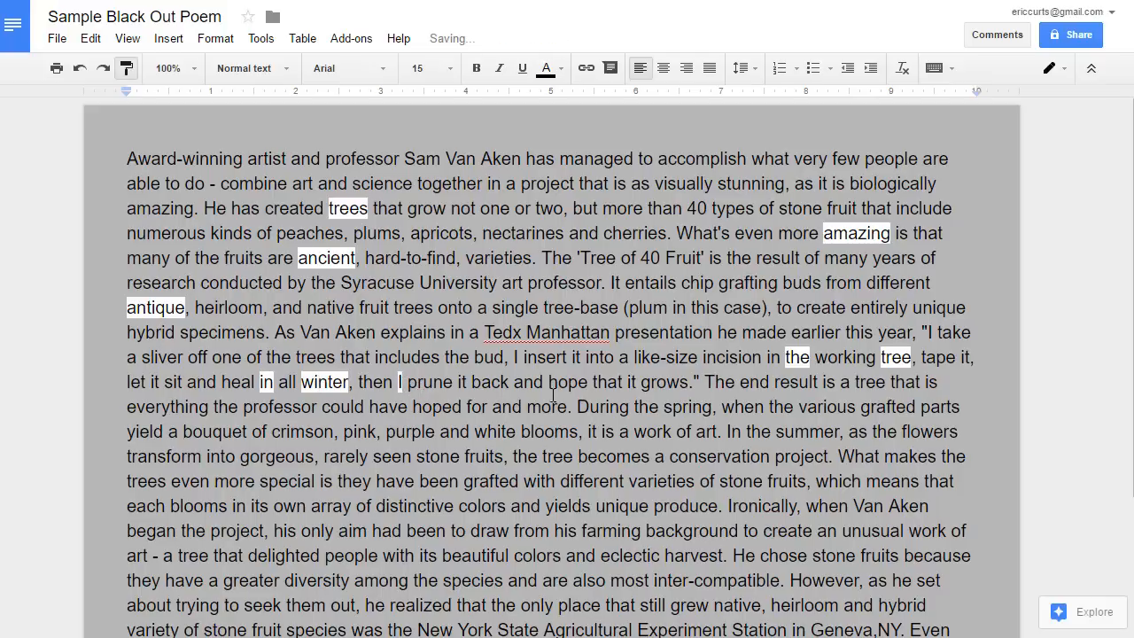
double_click(663, 383)
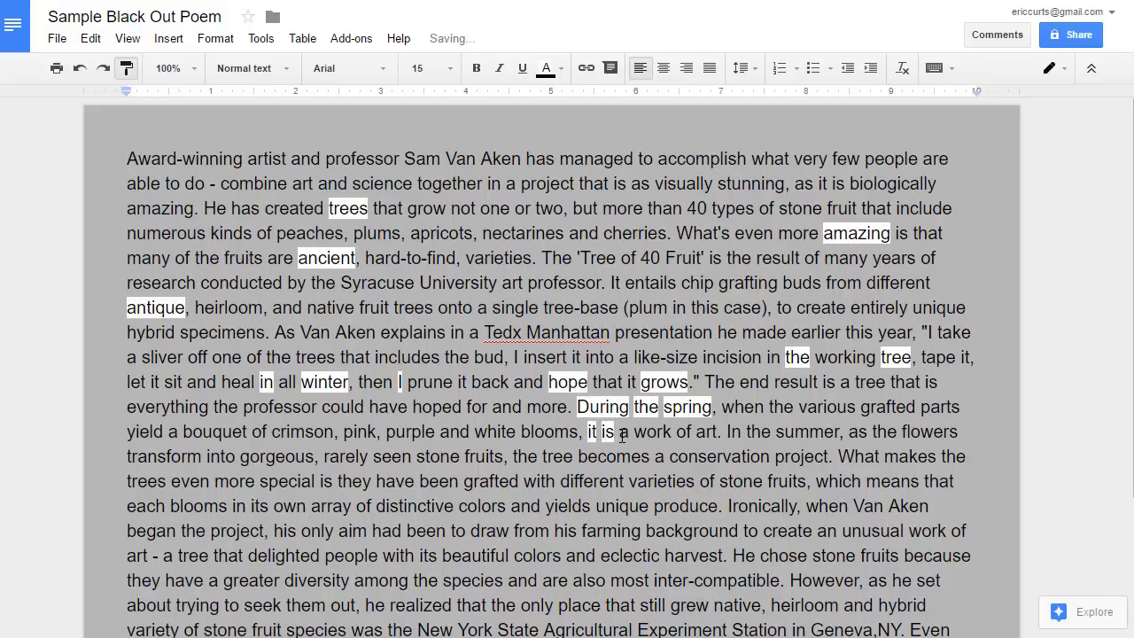
double_click(650, 432)
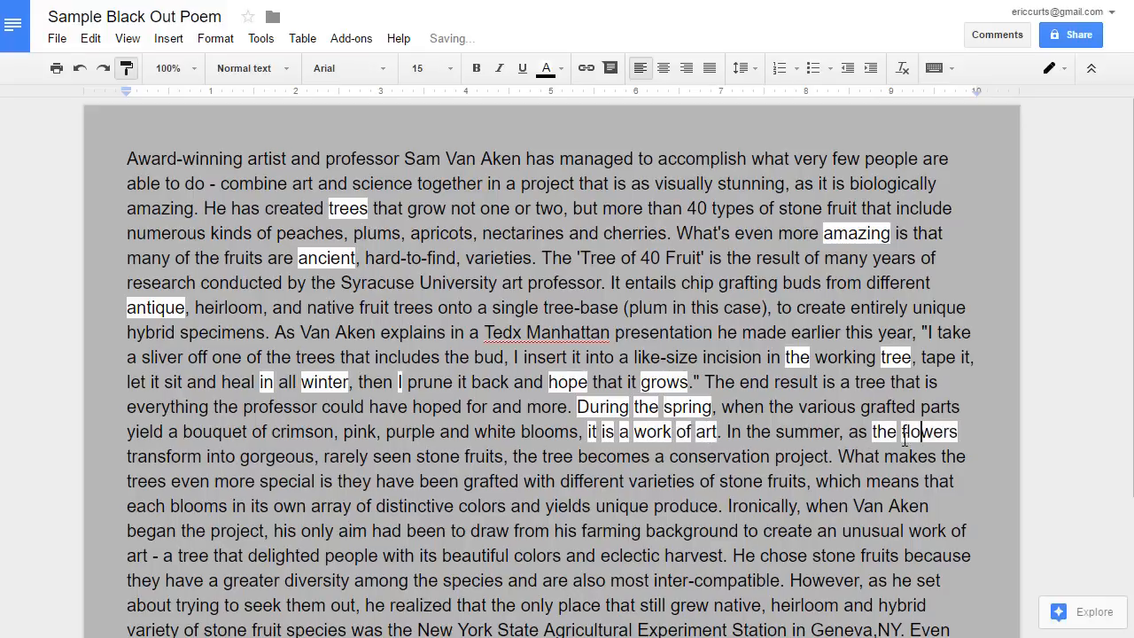
double_click(163, 458)
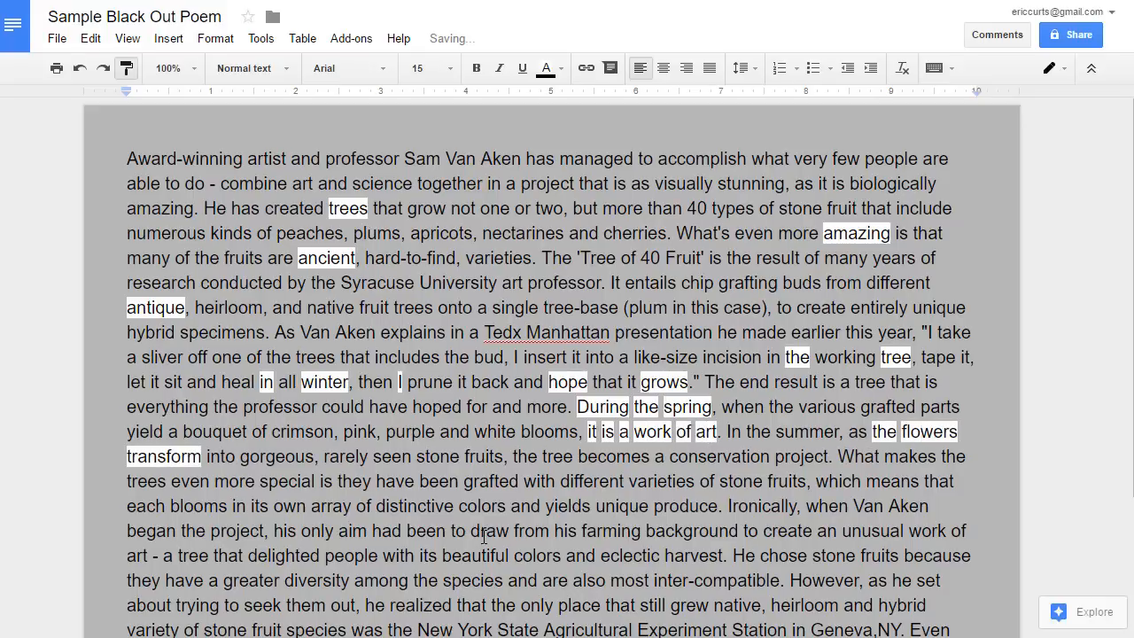
scroll(down, 3)
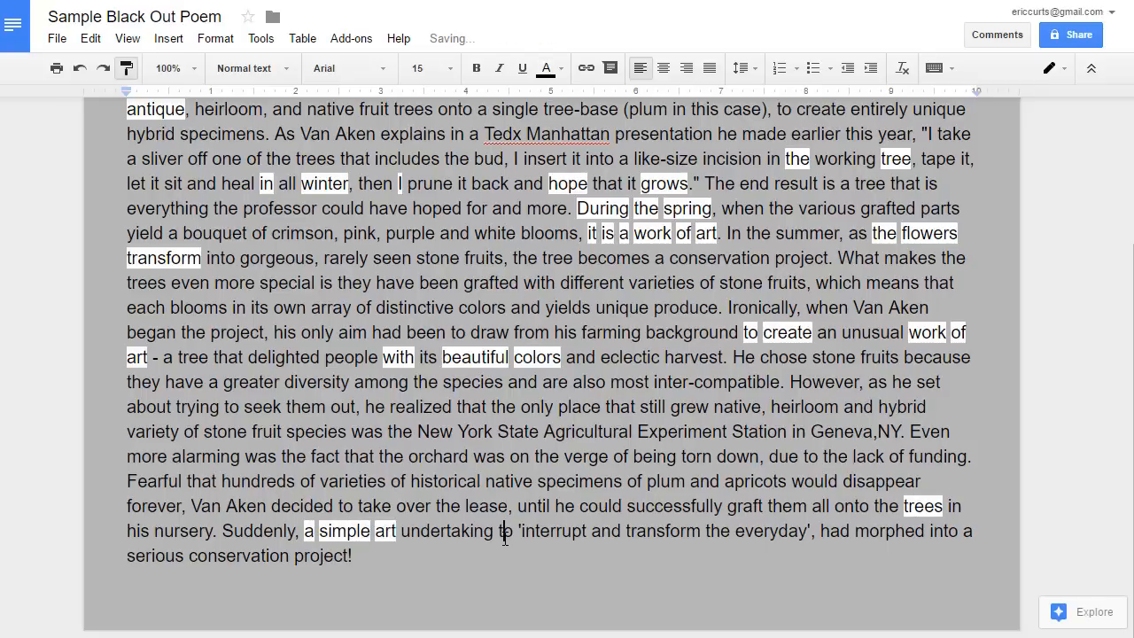
Highlight a final word near the passage end in white and clear the selection.
double_click(653, 531)
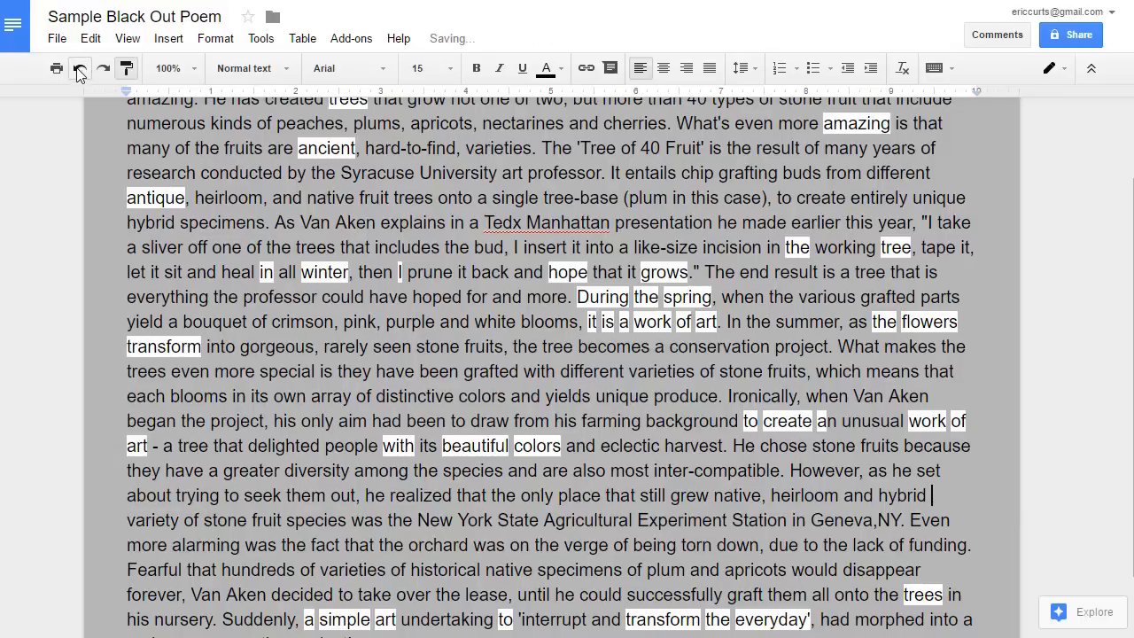
scroll(down, 3)
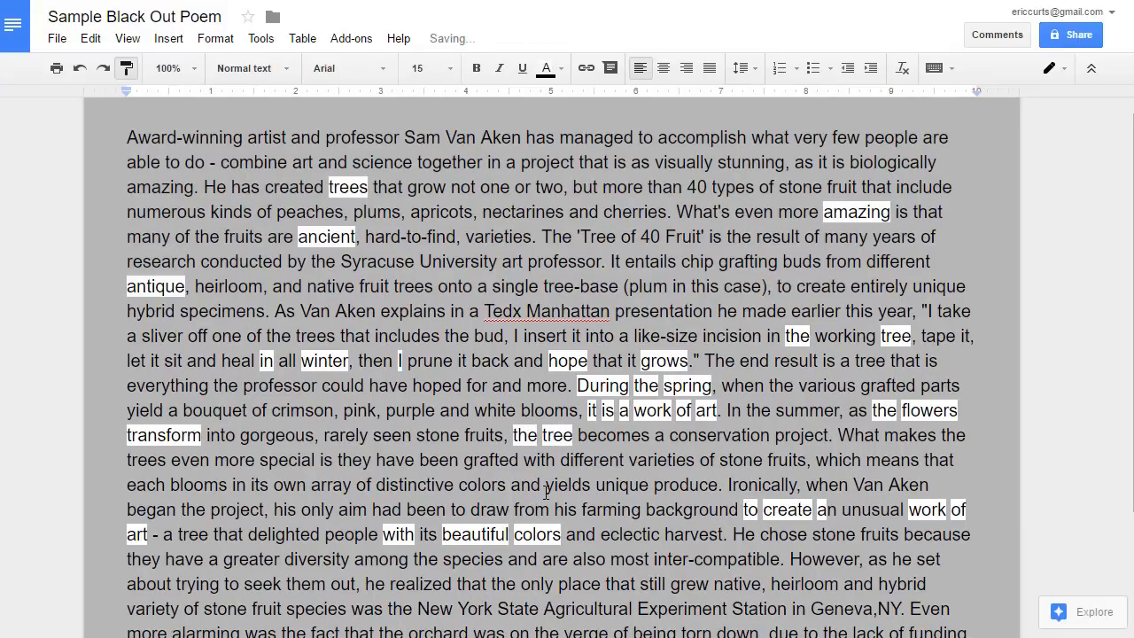
scroll(down, 3)
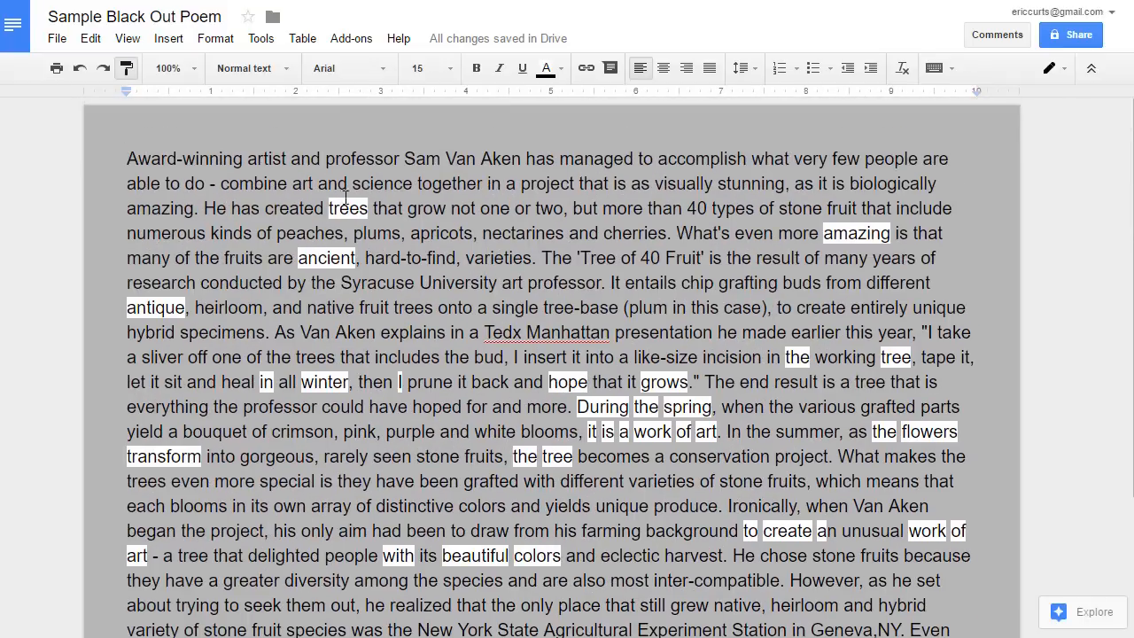
mouse_move(39, 268)
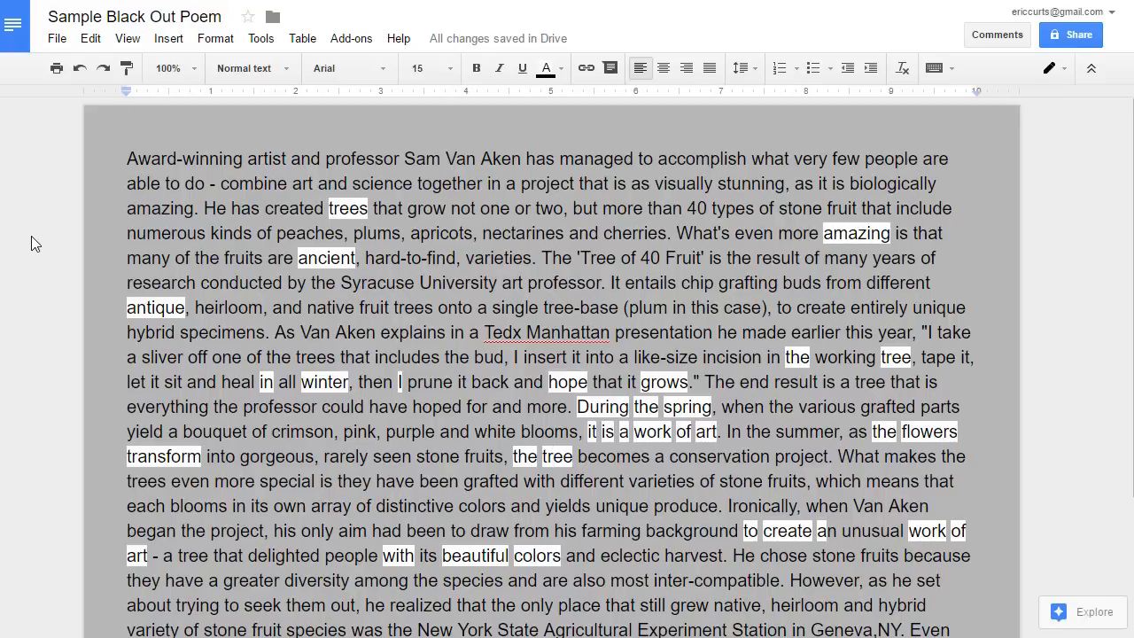
scroll(down, 3)
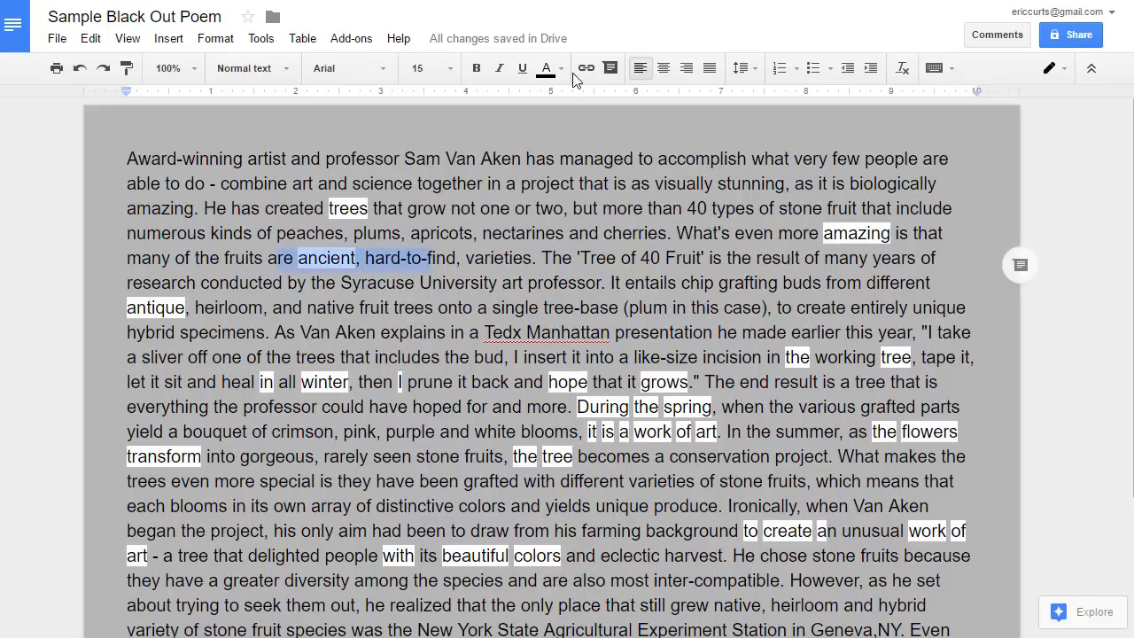
click(546, 67)
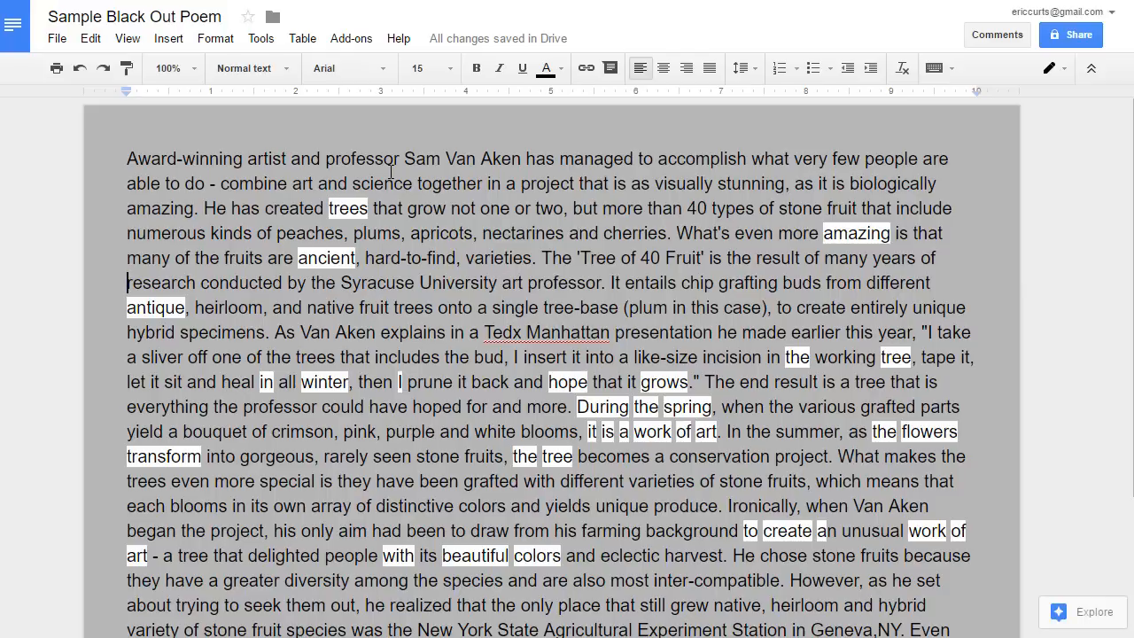
scroll(down, 3)
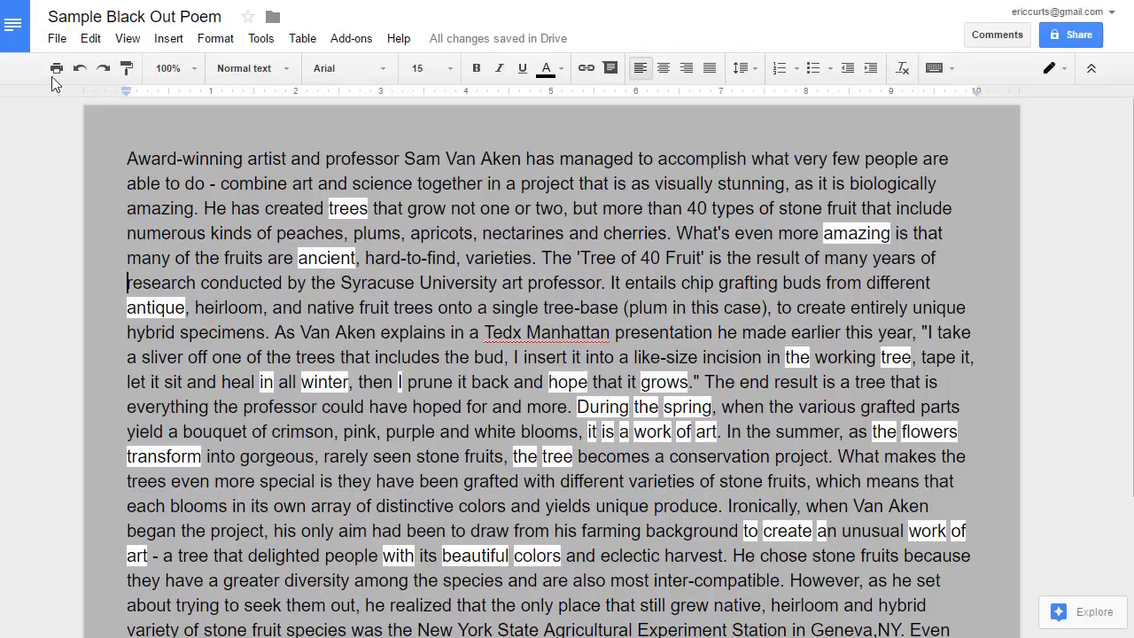
Set the page colour to black in Page setup so only white-highlighted words show.
click(56, 39)
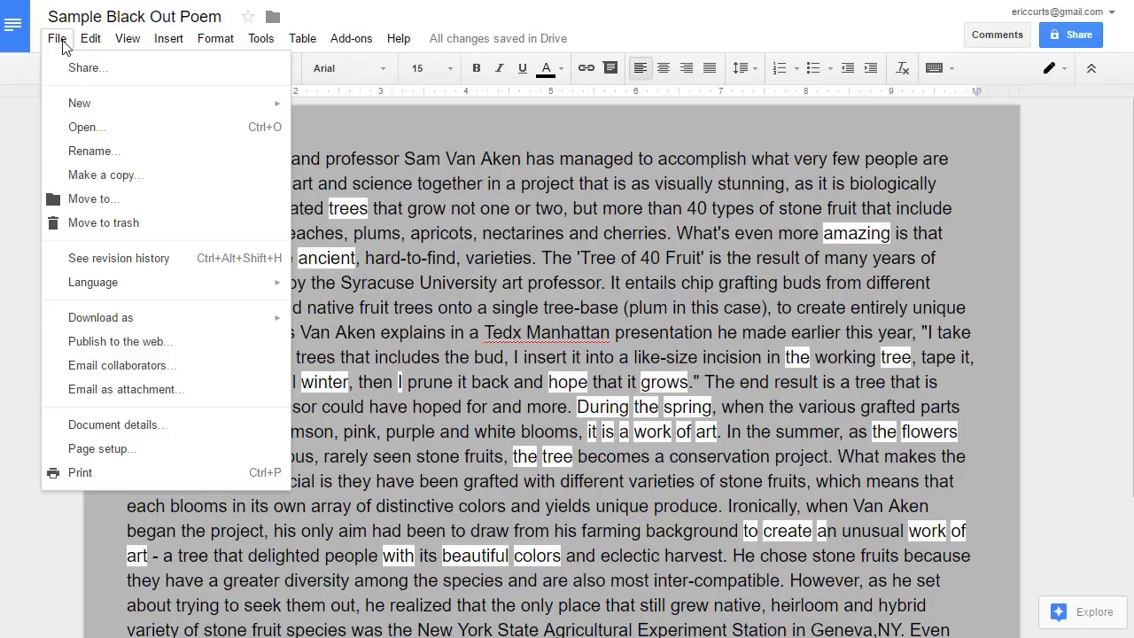
mouse_move(163, 456)
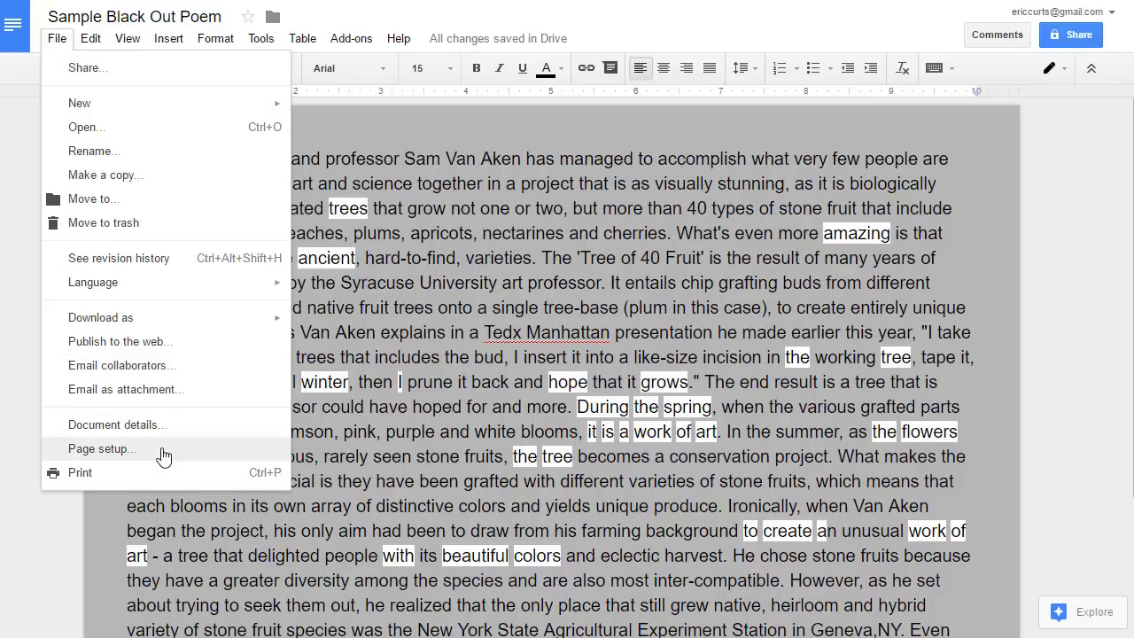
click(101, 449)
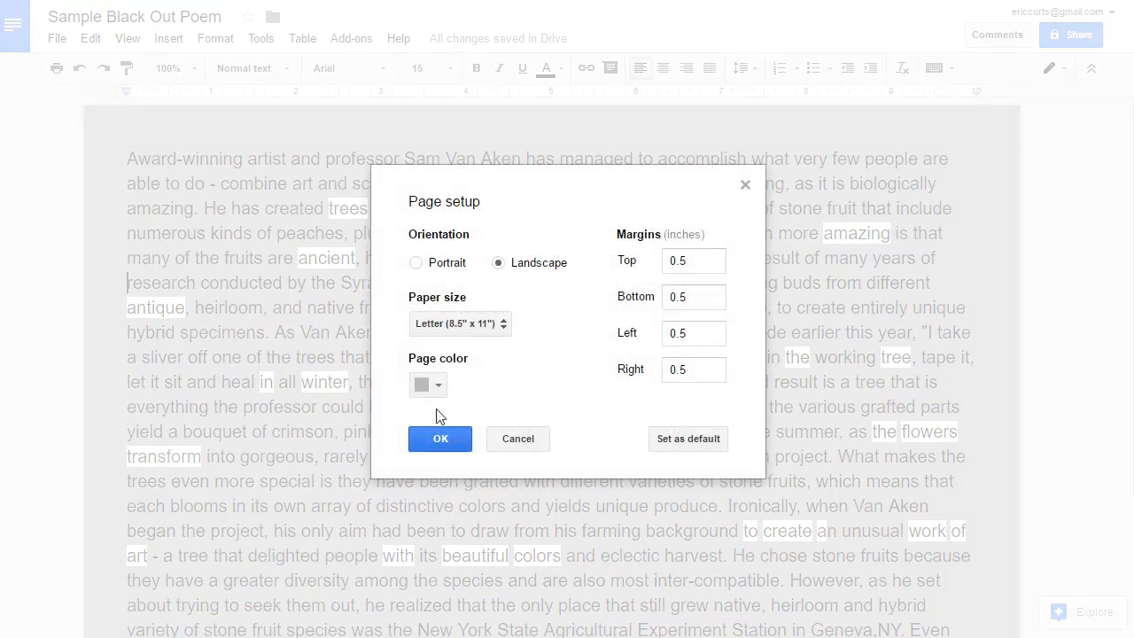
mouse_move(453, 406)
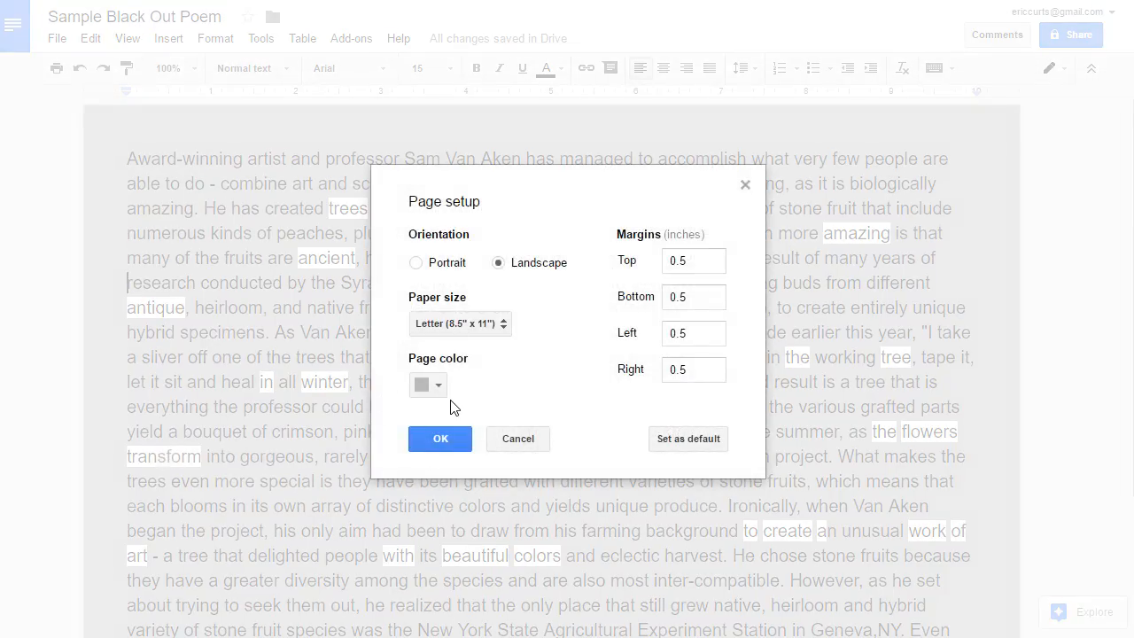
click(422, 384)
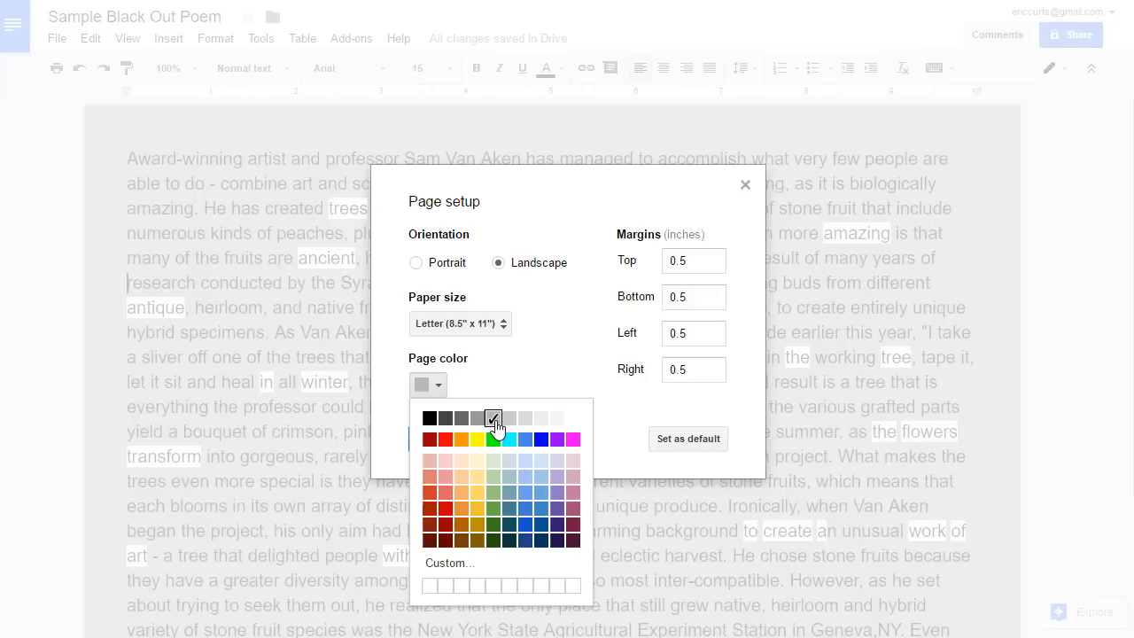
mouse_move(430, 418)
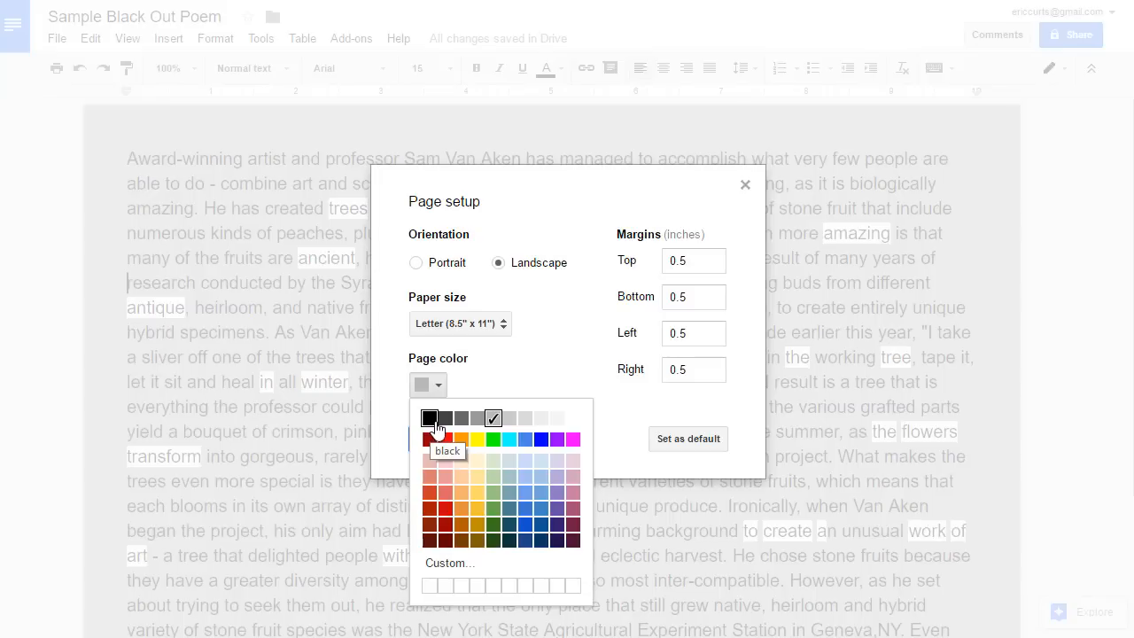
click(429, 419)
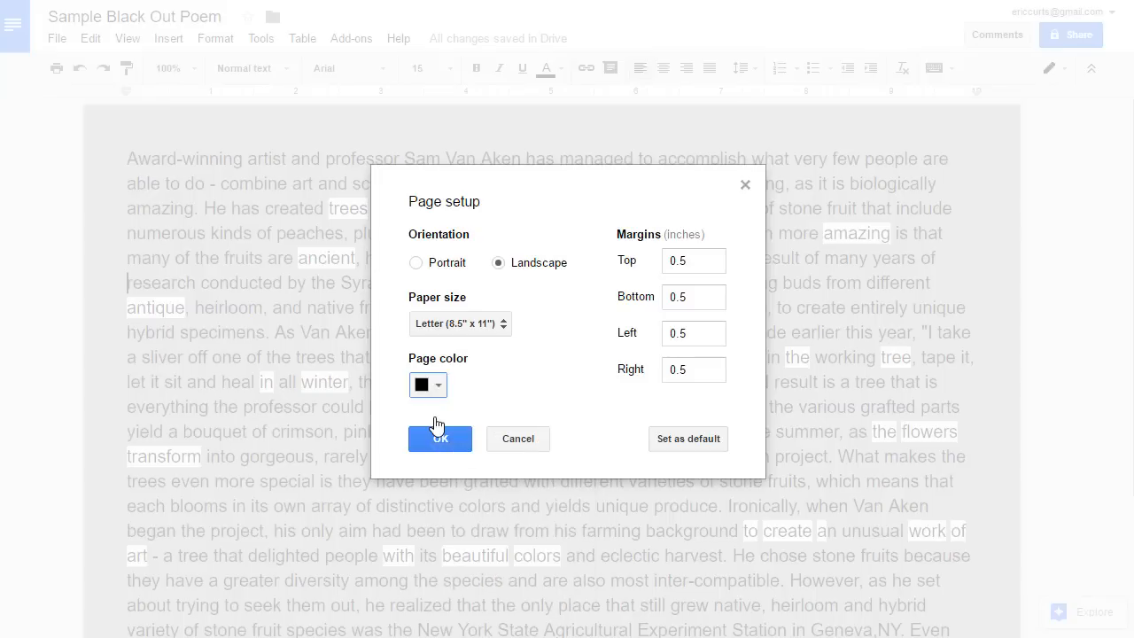
click(439, 439)
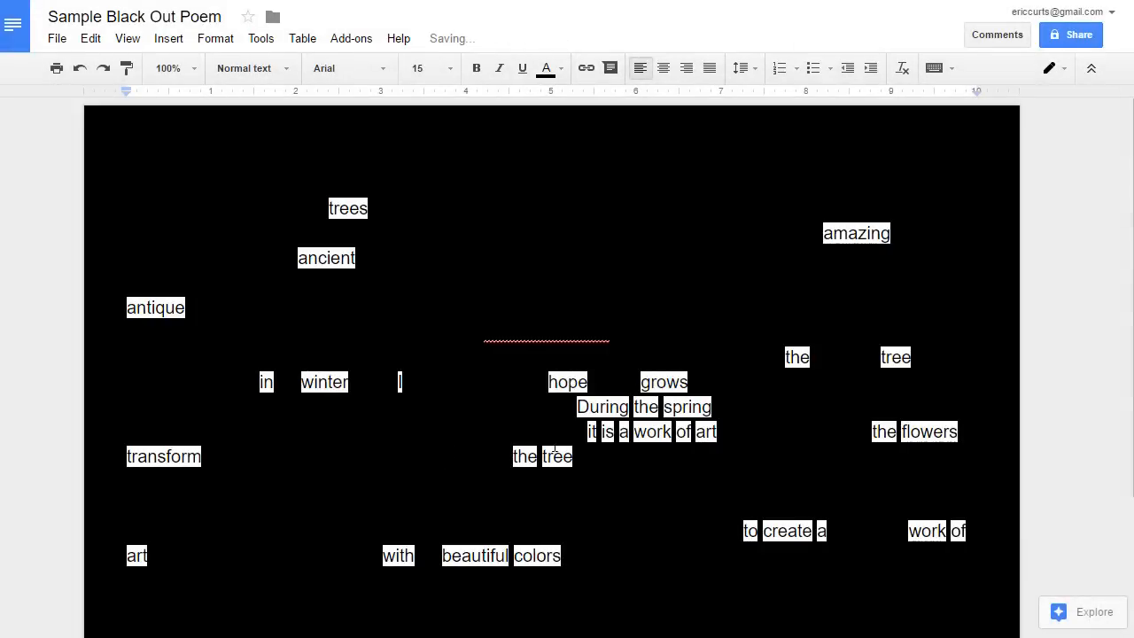
scroll(down, 3)
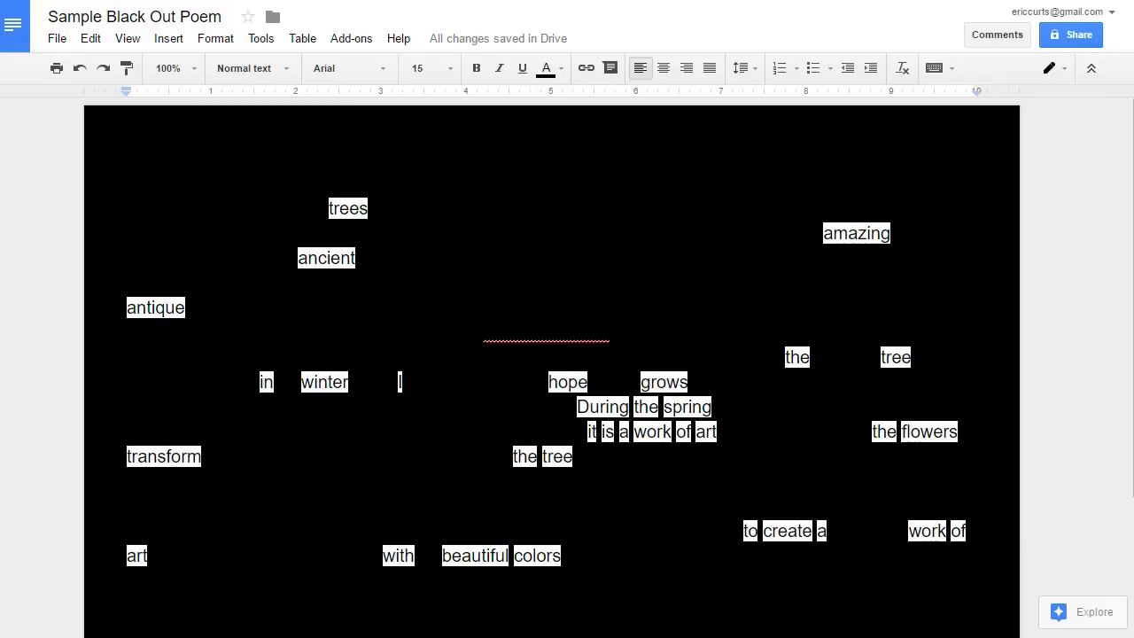
scroll(down, 3)
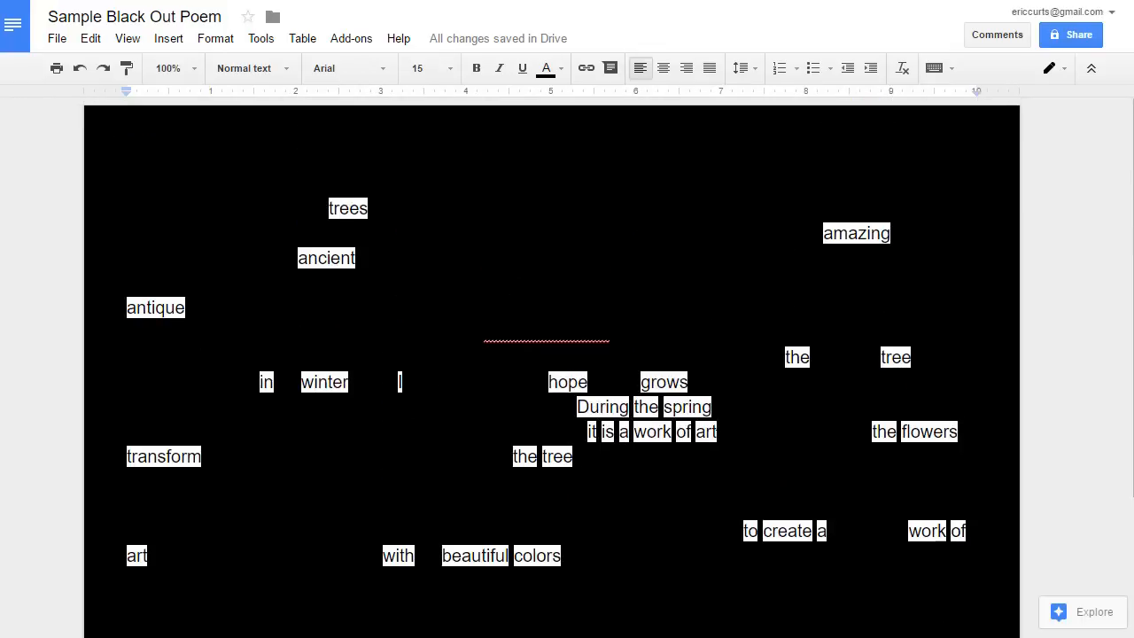
scroll(down, 3)
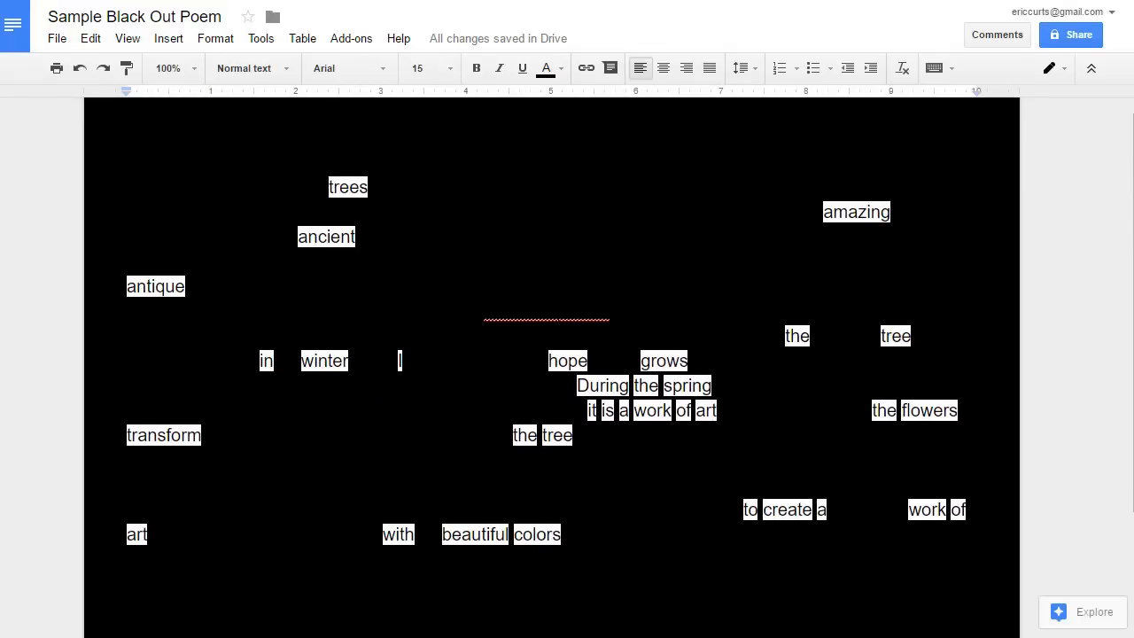
text(a Tedx Manhattan pres)
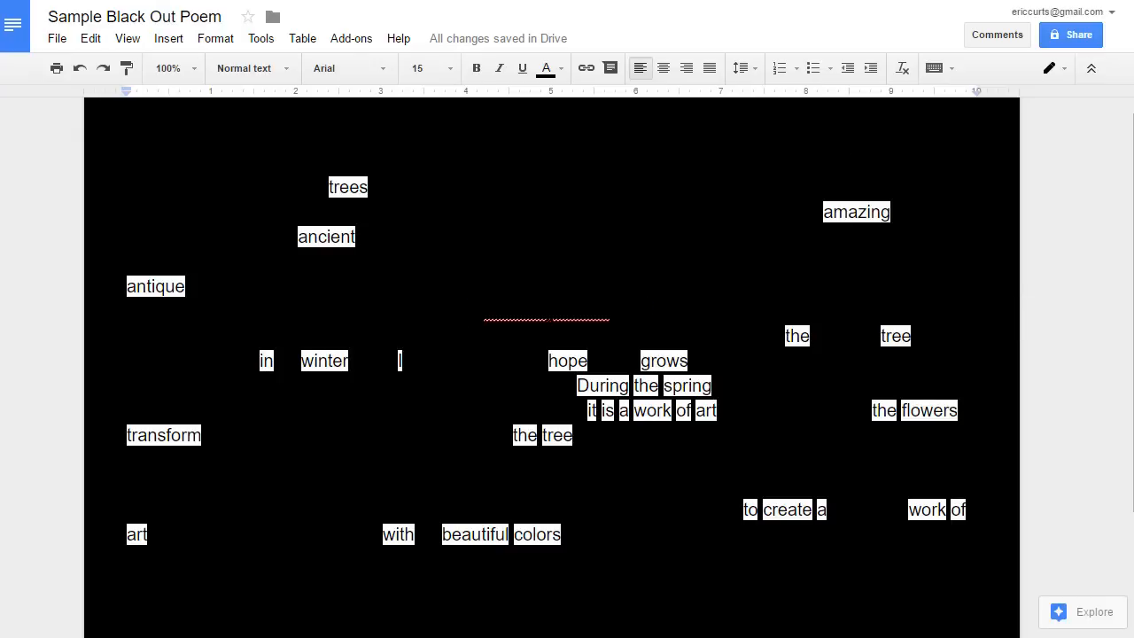
mouse_move(617, 293)
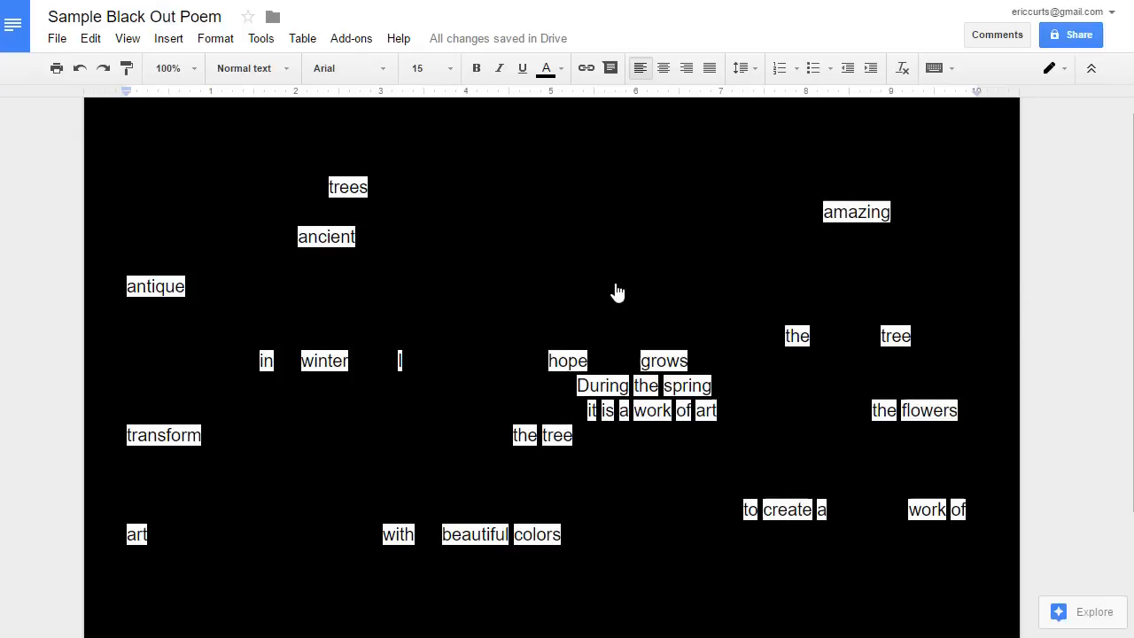
scroll(down, 3)
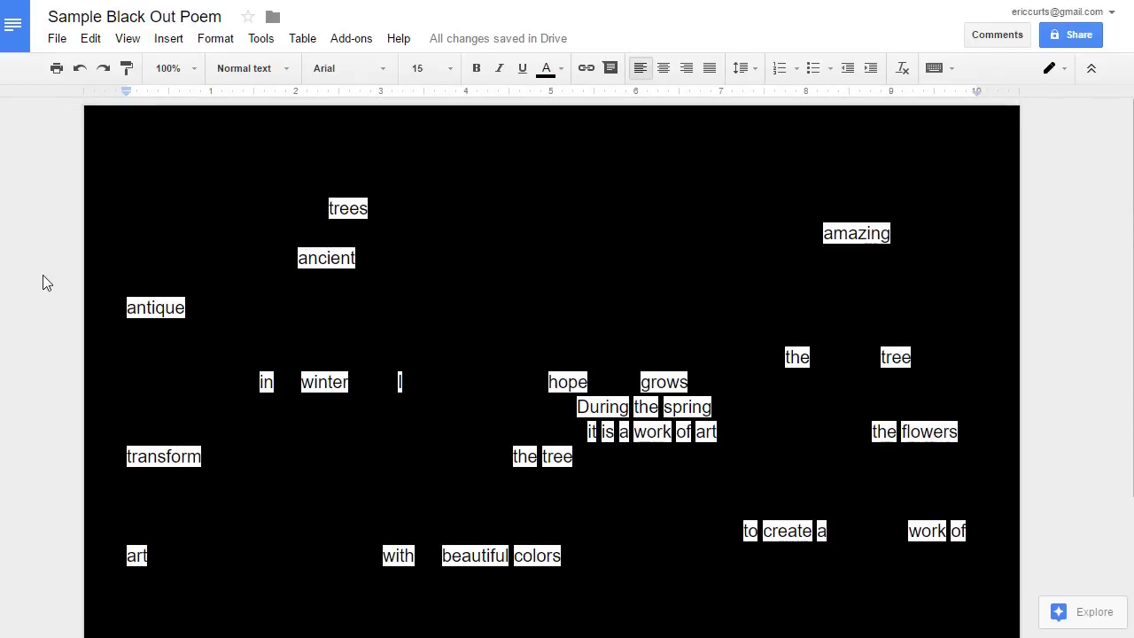
mouse_move(55, 286)
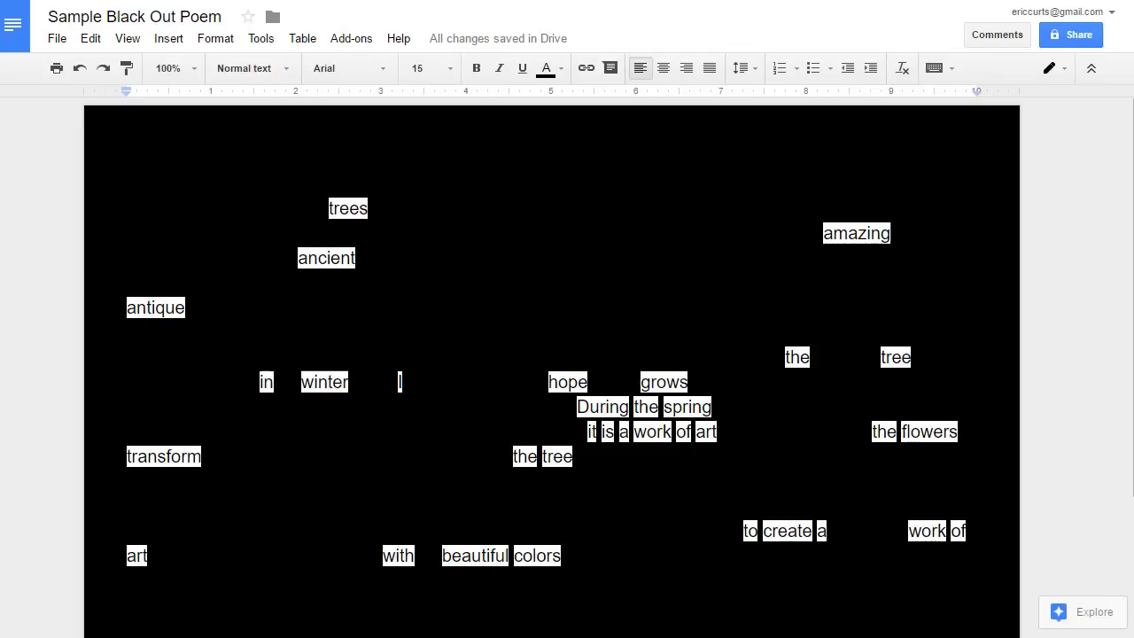
mouse_move(1073, 36)
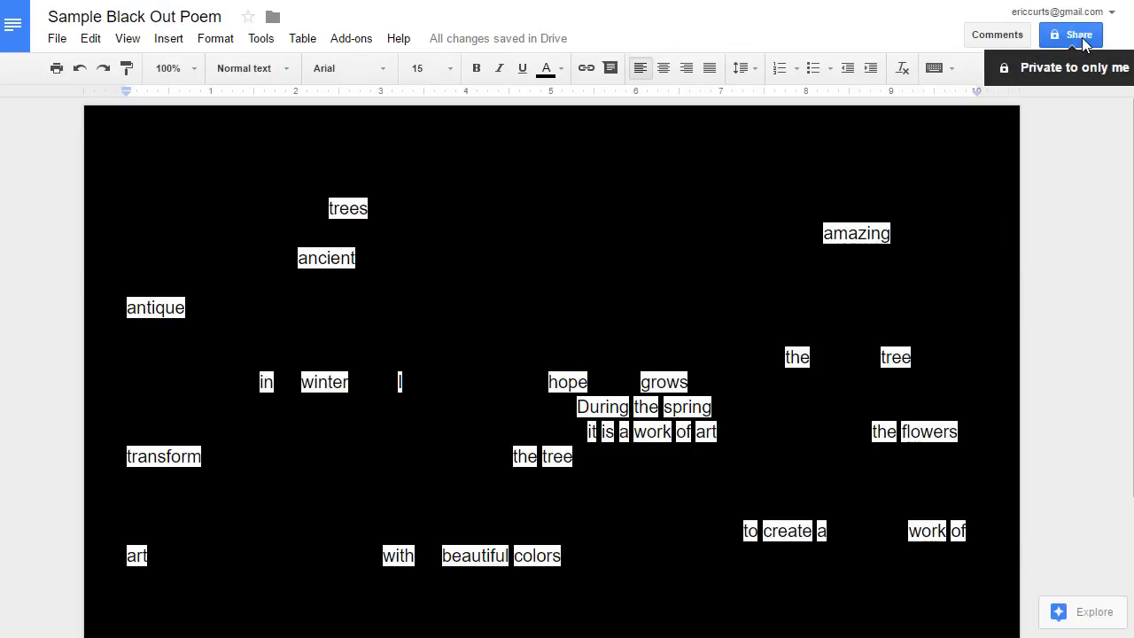
click(57, 39)
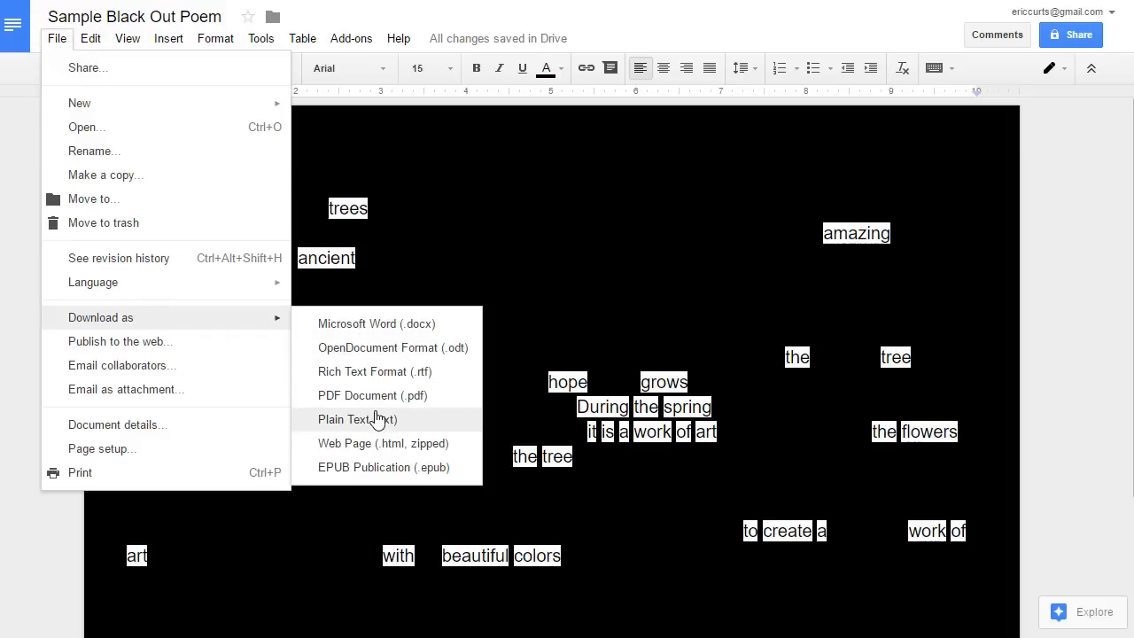
mouse_move(381, 408)
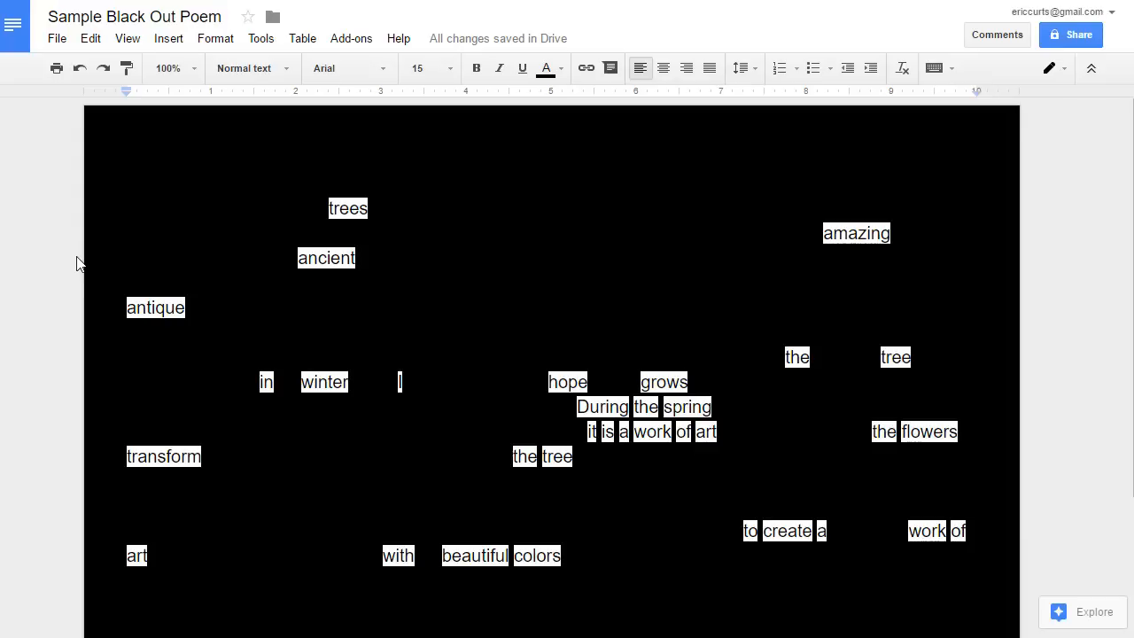
mouse_move(87, 202)
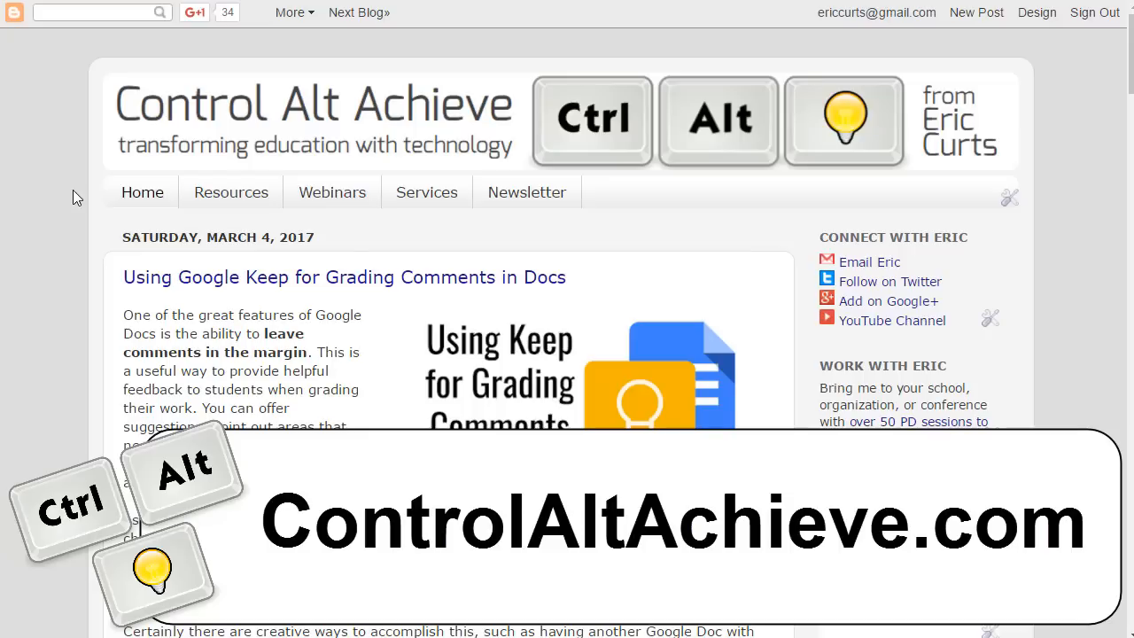
Browse the blog's Resources page after scrolling its home content.
scroll(down, 3)
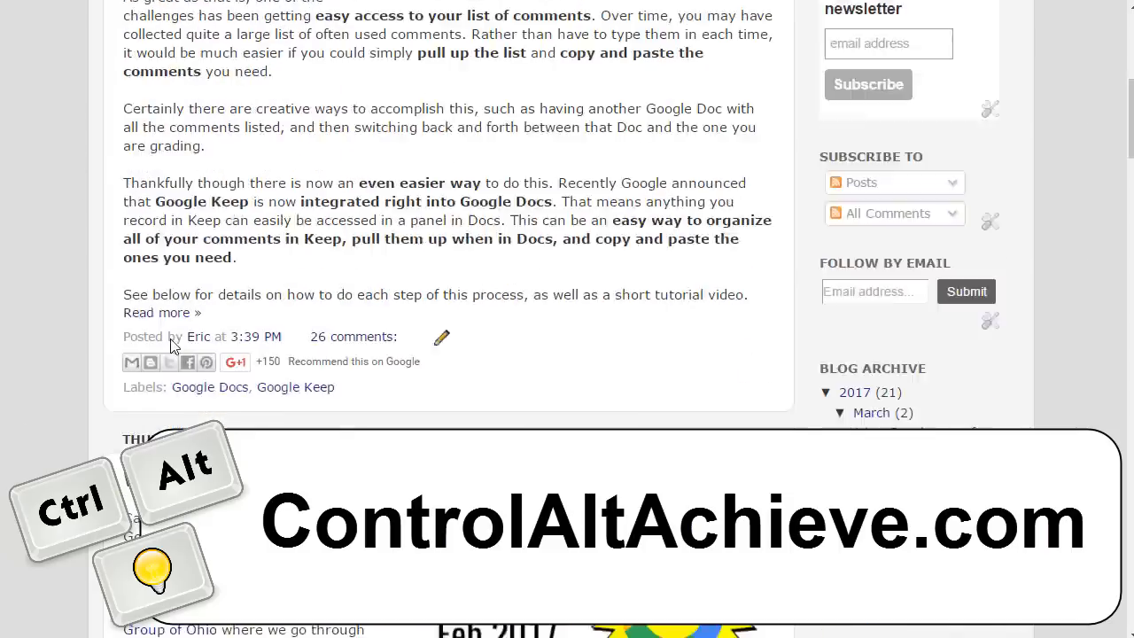
scroll(down, 3)
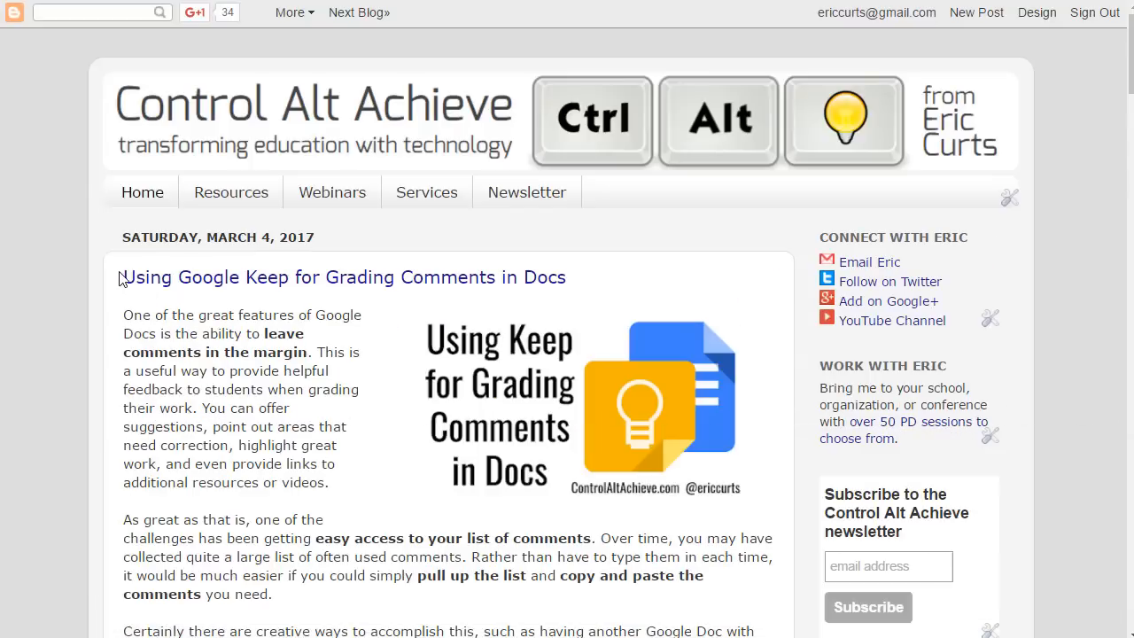
click(230, 191)
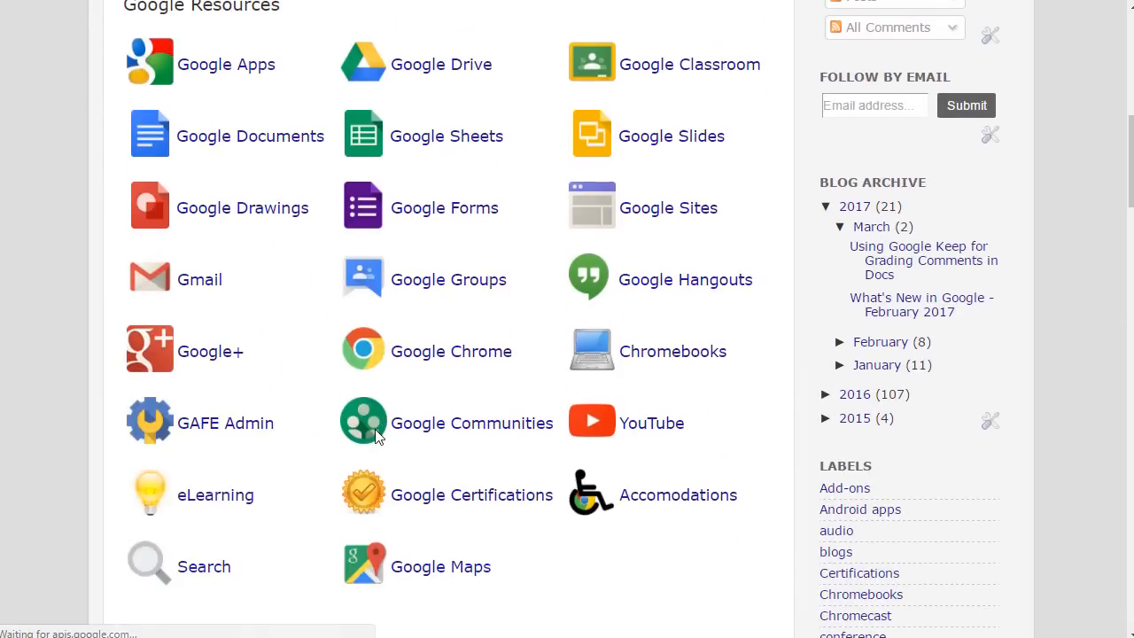
scroll(down, 3)
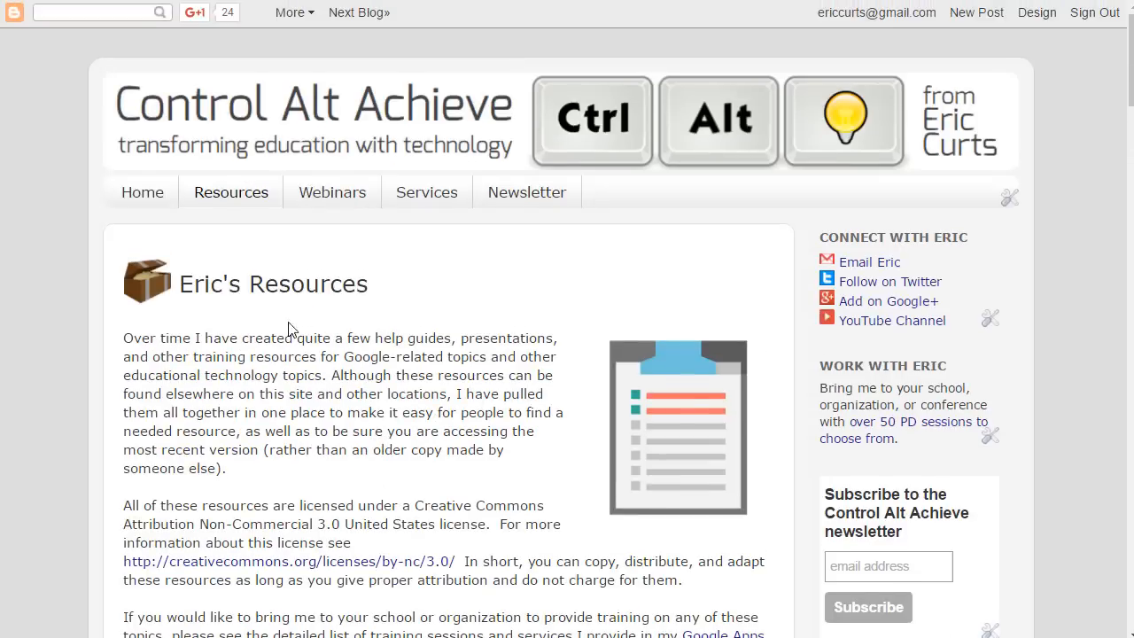
View the Webinars page, then bring up Eric's Newsletter sign-up page.
click(331, 191)
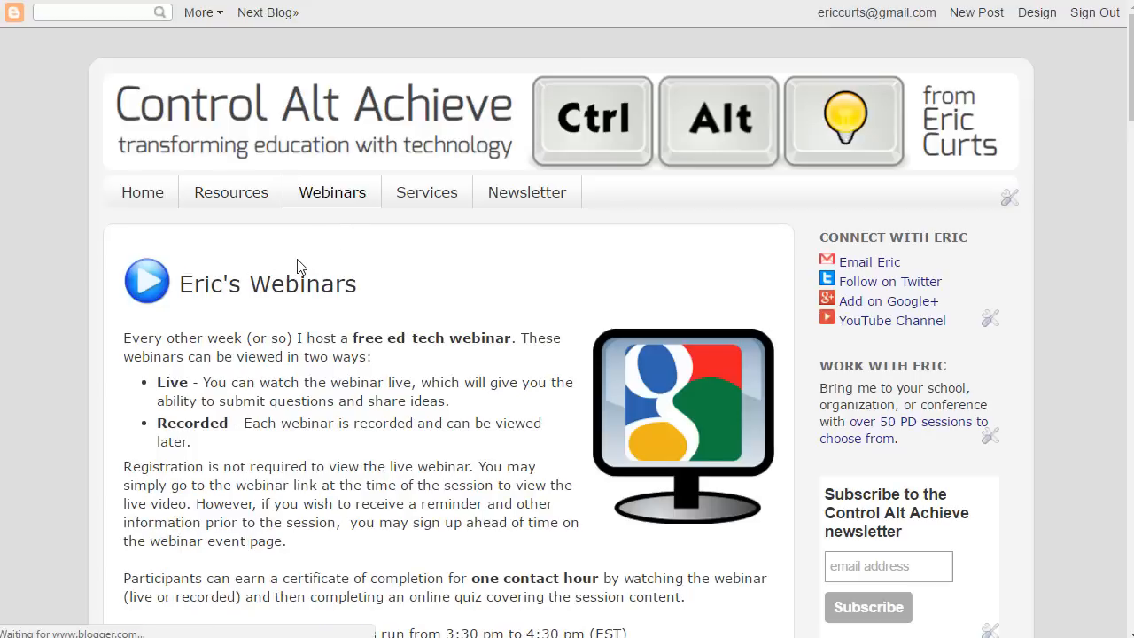
scroll(down, 3)
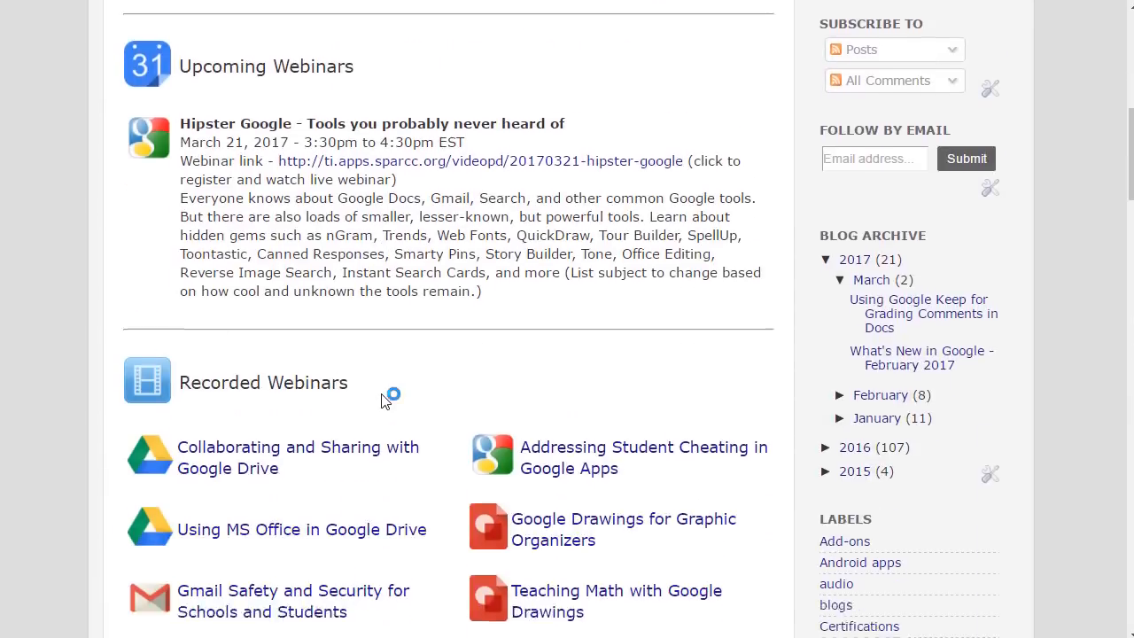
scroll(down, 3)
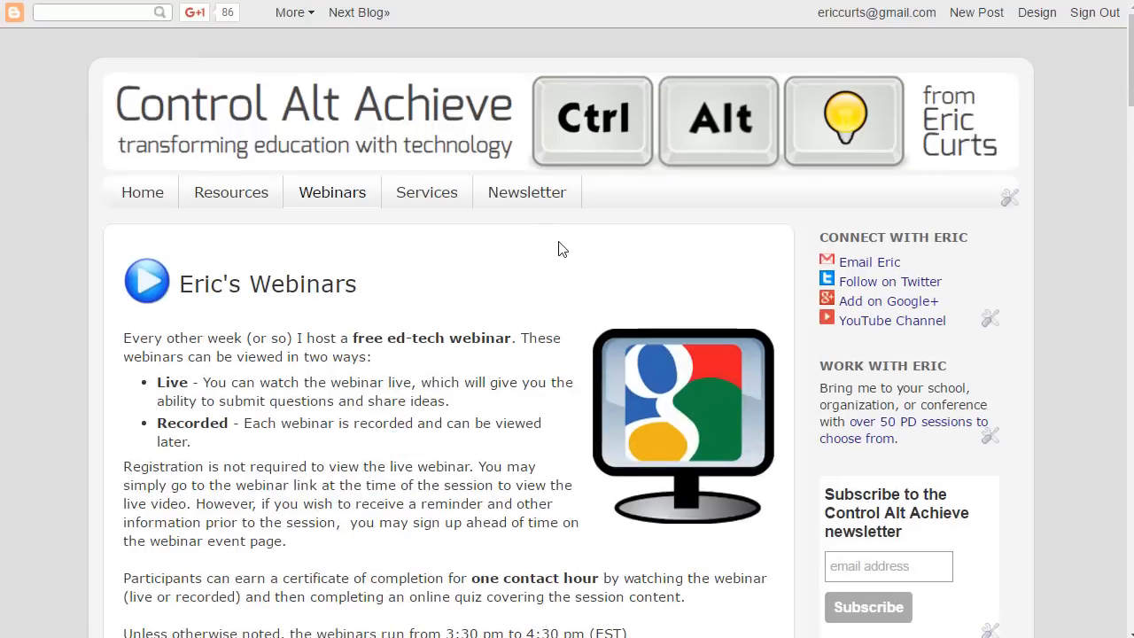
click(526, 192)
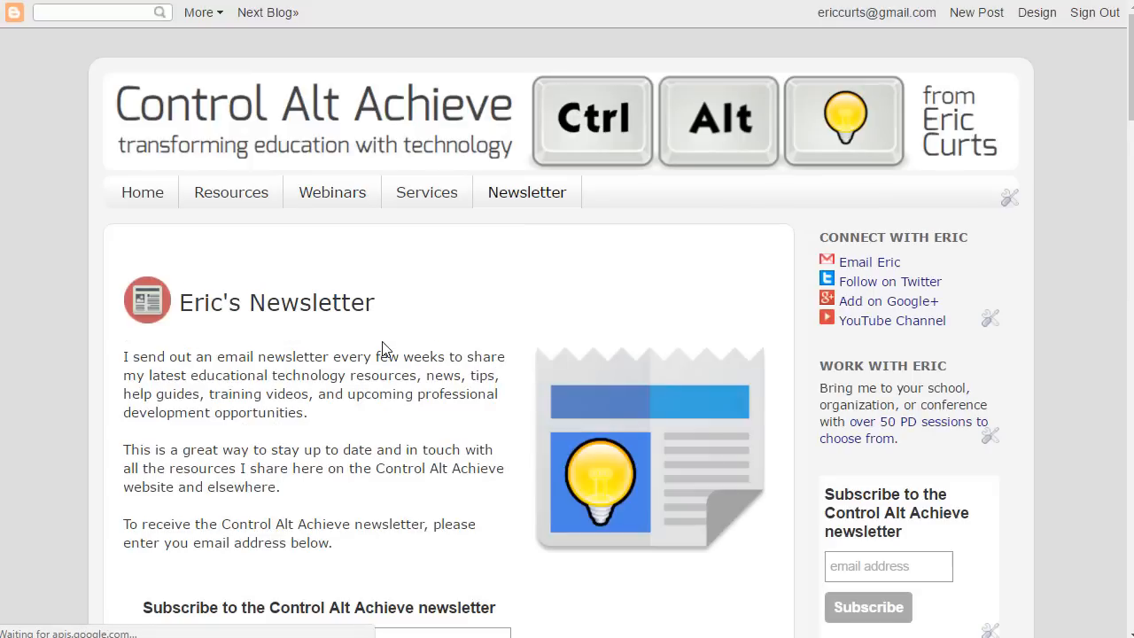